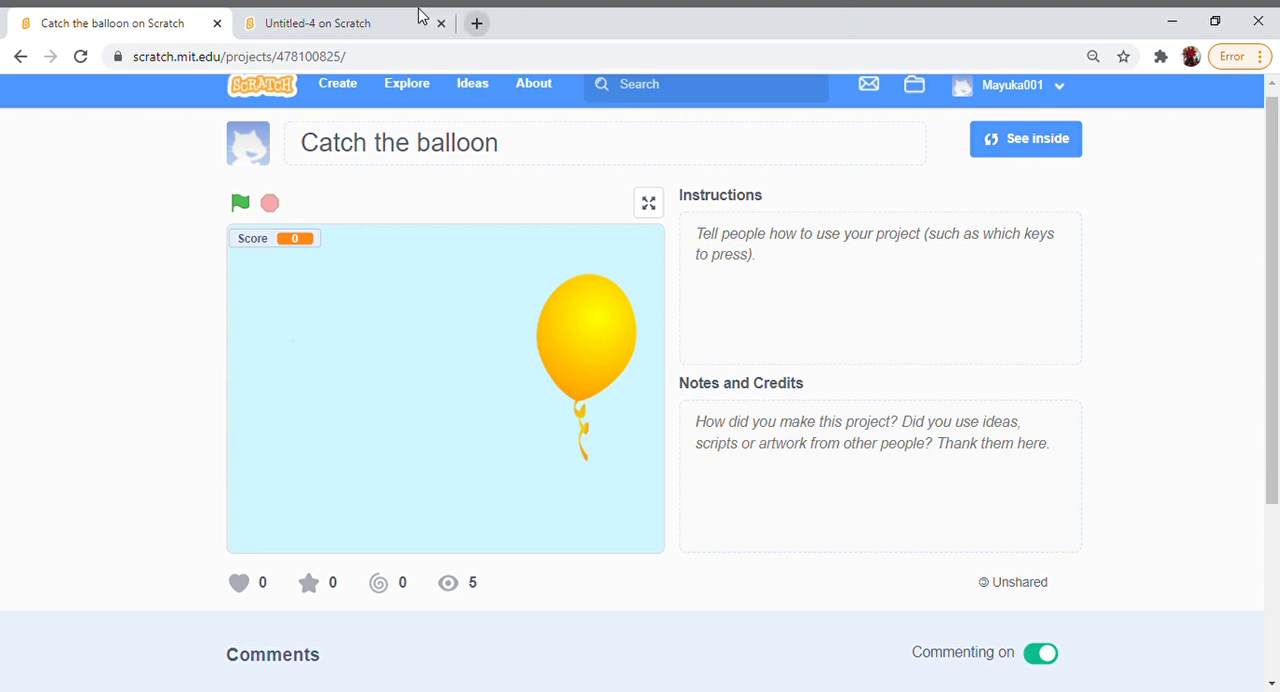
Step: Switch to the Untitled-4 balloon project editor tab
{"action": "left_click", "coordinate": [318, 22]}
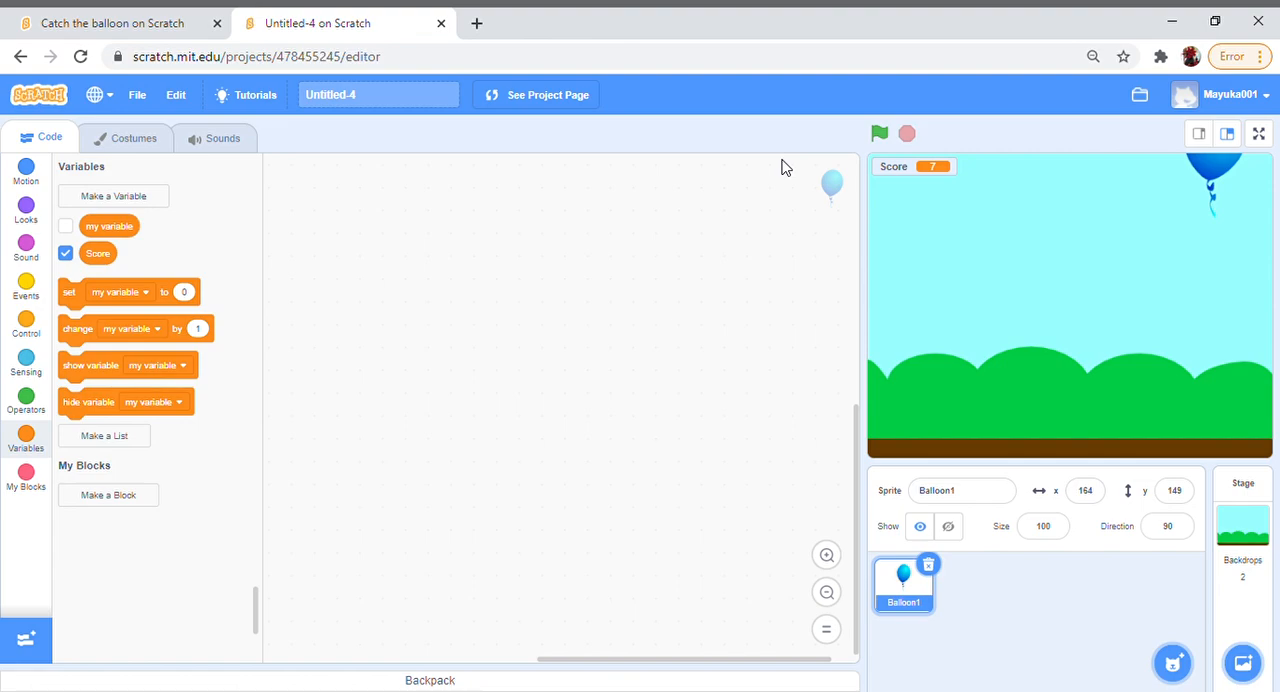
{"action": "mouse_move", "coordinate": [372, 50]}
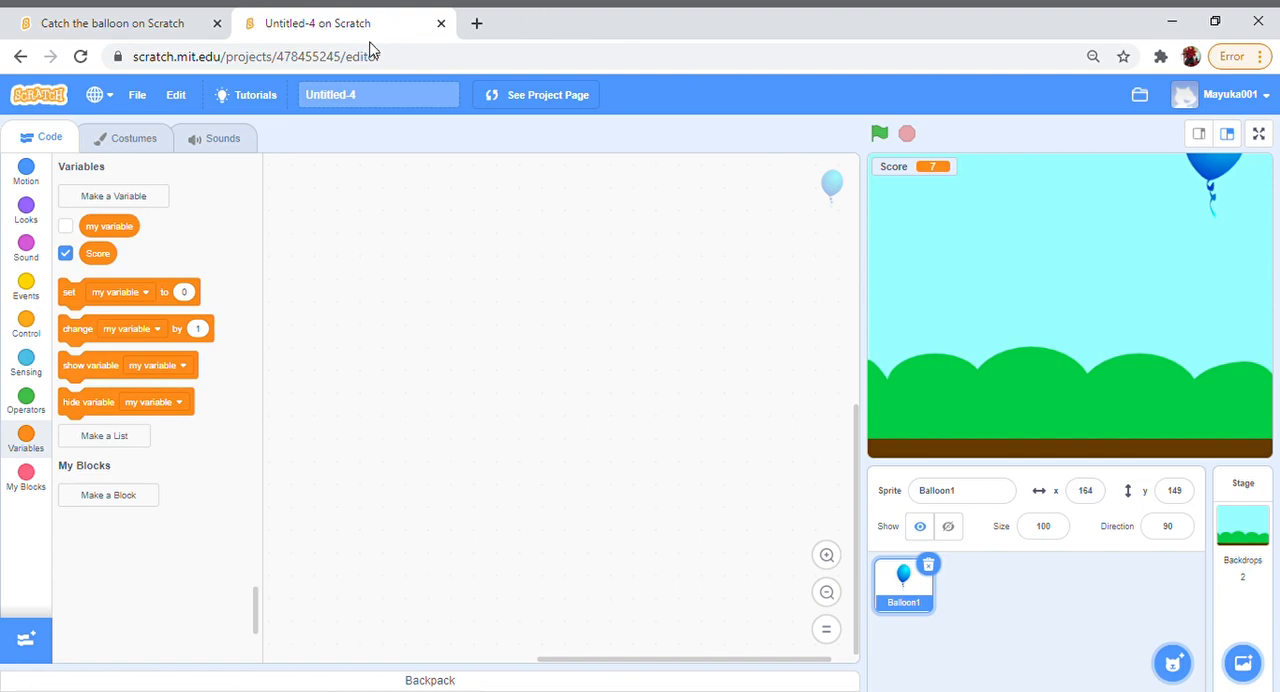
{"action": "mouse_move", "coordinate": [192, 167]}
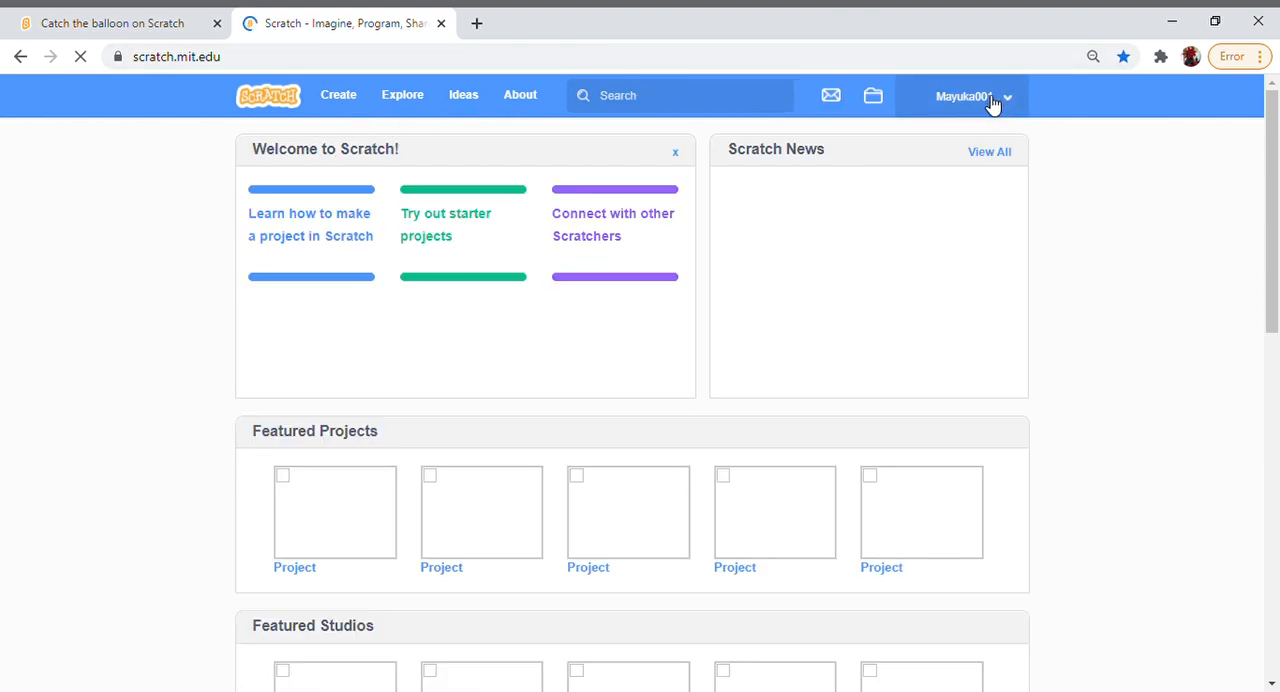
{"action": "mouse_move", "coordinate": [983, 90]}
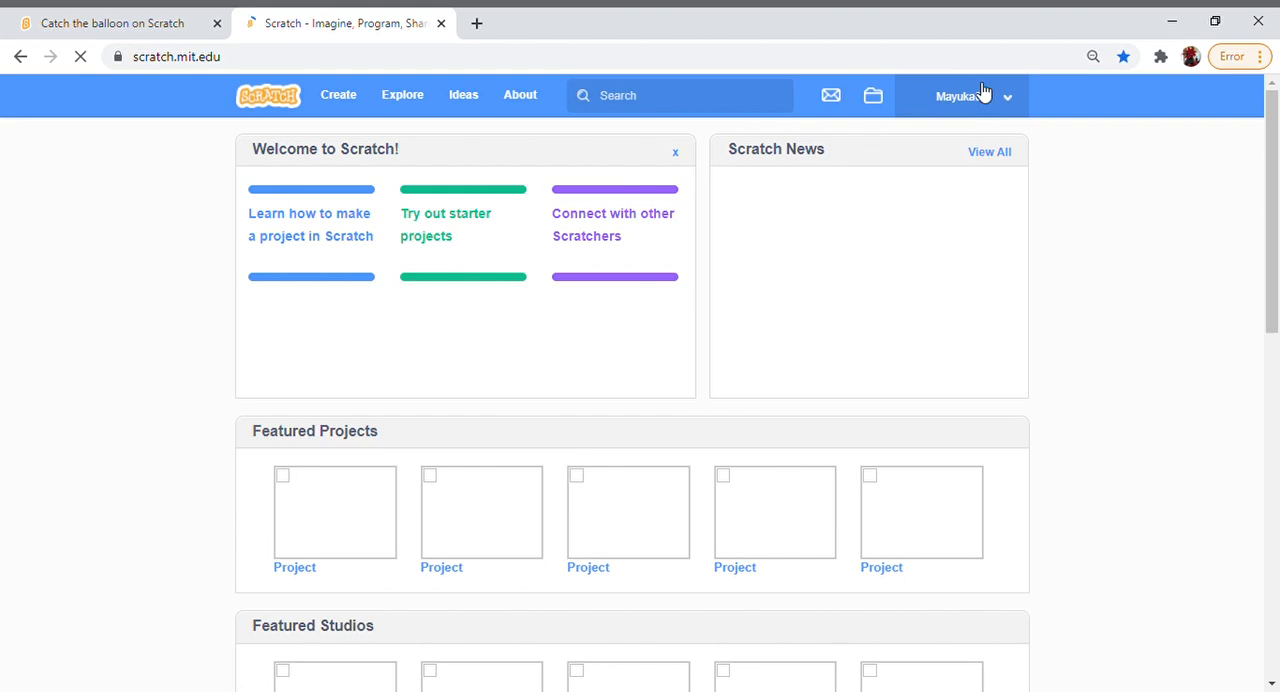
Step: Sign out of the Scratch account from the username menu
{"action": "left_click", "coordinate": [970, 96]}
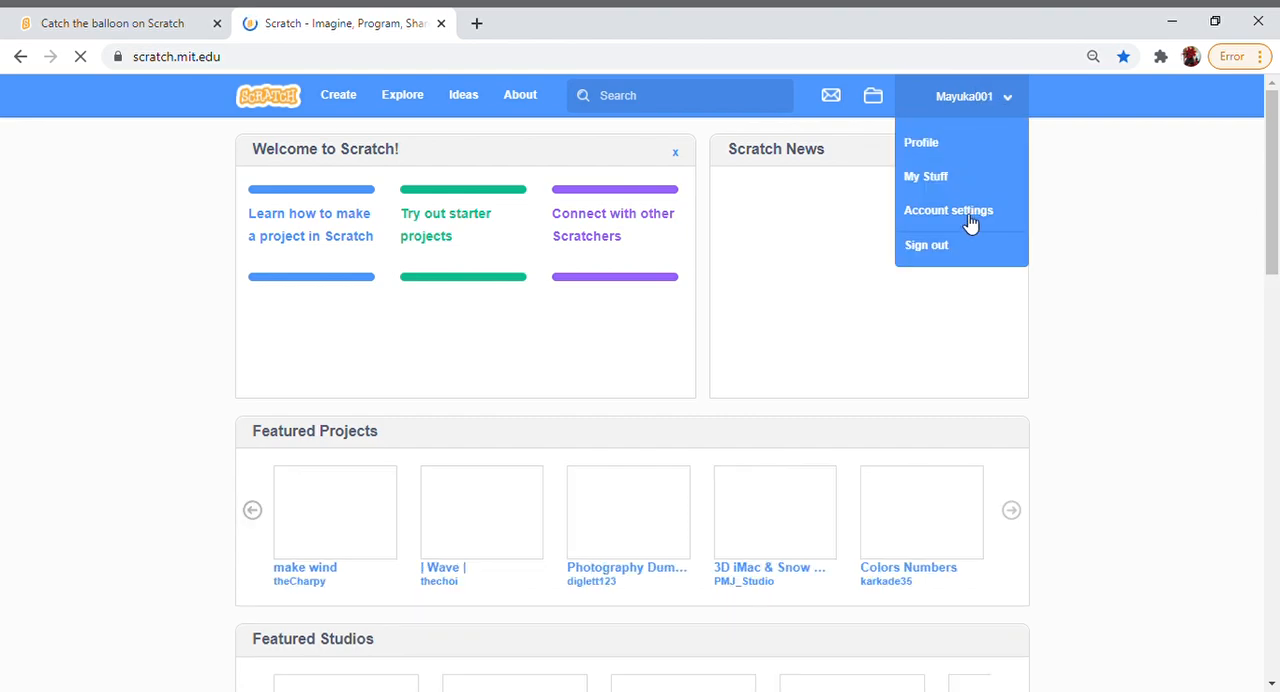
{"action": "mouse_move", "coordinate": [970, 245]}
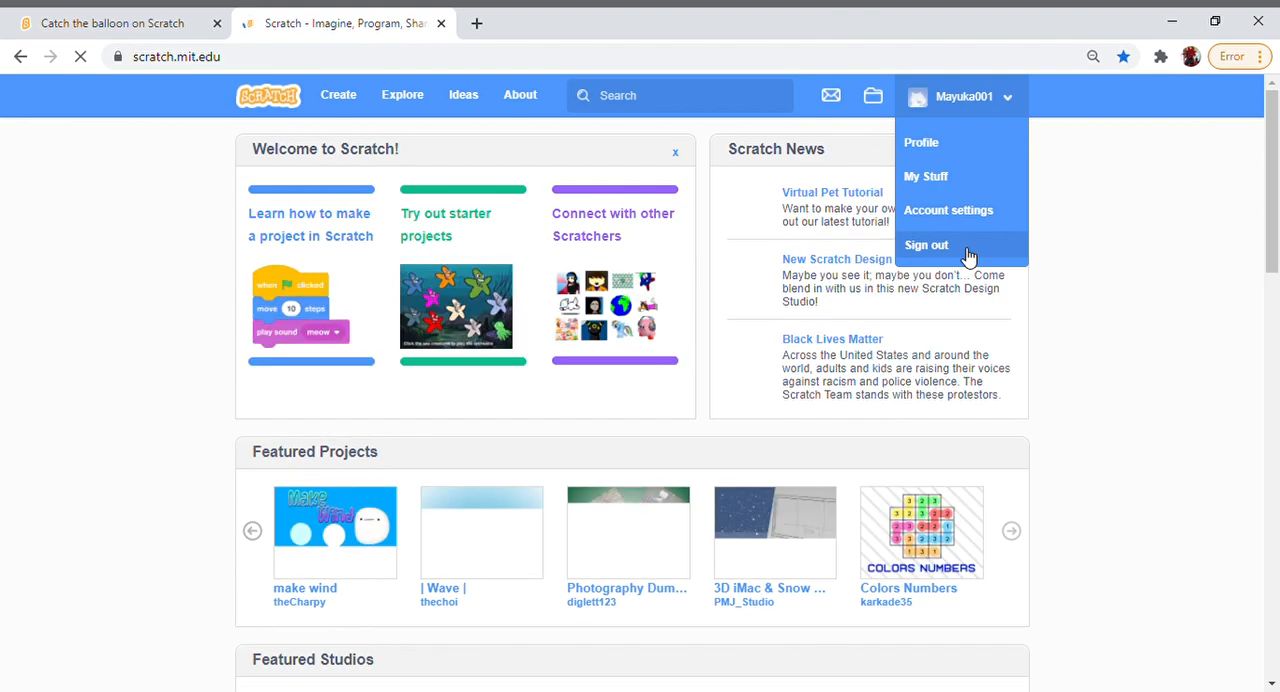
{"action": "left_click", "coordinate": [926, 245]}
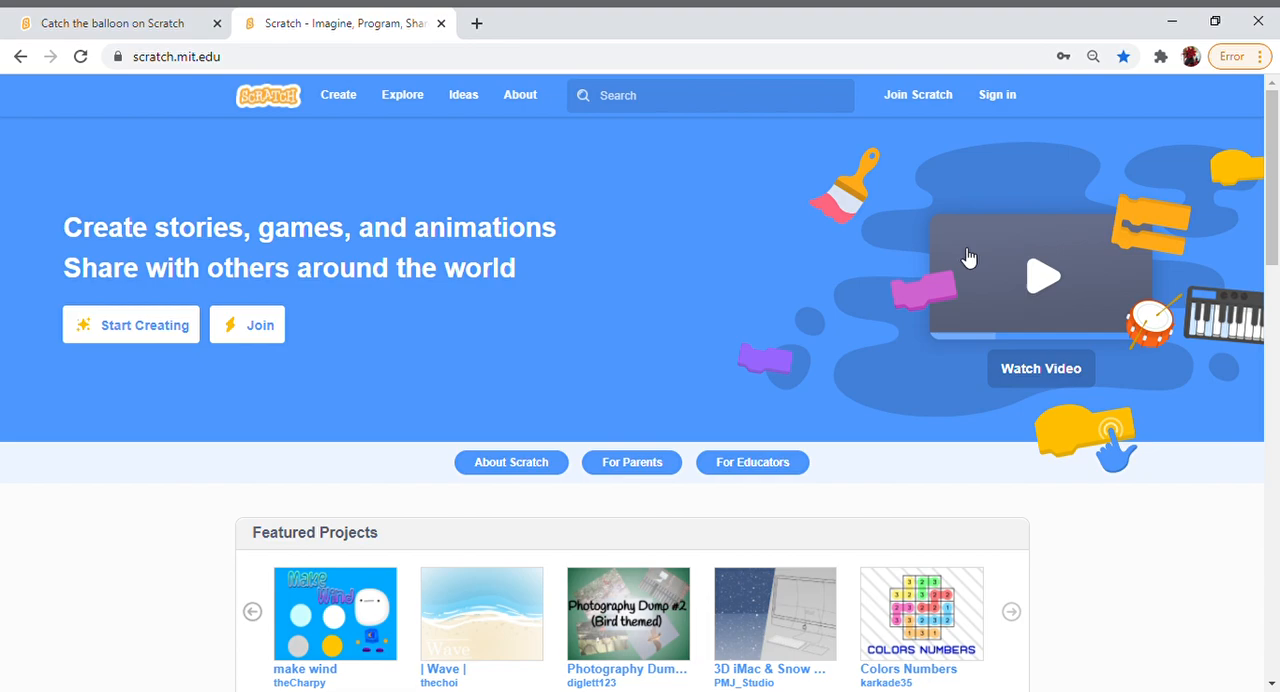
{"action": "mouse_move", "coordinate": [630, 264]}
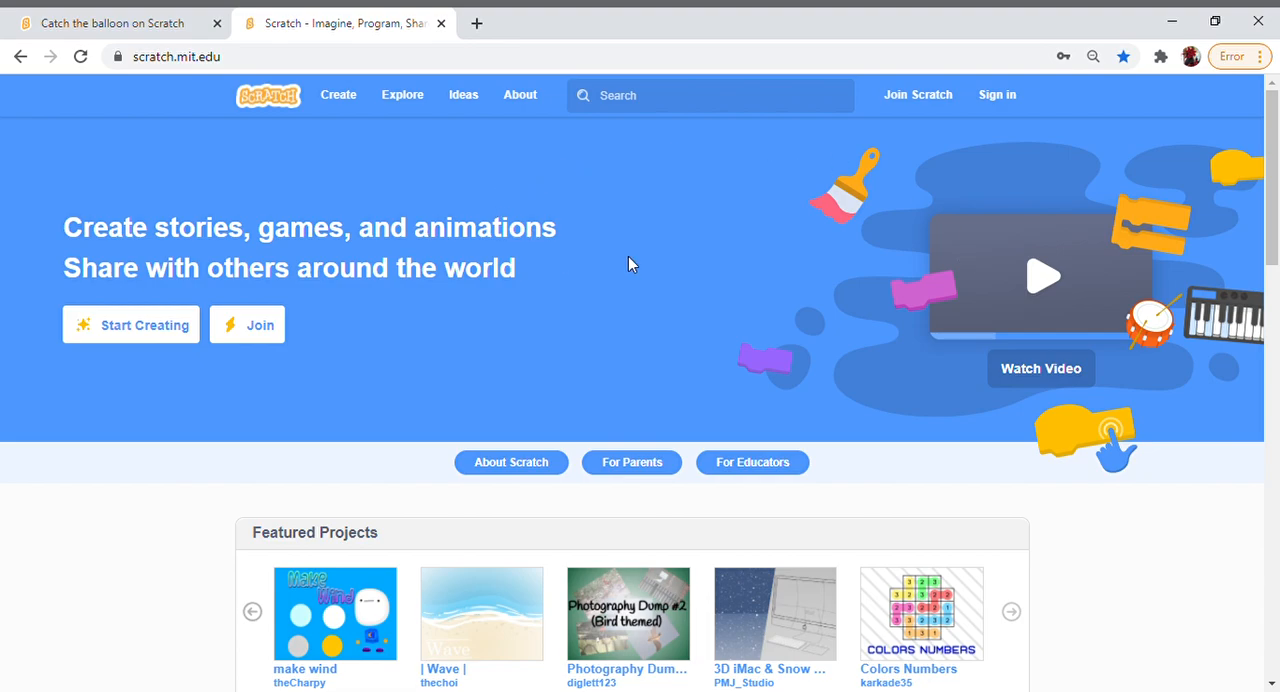
{"action": "mouse_move", "coordinate": [709, 216]}
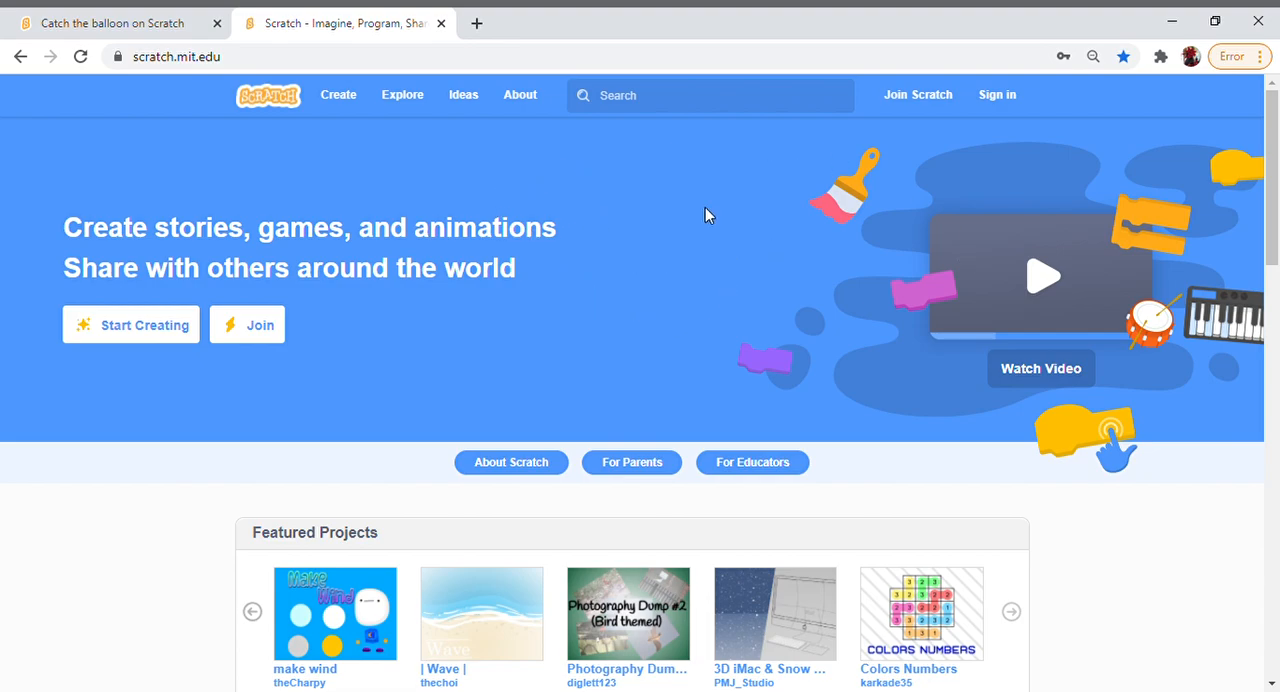
{"action": "mouse_move", "coordinate": [655, 365]}
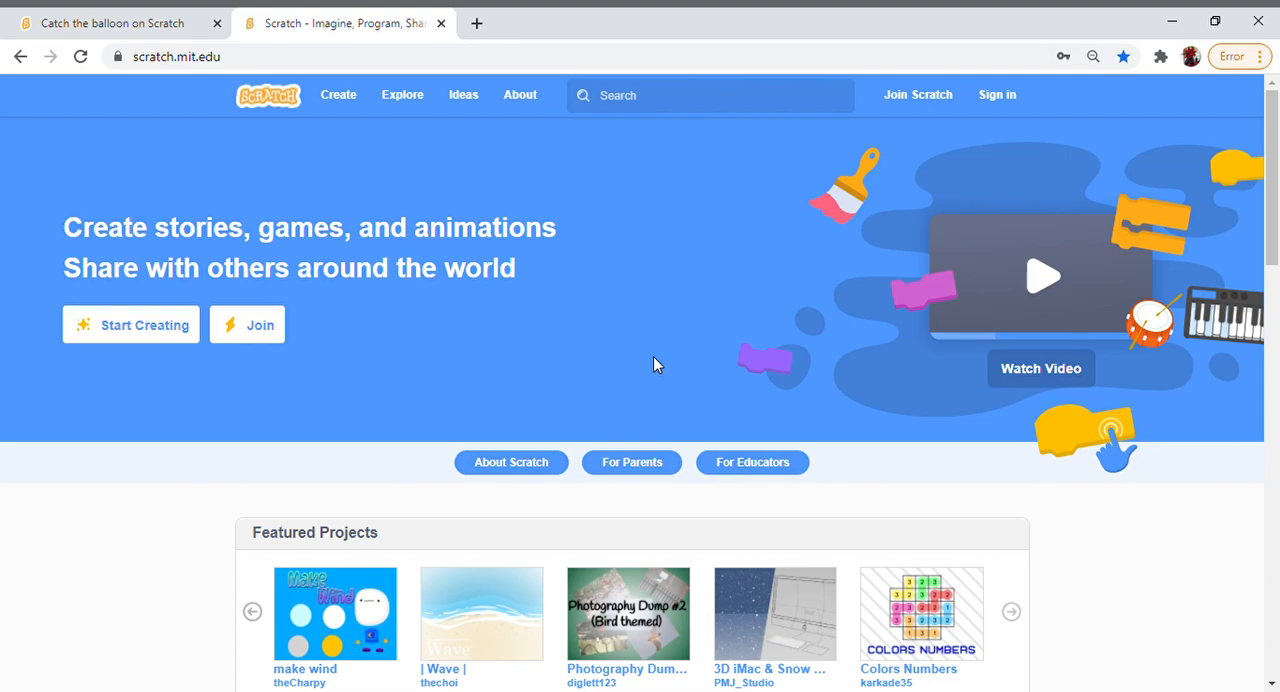
{"action": "mouse_move", "coordinate": [338, 94]}
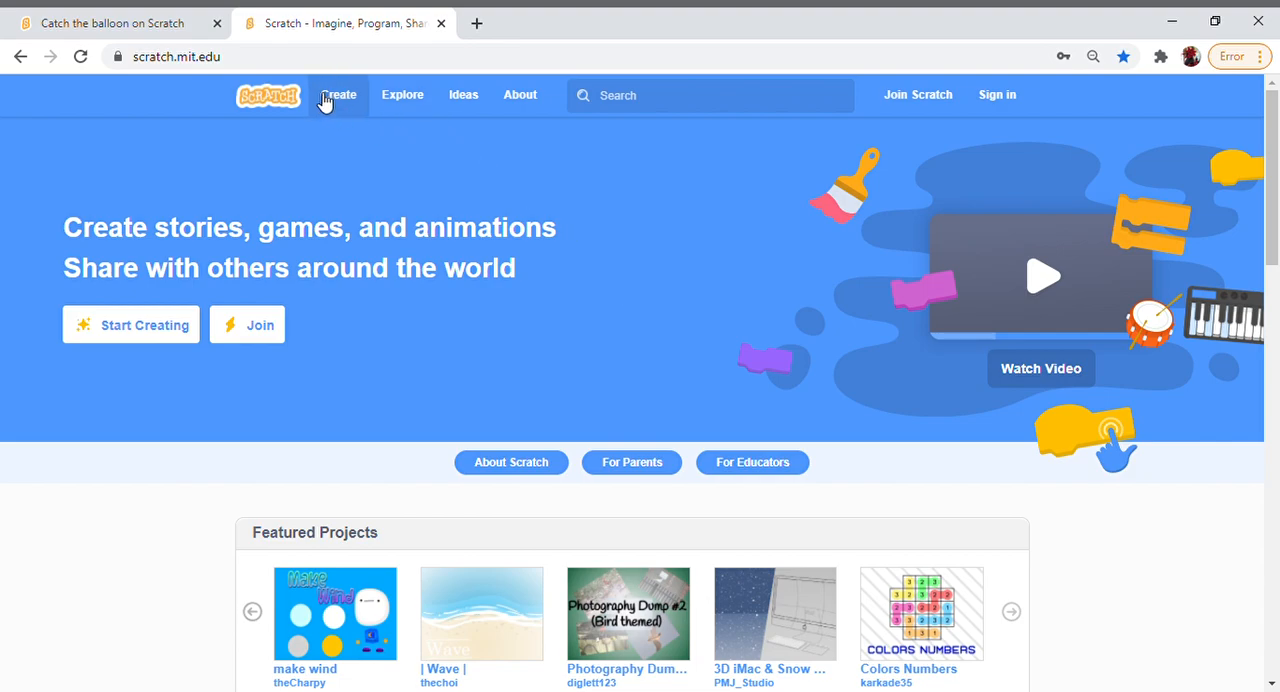
{"action": "mouse_move", "coordinate": [985, 95]}
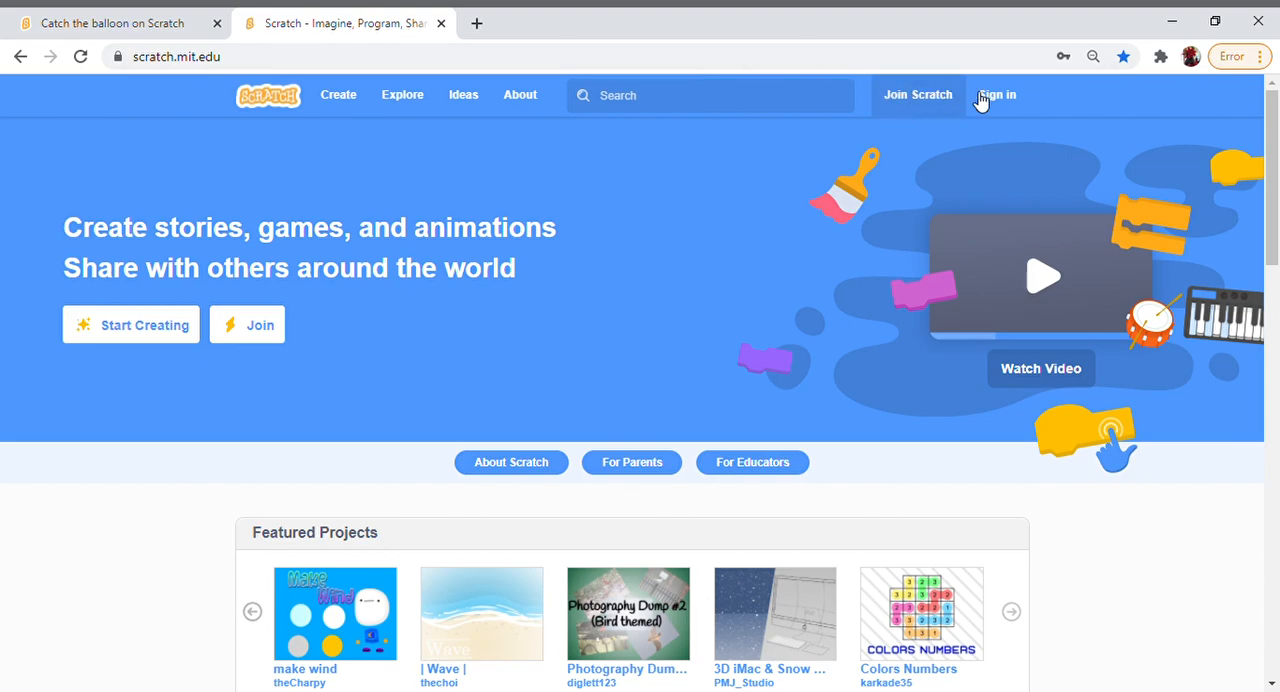
Step: Sign back in to the Scratch account with username and password
{"action": "left_click", "coordinate": [996, 94]}
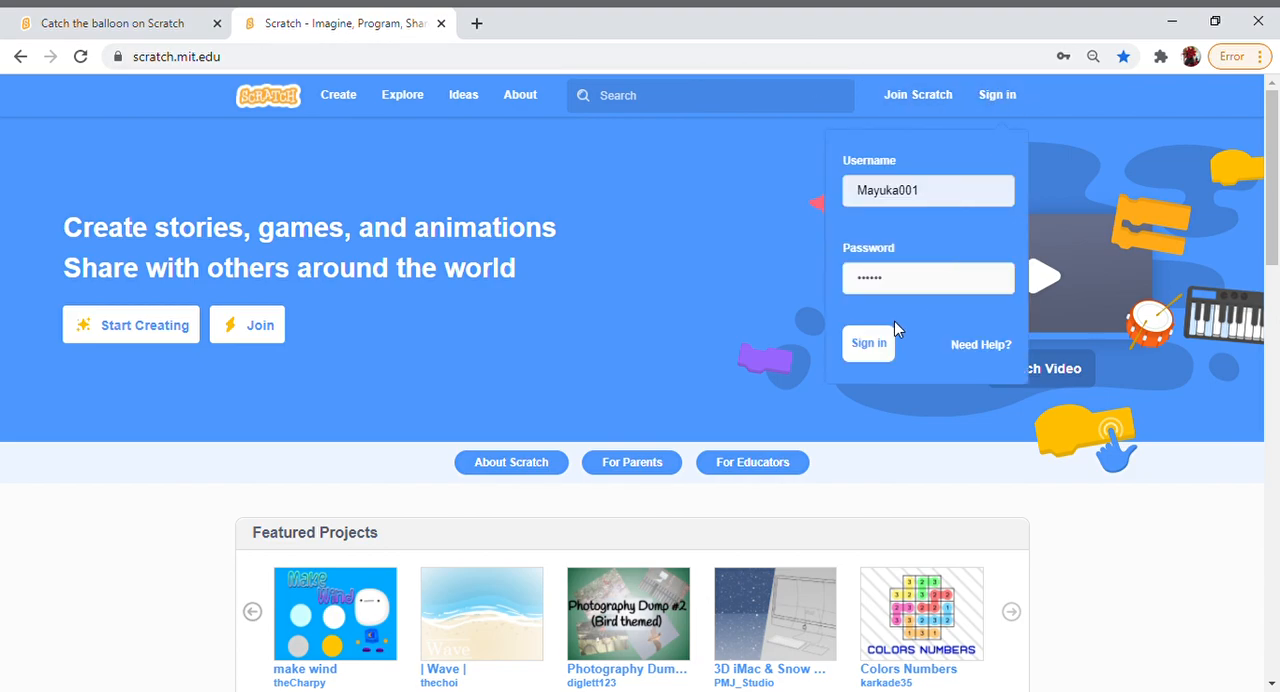
{"action": "left_click", "coordinate": [868, 343]}
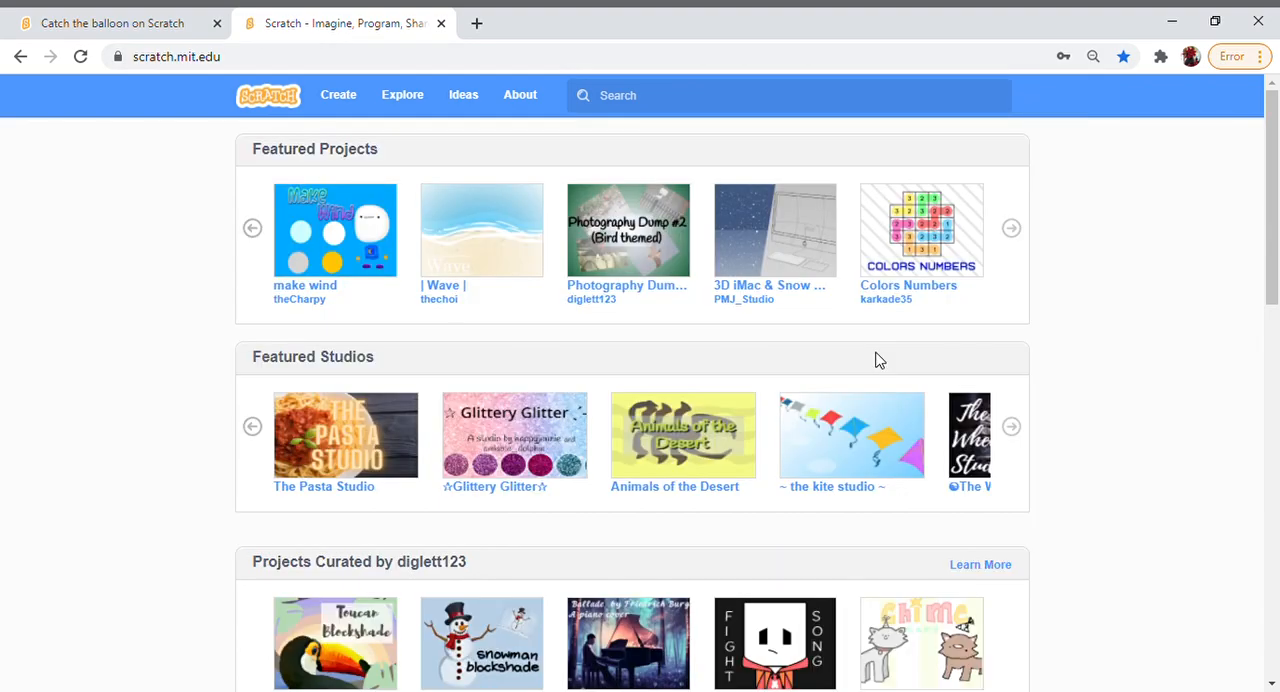
{"action": "mouse_move", "coordinate": [338, 94]}
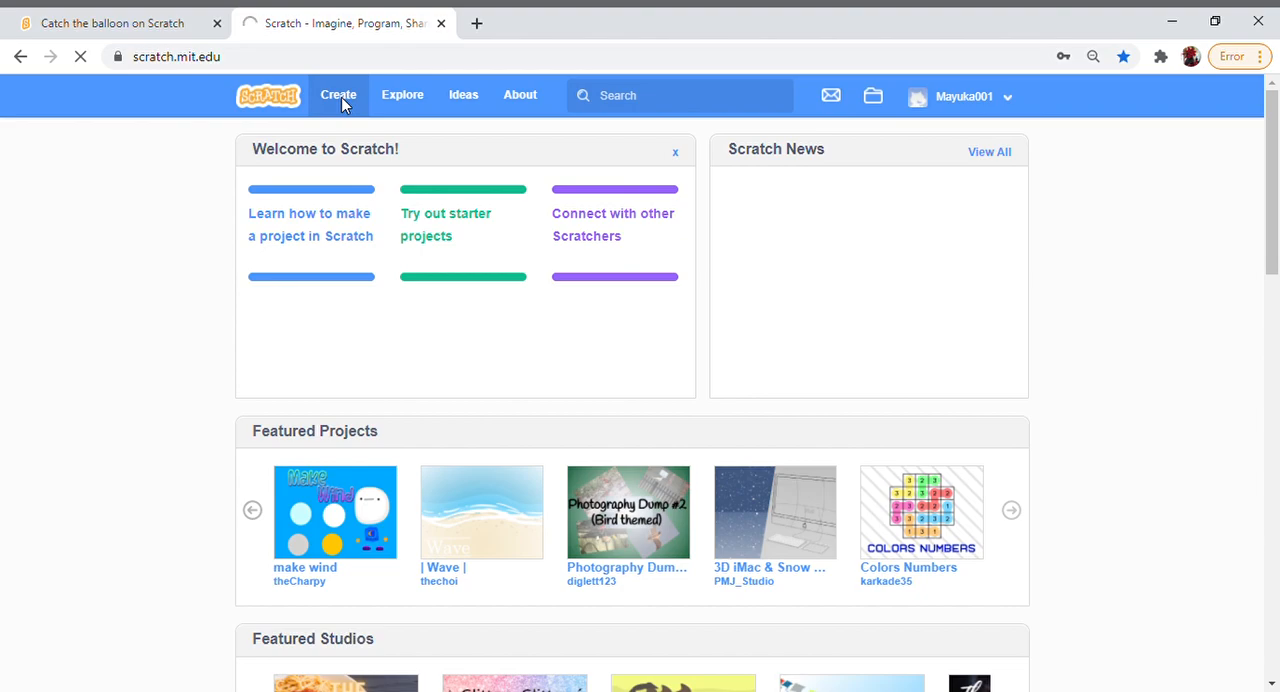
Step: Start a new Scratch project from Create in the top navigation
{"action": "left_click", "coordinate": [338, 95]}
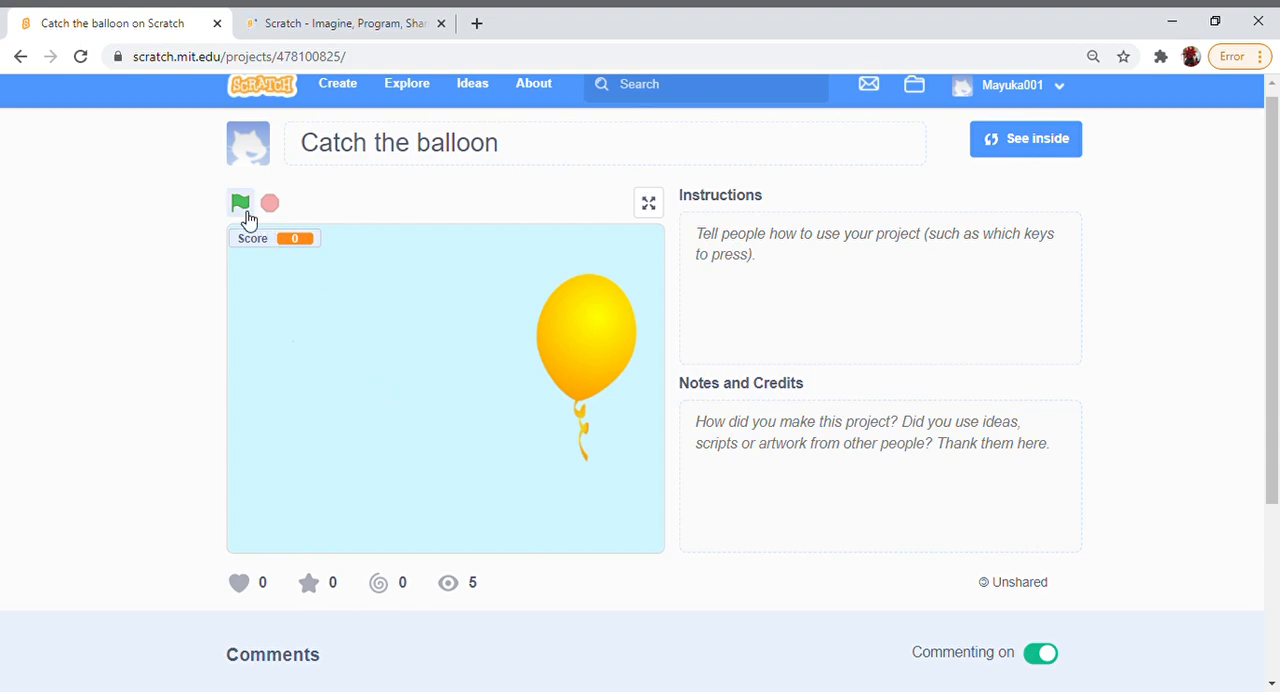
Step: Run the Catch the balloon game and pop the blue balloon to score
{"action": "left_click", "coordinate": [240, 203]}
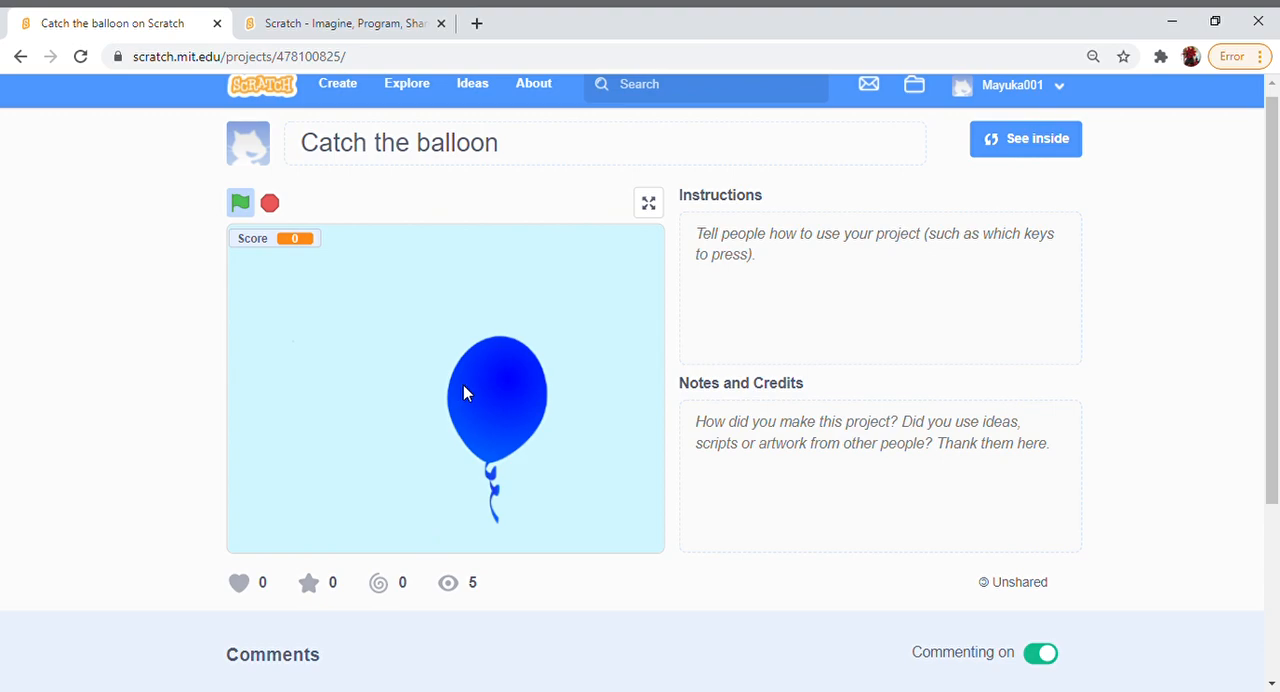
{"action": "left_click", "coordinate": [497, 394]}
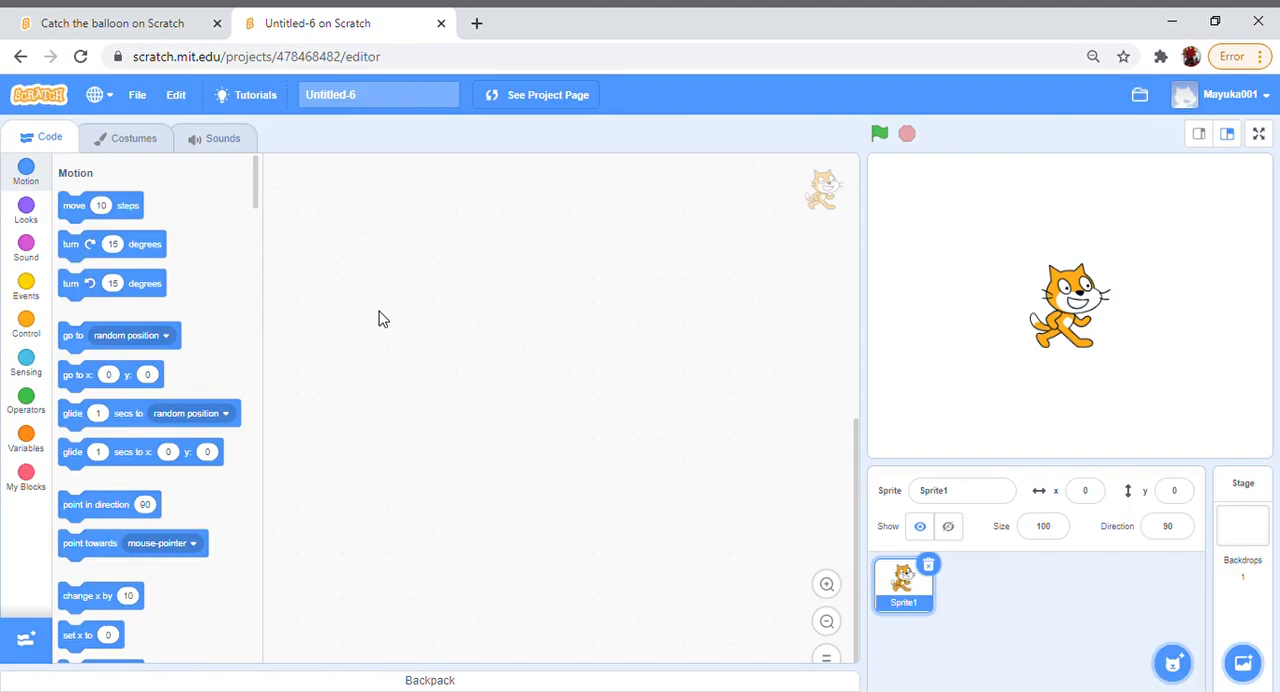
Step: Replace the Untitled-6 project title with 'Catch the balloon'
{"action": "left_click", "coordinate": [408, 94]}
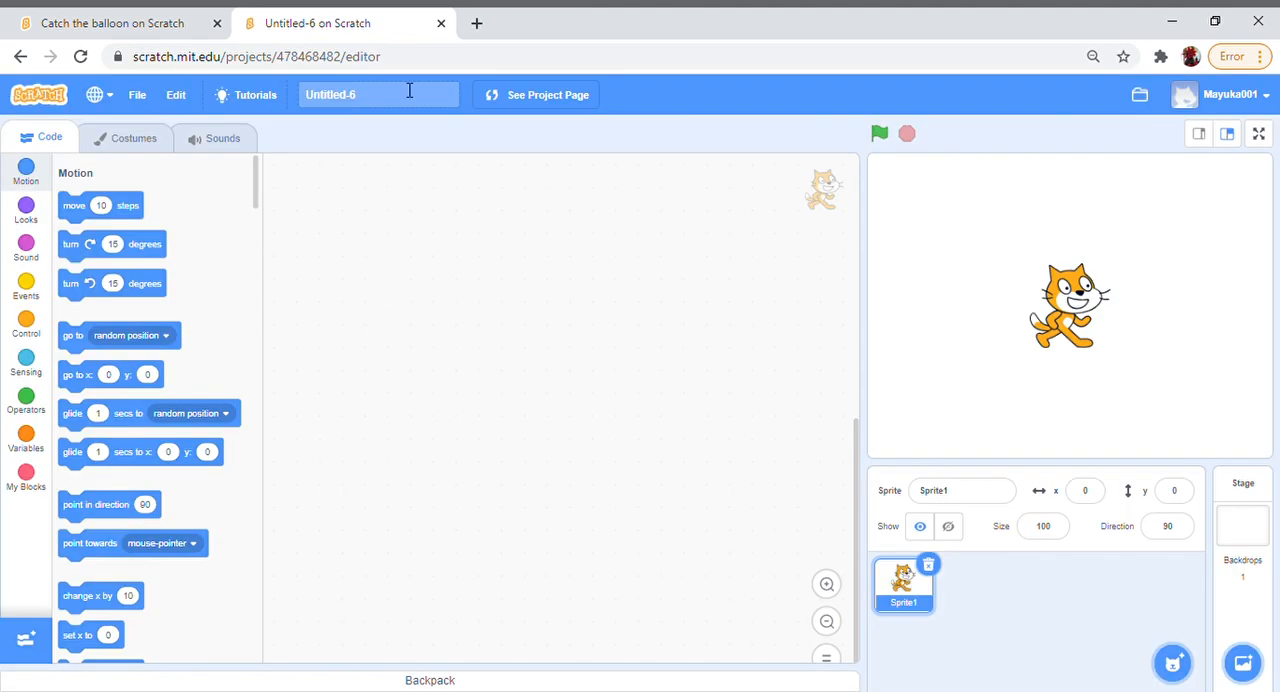
{"action": "mouse_move", "coordinate": [395, 85]}
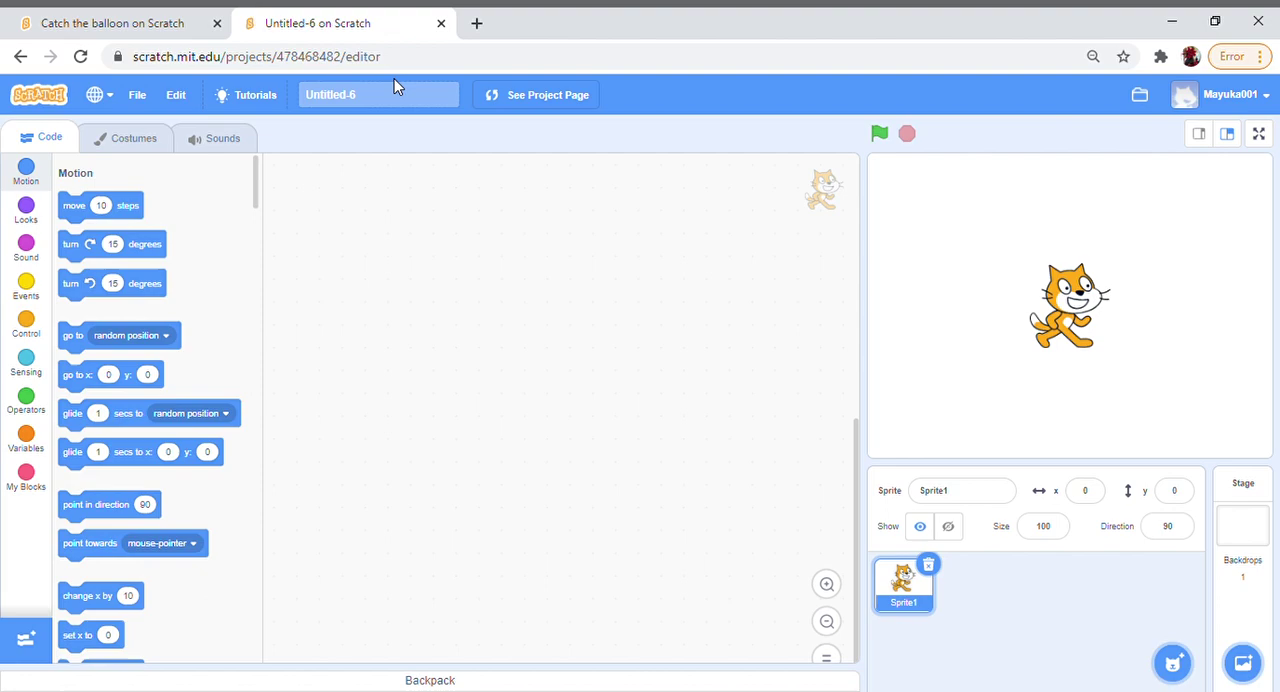
{"action": "left_click", "coordinate": [378, 94]}
{"action": "type", "text": "C"}
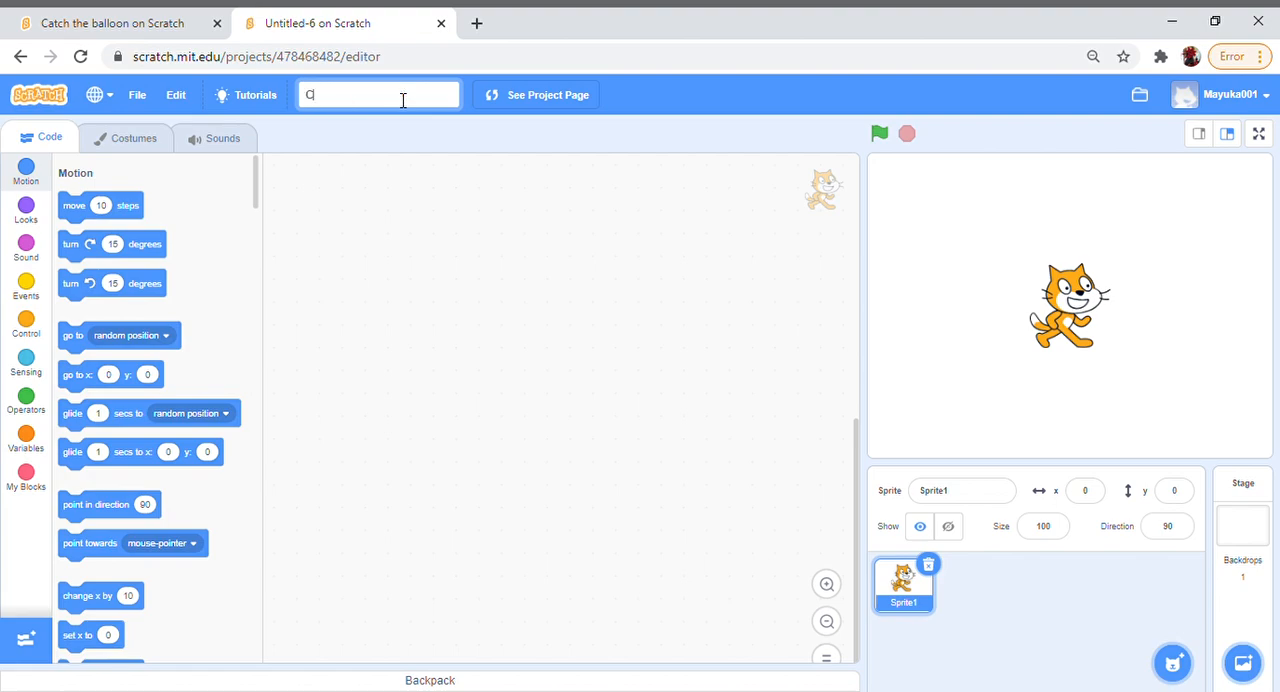
{"action": "type", "text": "at"}
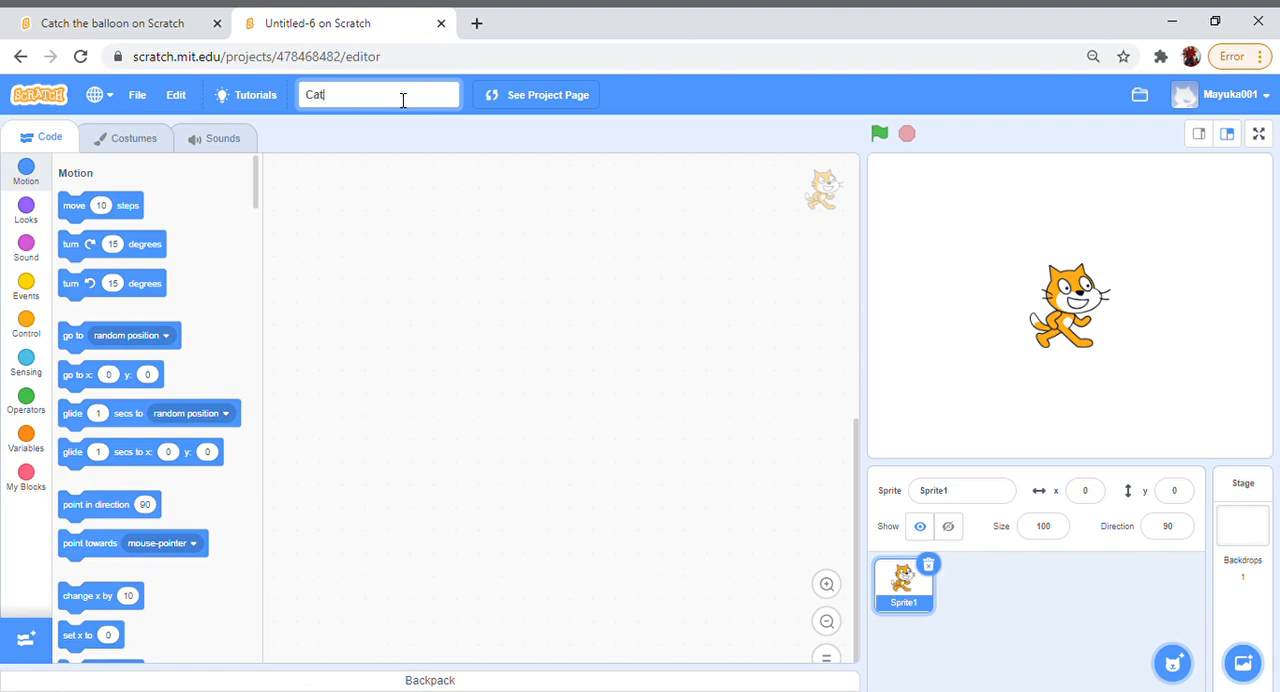
{"action": "type", "text": "Catch the"}
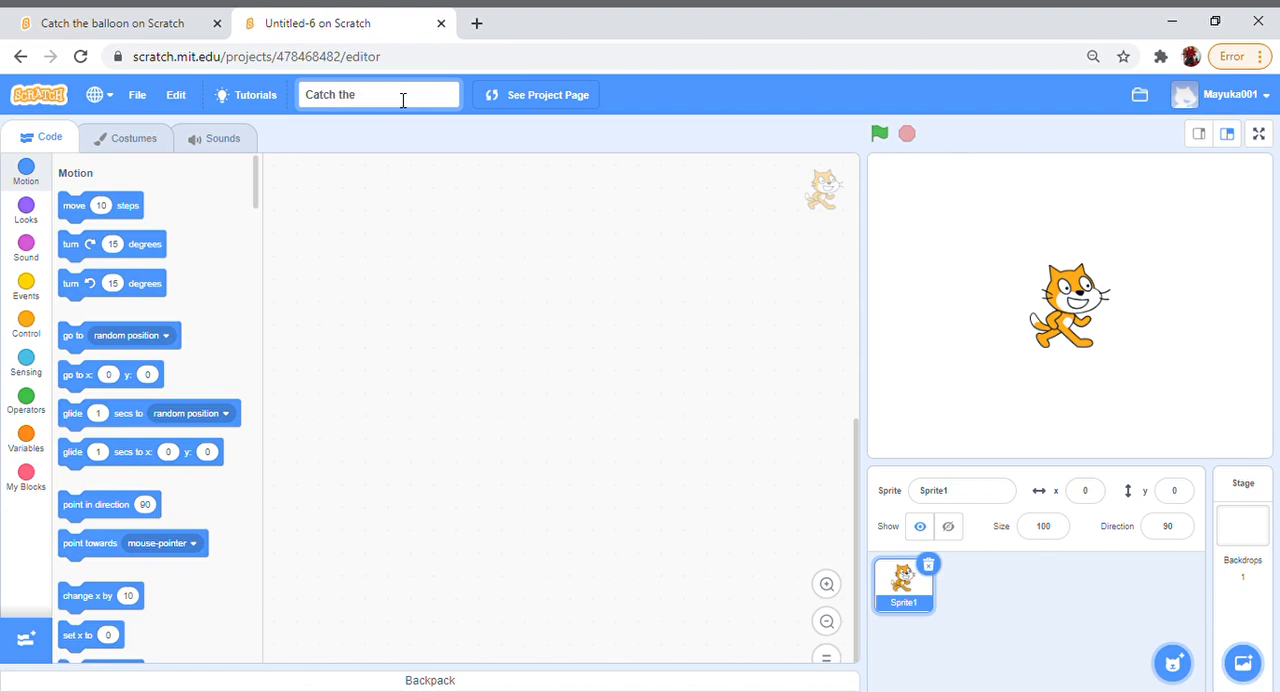
{"action": "type", "text": "balloon"}
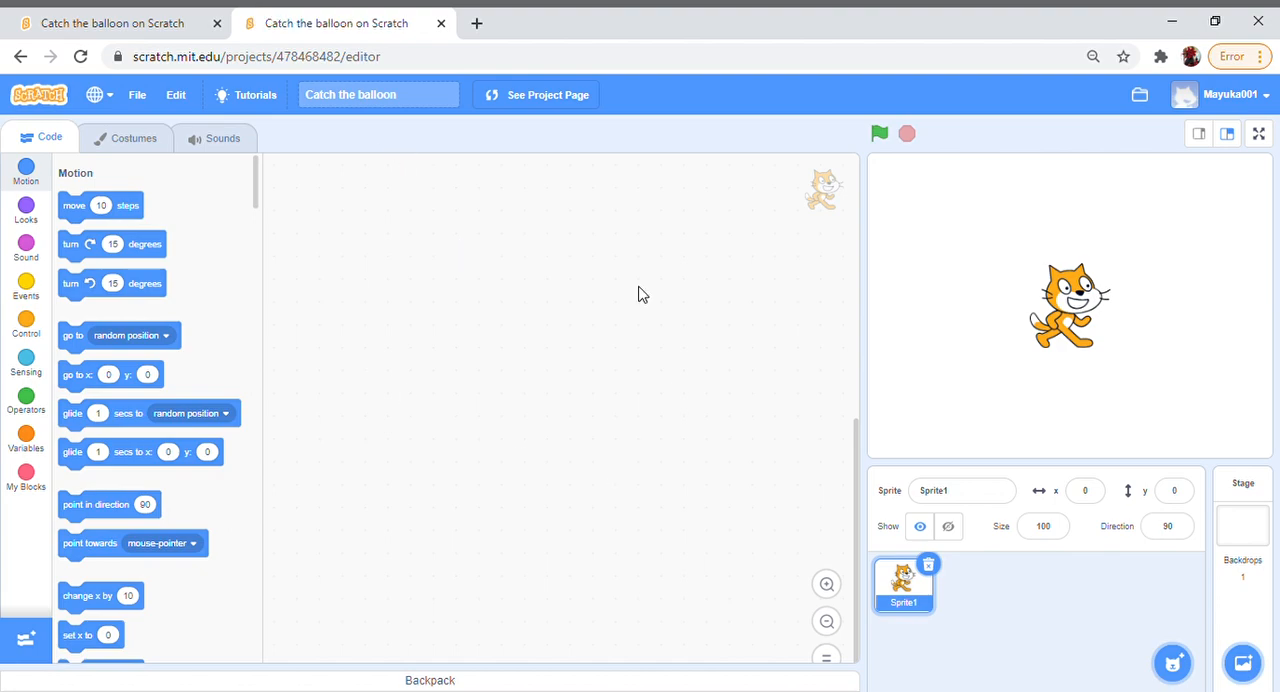
{"action": "mouse_move", "coordinate": [470, 341]}
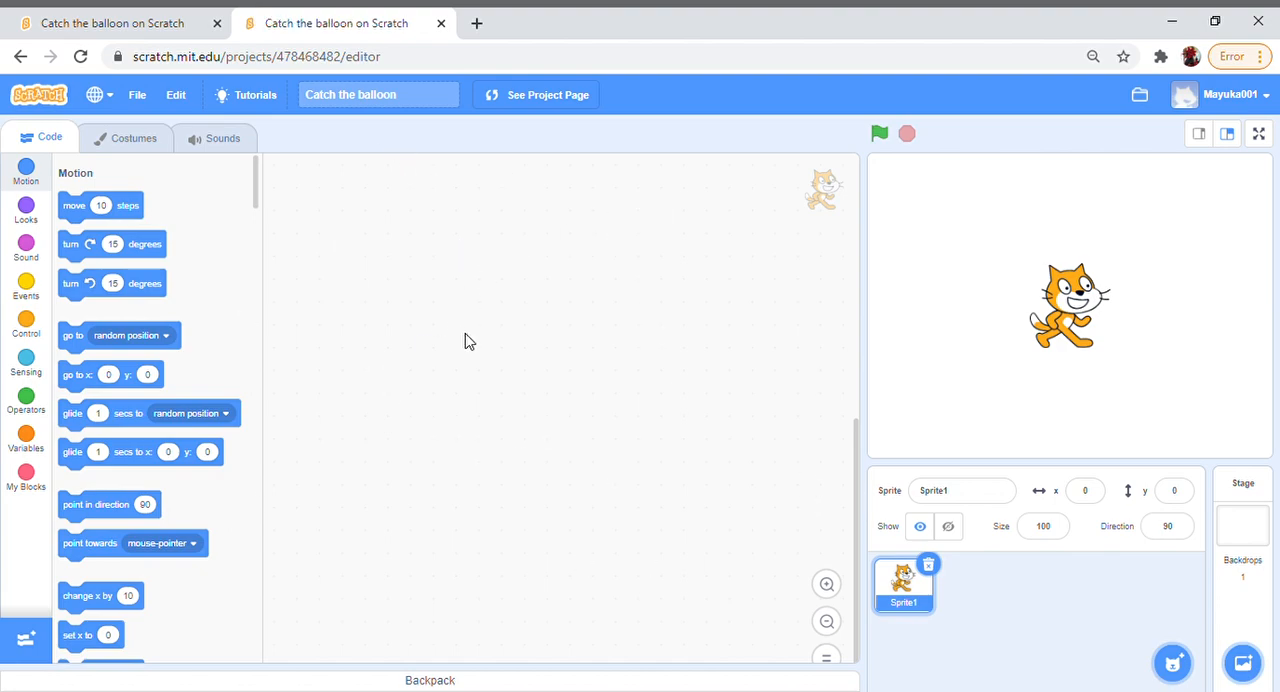
{"action": "mouse_move", "coordinate": [513, 537]}
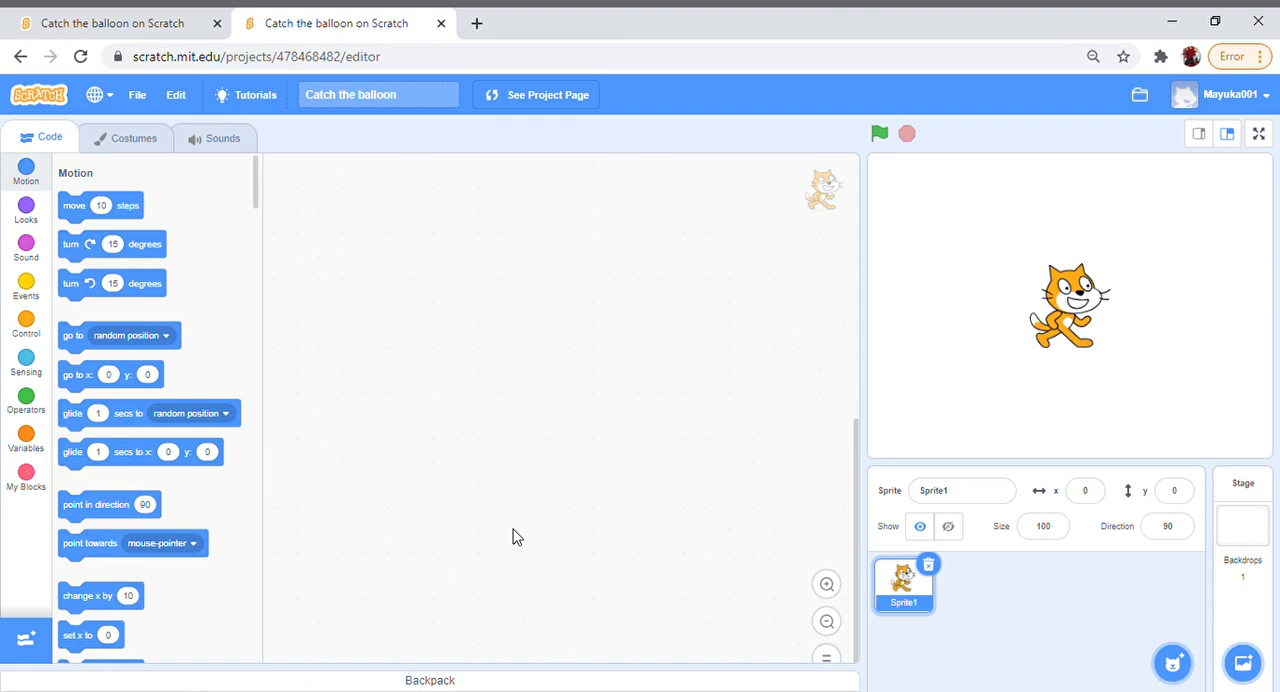
{"action": "mouse_move", "coordinate": [602, 293]}
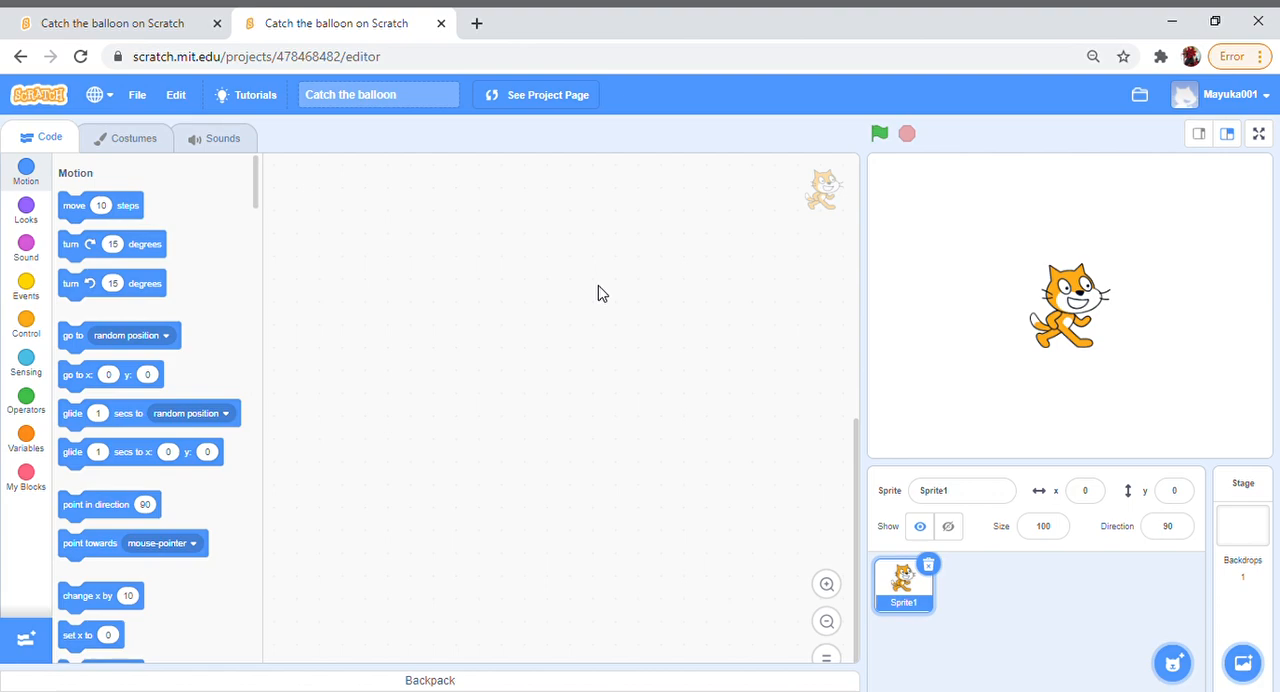
{"action": "mouse_move", "coordinate": [274, 307]}
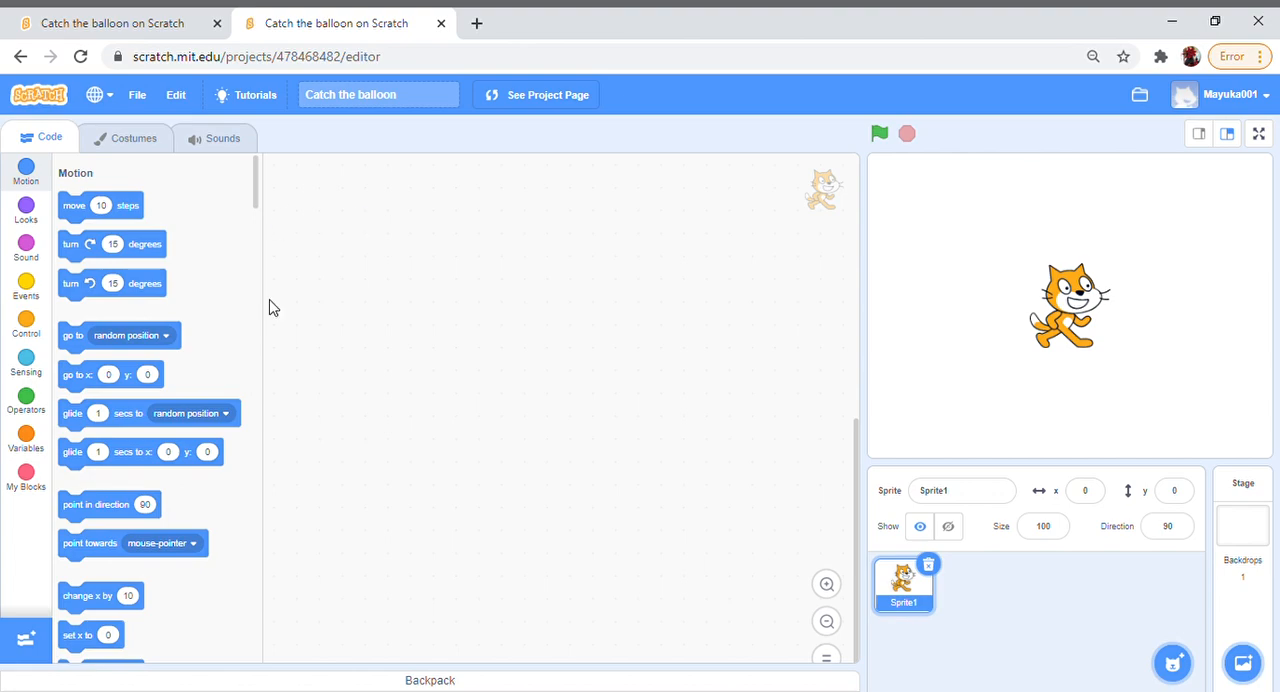
{"action": "mouse_move", "coordinate": [143, 308]}
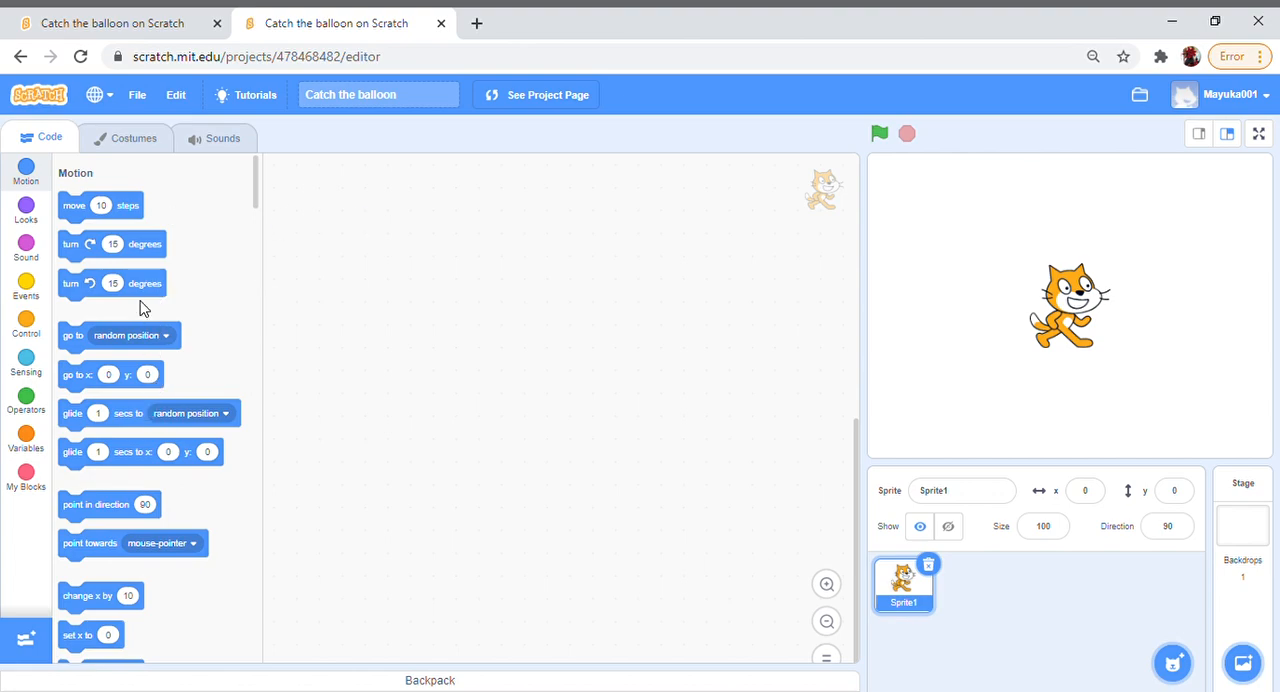
{"action": "mouse_move", "coordinate": [139, 343]}
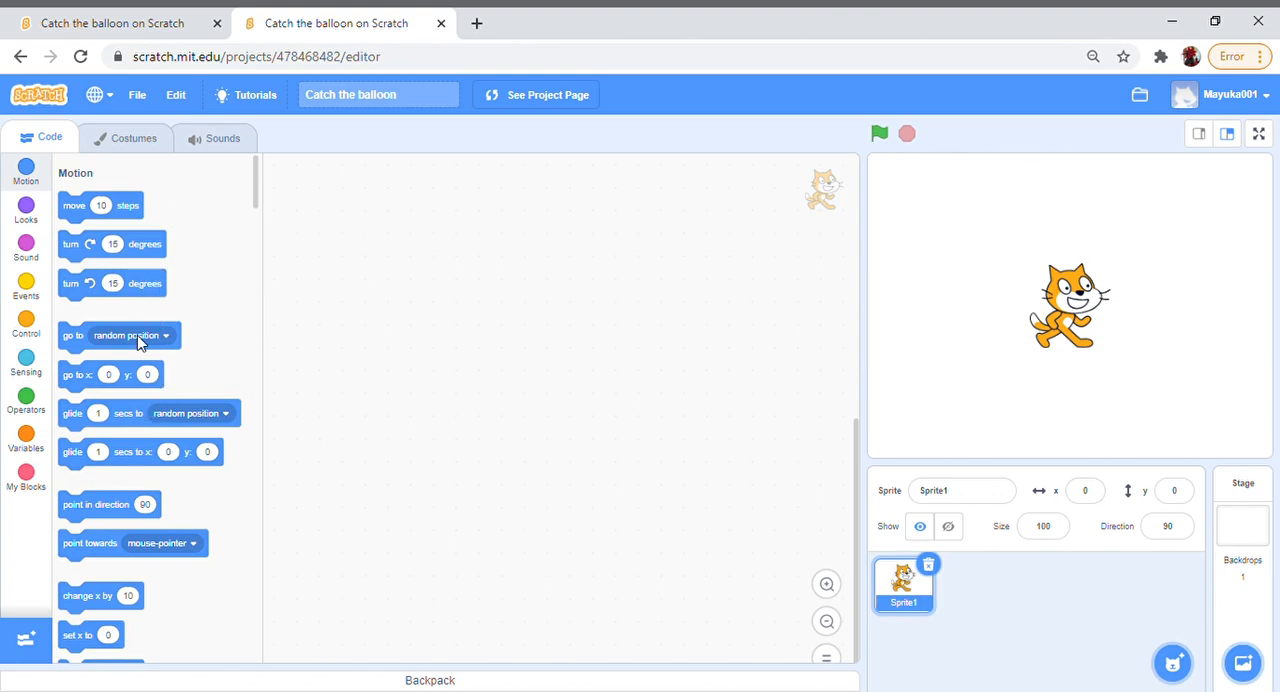
{"action": "mouse_move", "coordinate": [100, 338]}
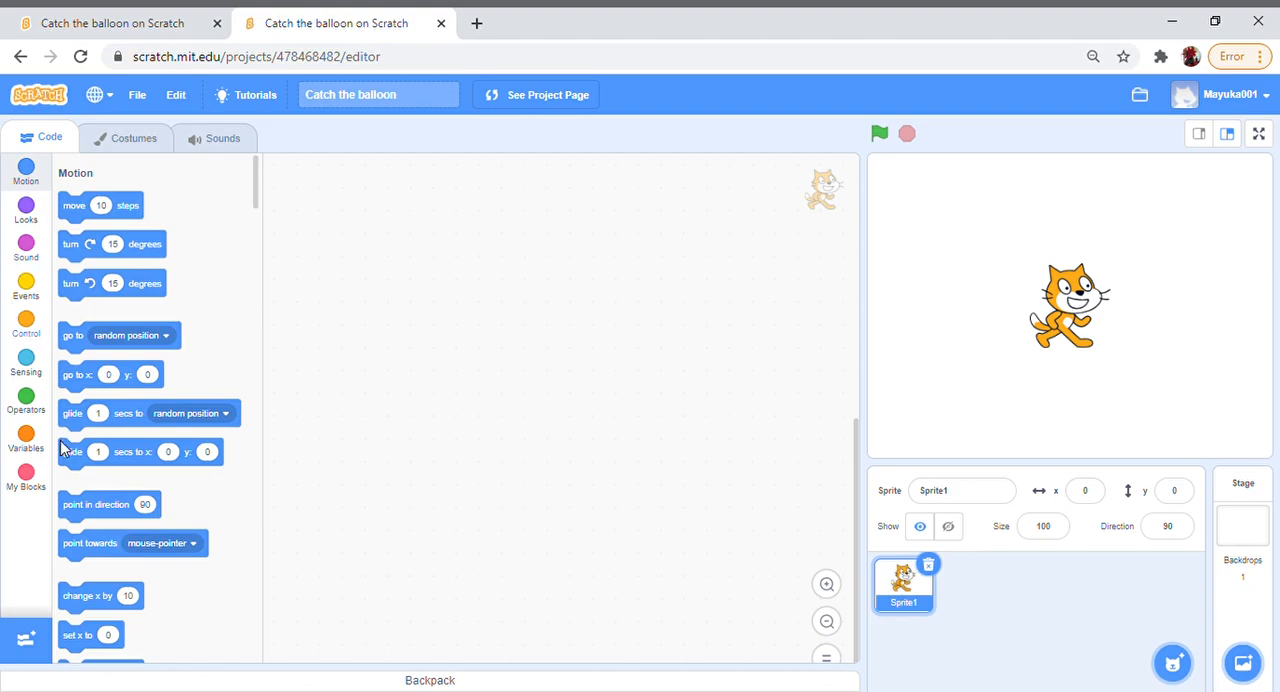
{"action": "mouse_move", "coordinate": [26, 290]}
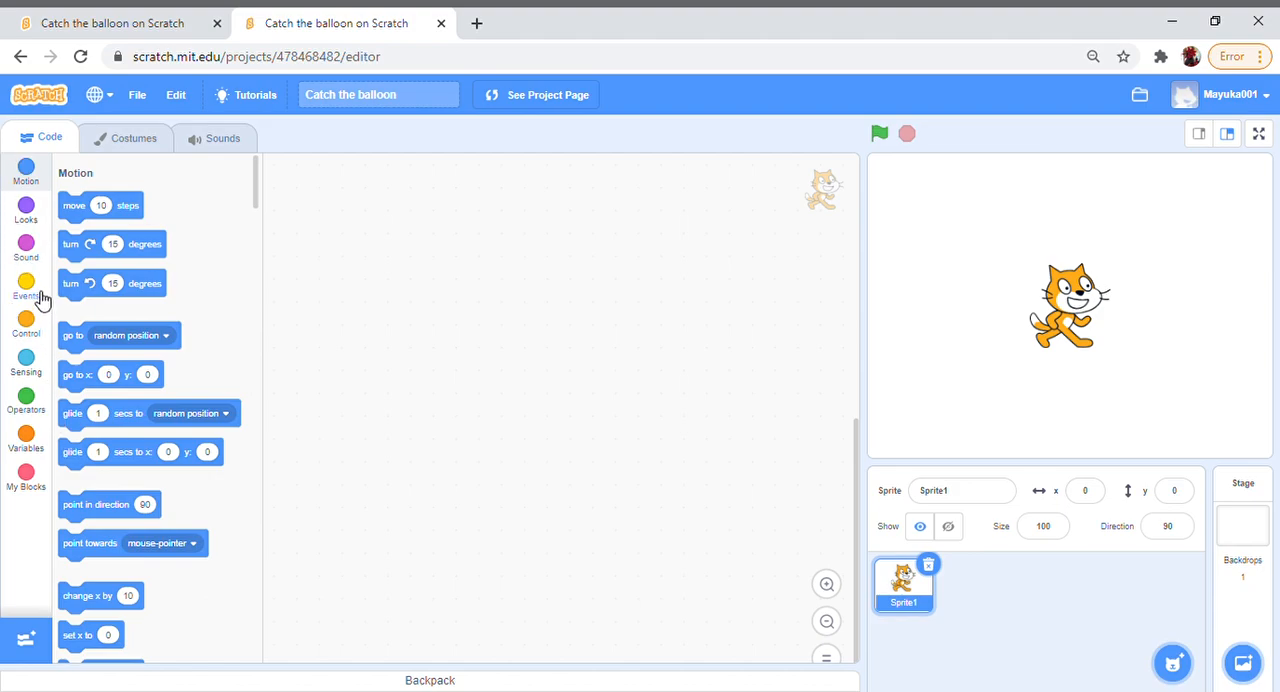
Step: Browse the Events blocks, including the green-flag trigger, then the Sound blocks
{"action": "left_click", "coordinate": [26, 290]}
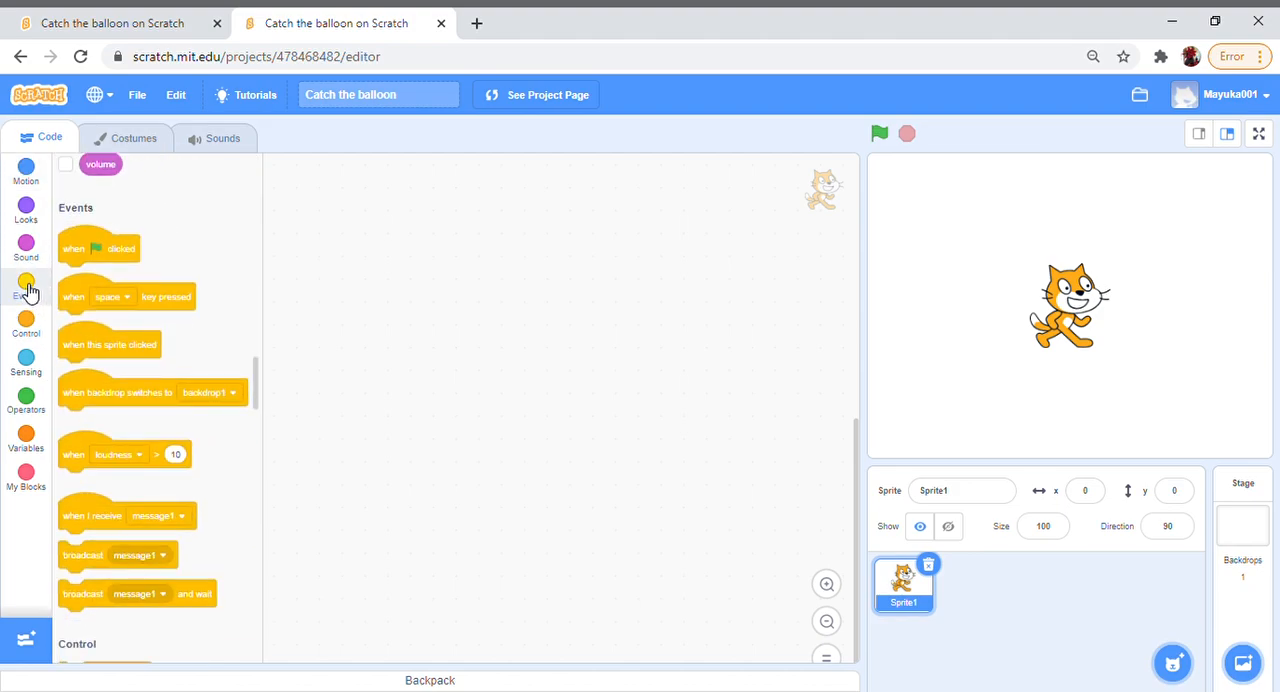
{"action": "scroll", "scroll_direction": "up", "scroll_amount": 3}
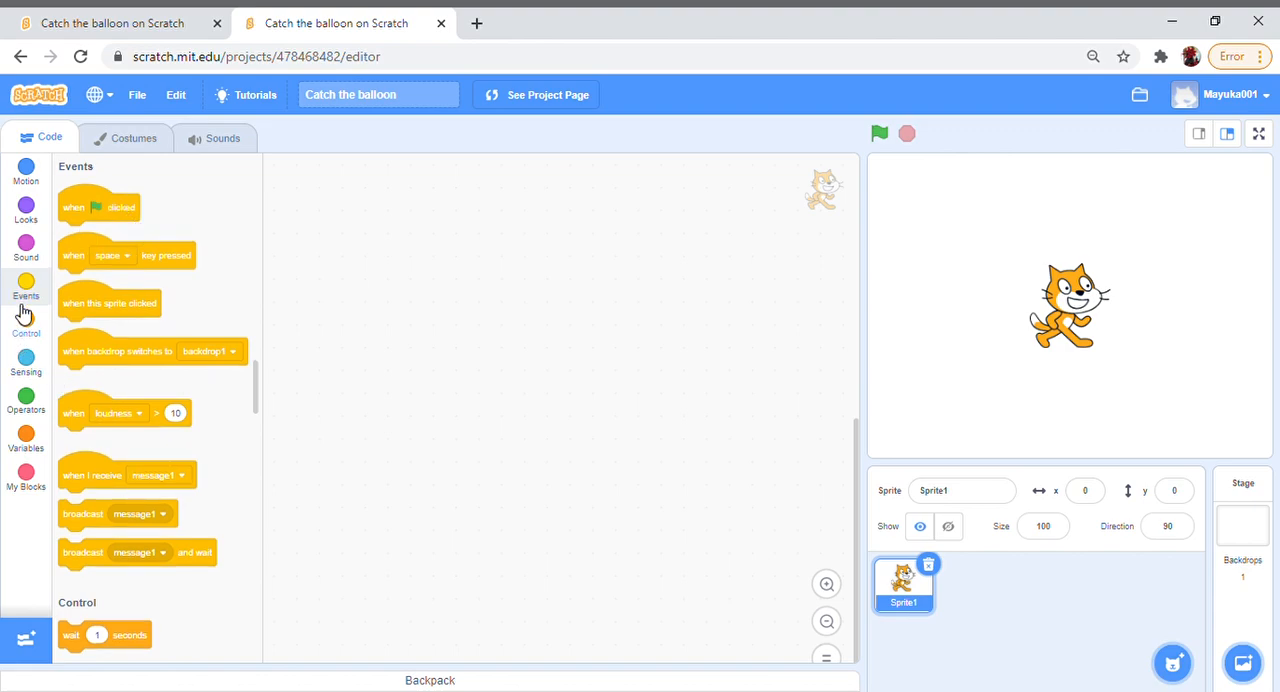
{"action": "mouse_move", "coordinate": [40, 295]}
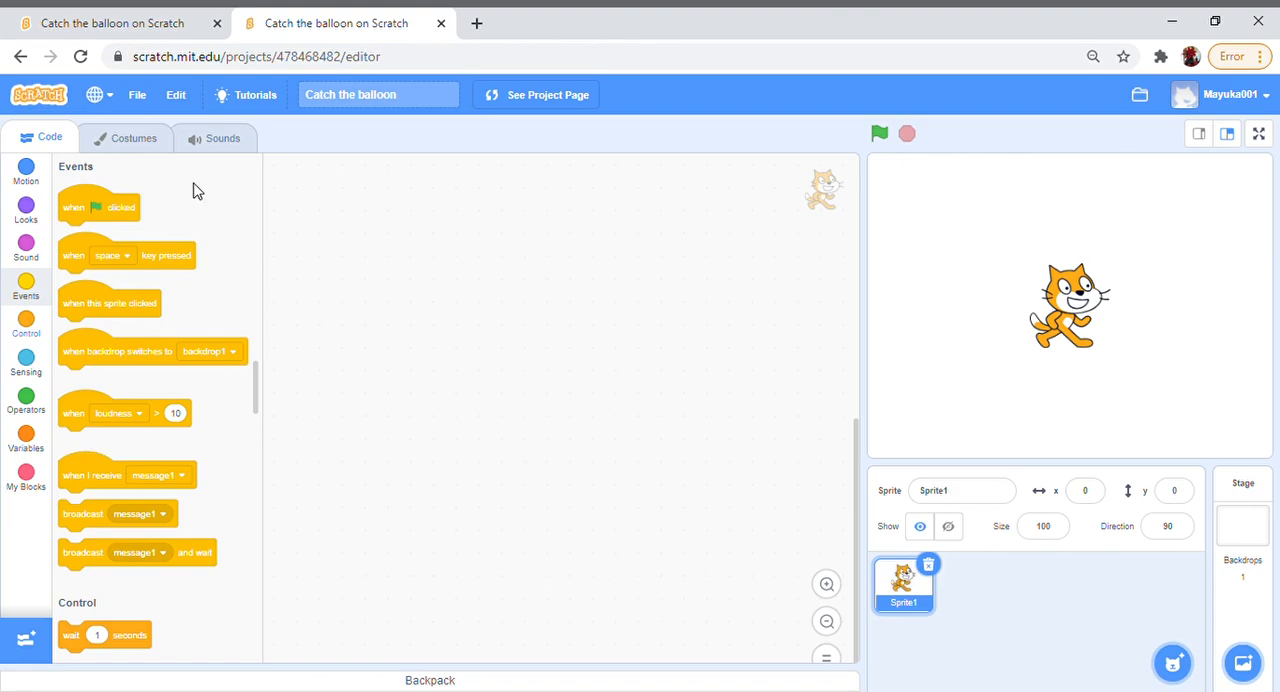
{"action": "mouse_move", "coordinate": [124, 218]}
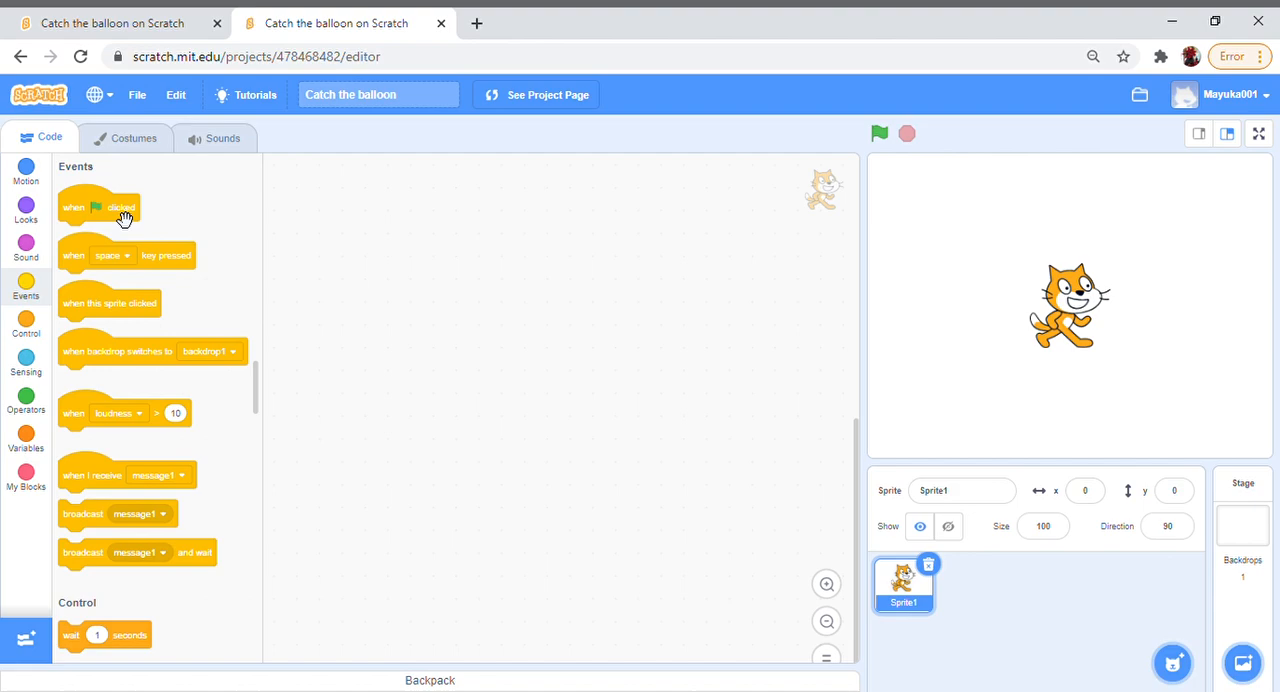
{"action": "mouse_move", "coordinate": [140, 234]}
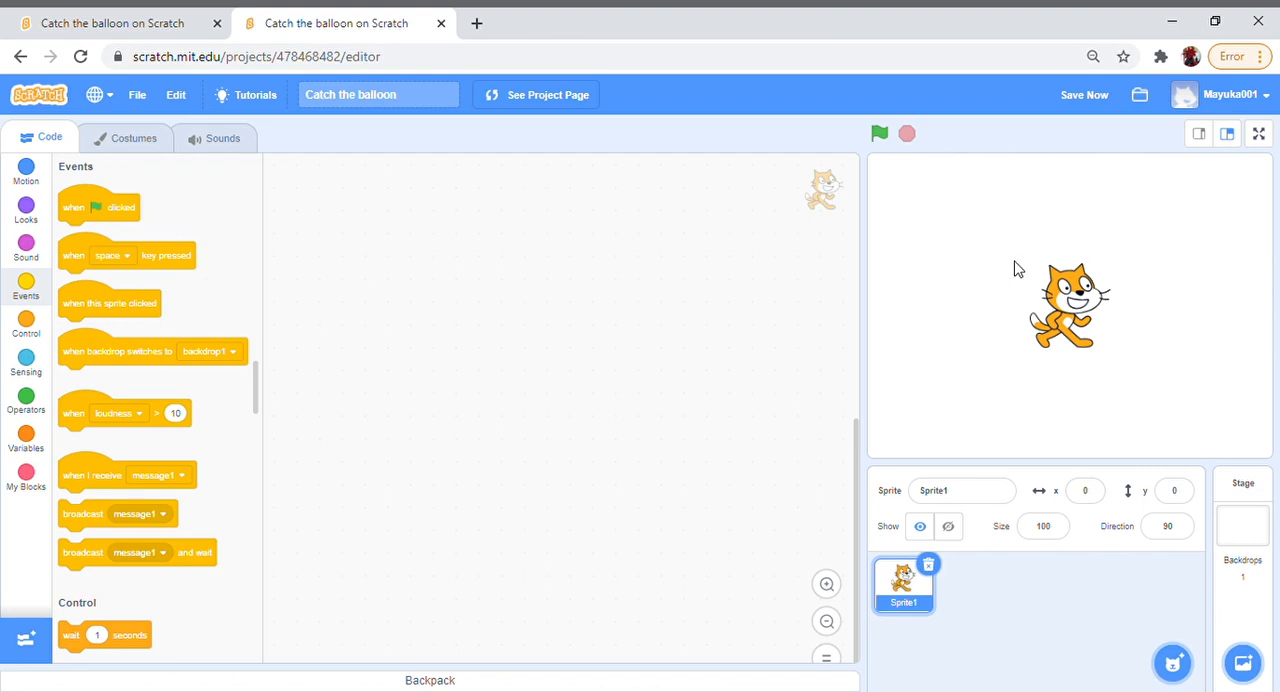
{"action": "mouse_move", "coordinate": [283, 293]}
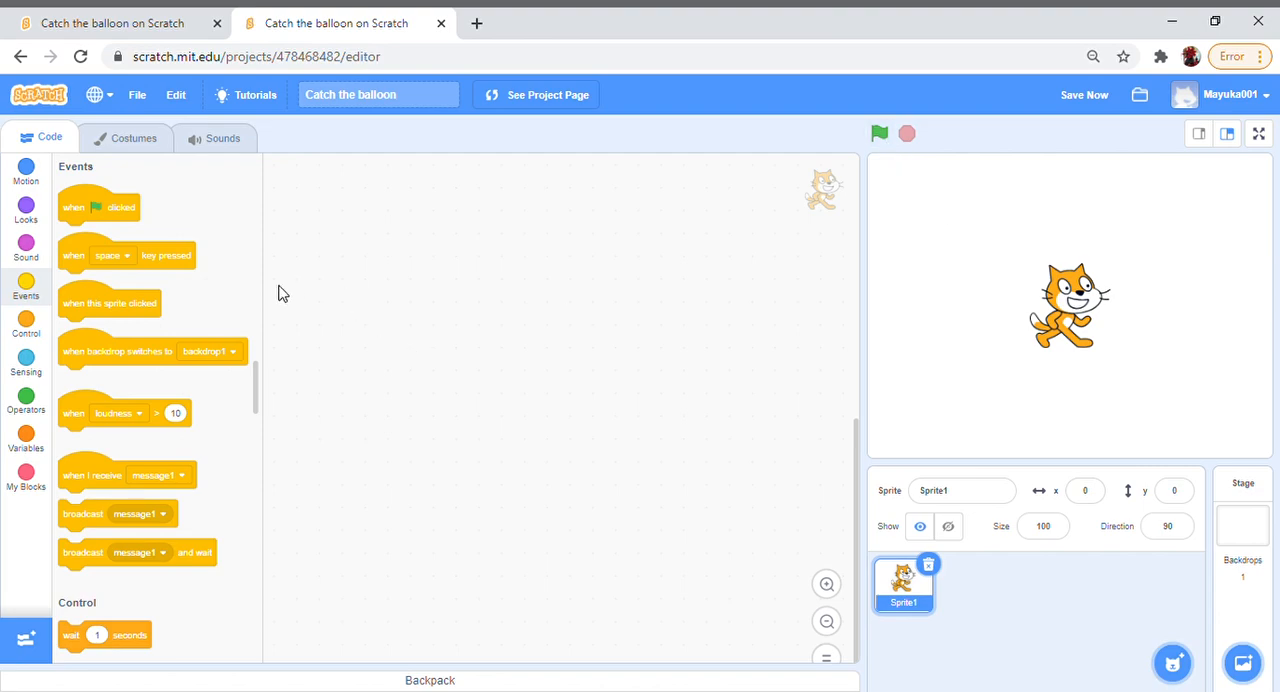
{"action": "mouse_move", "coordinate": [155, 225]}
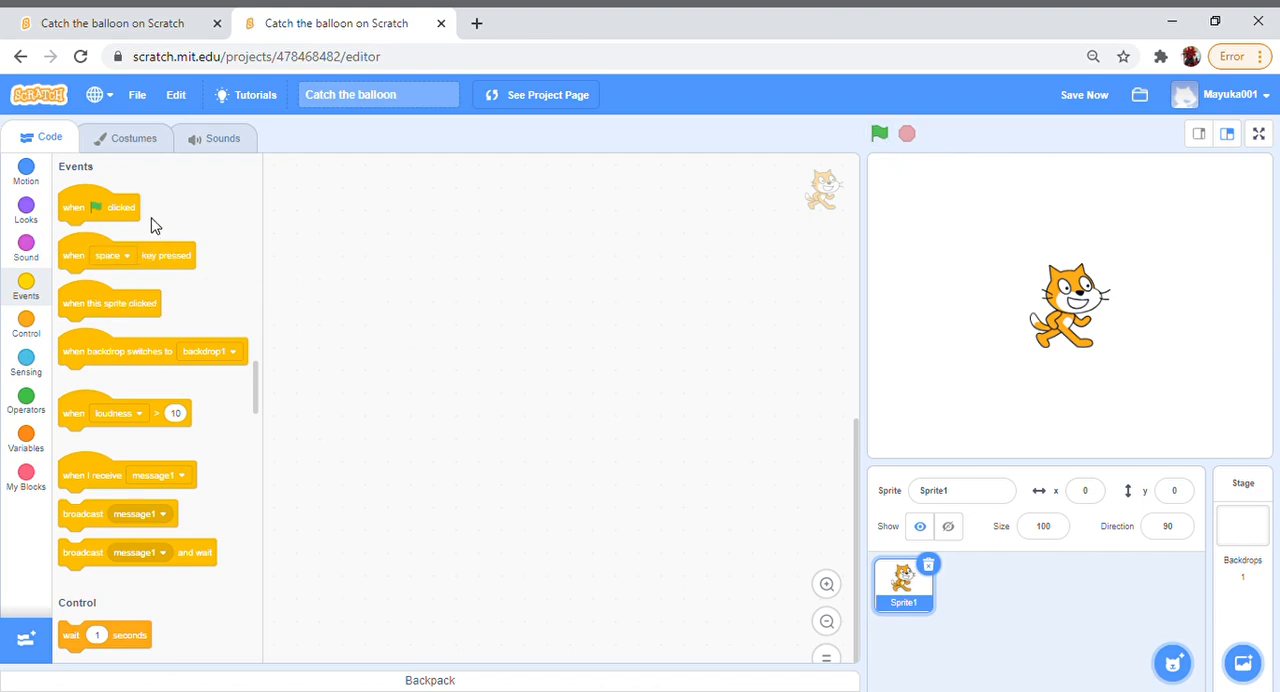
{"action": "mouse_move", "coordinate": [118, 212]}
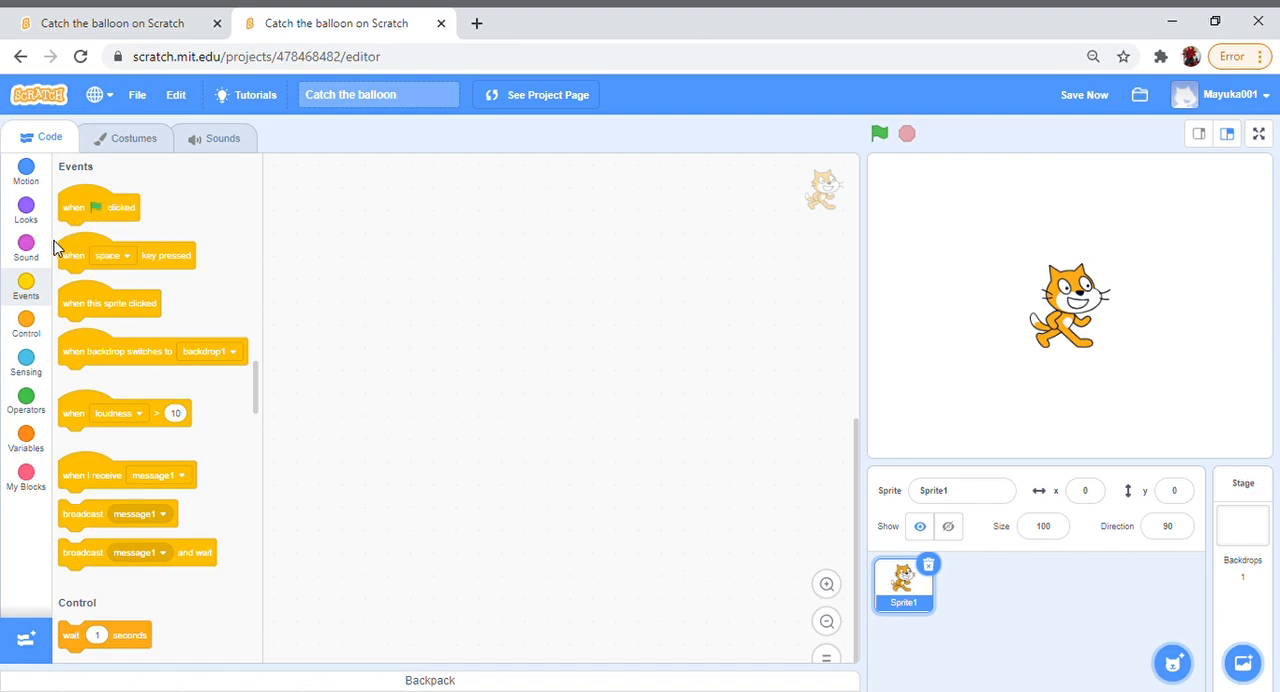
{"action": "left_click", "coordinate": [26, 245]}
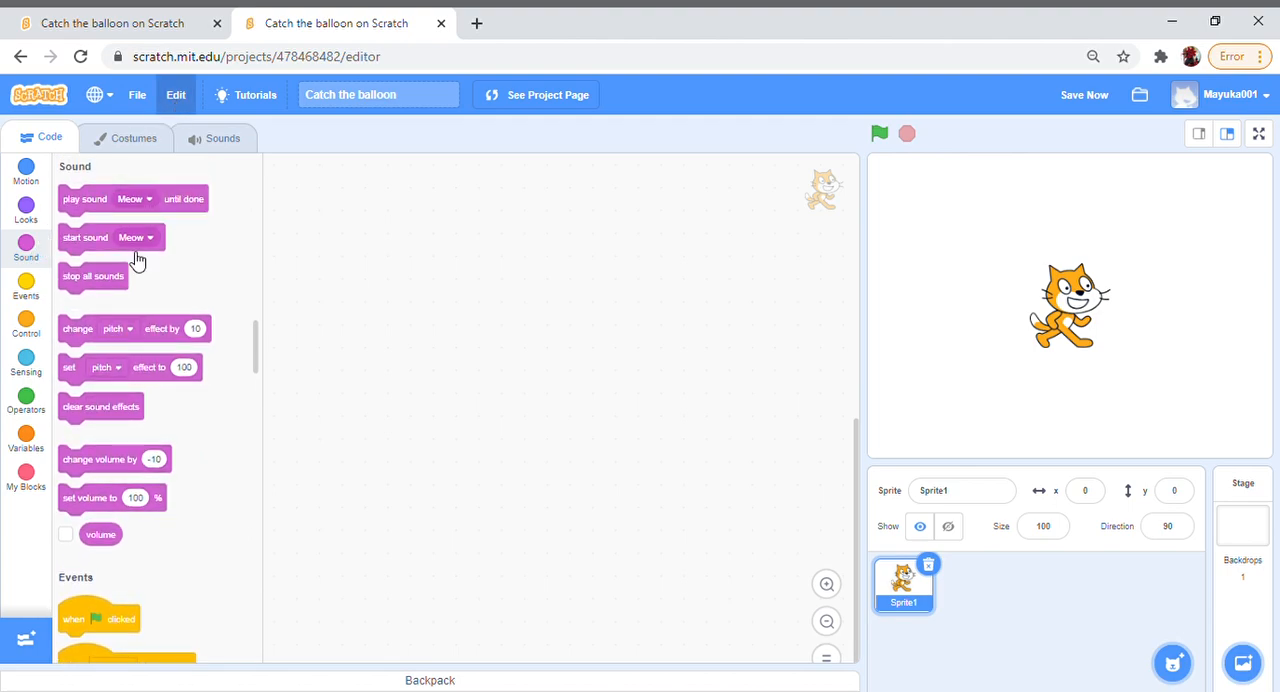
{"action": "mouse_move", "coordinate": [45, 365]}
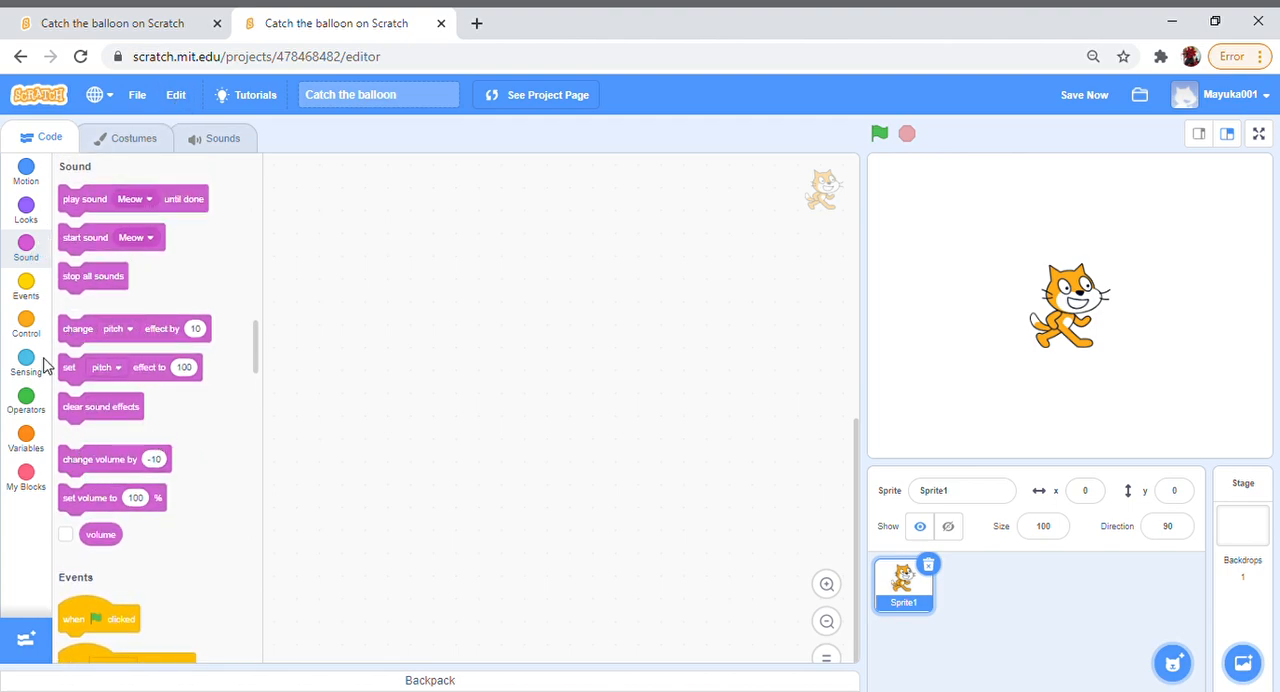
{"action": "mouse_move", "coordinate": [125, 390]}
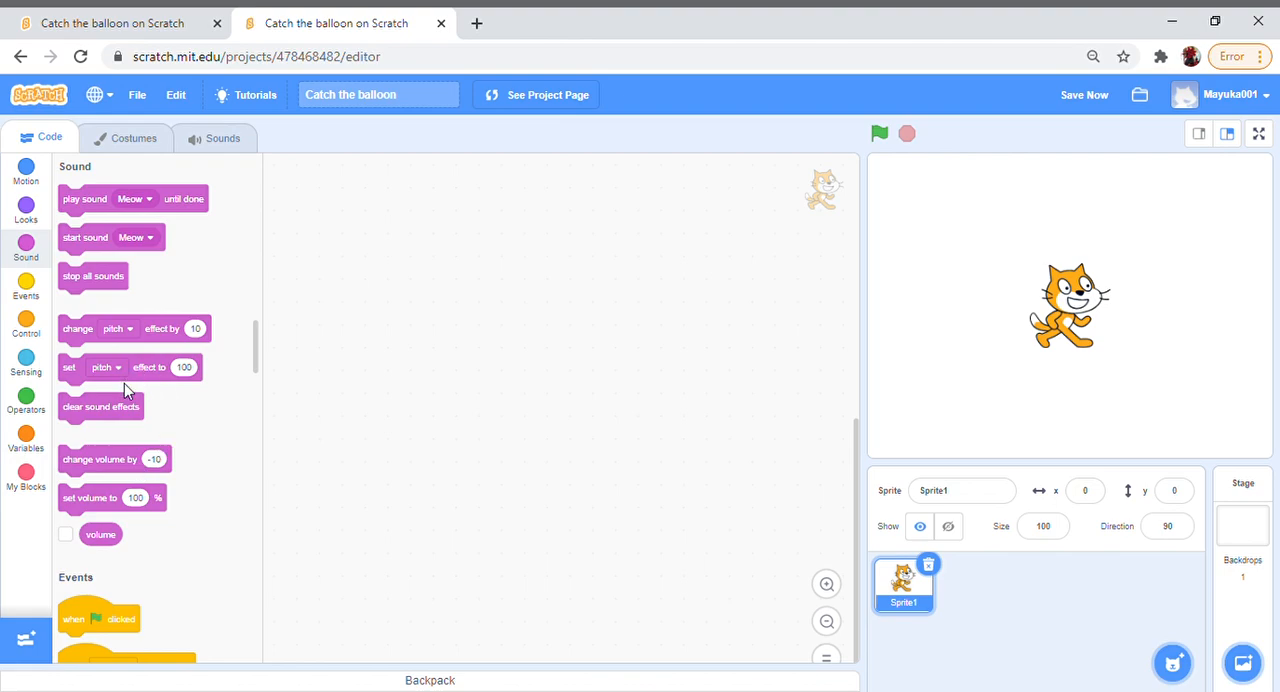
{"action": "mouse_move", "coordinate": [98, 213]}
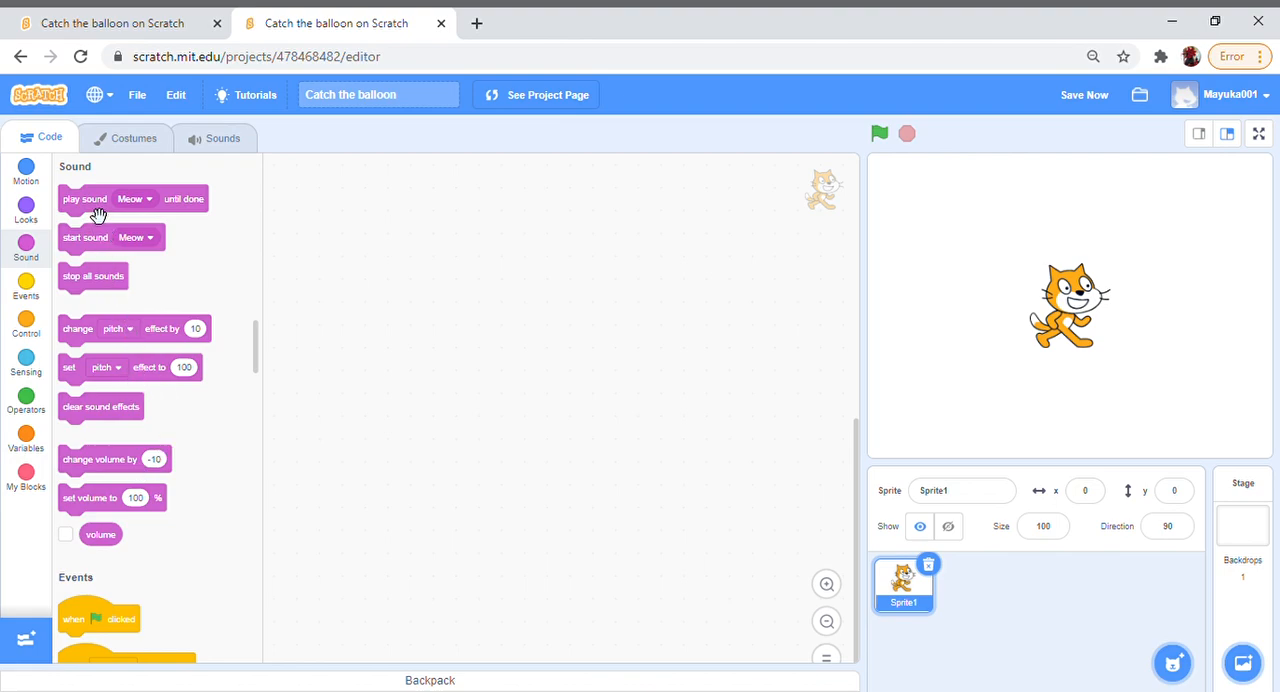
{"action": "mouse_move", "coordinate": [238, 203]}
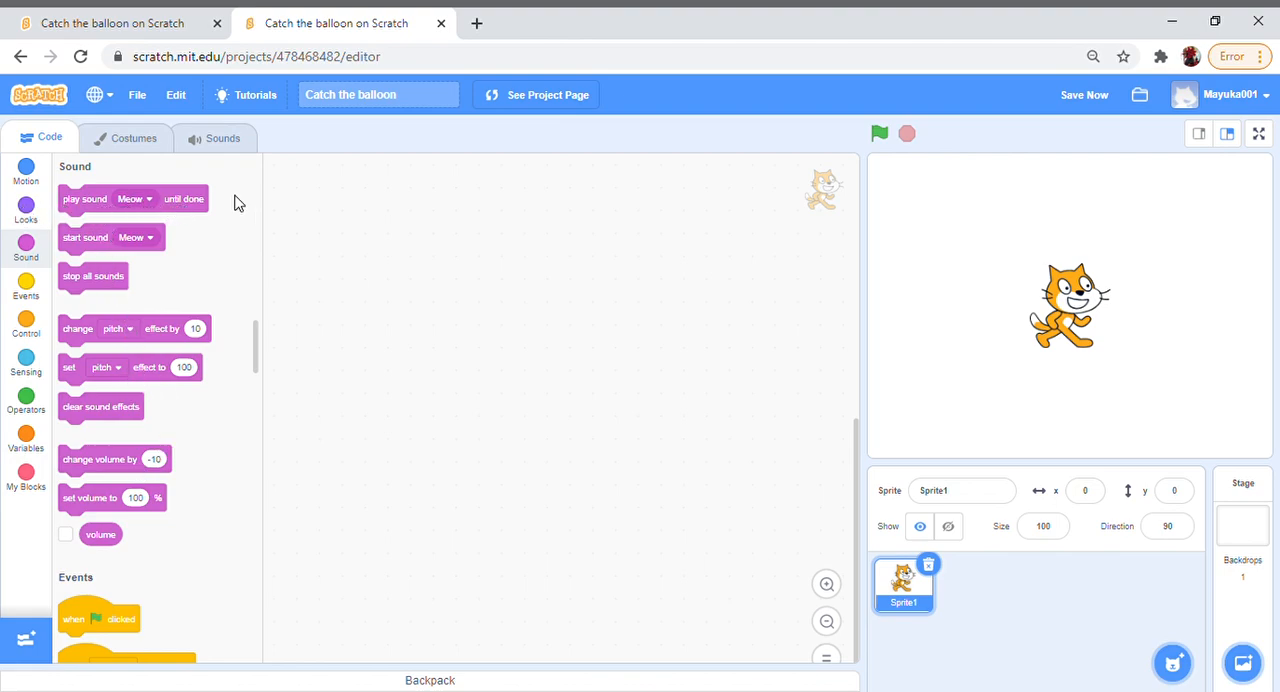
{"action": "mouse_move", "coordinate": [105, 220]}
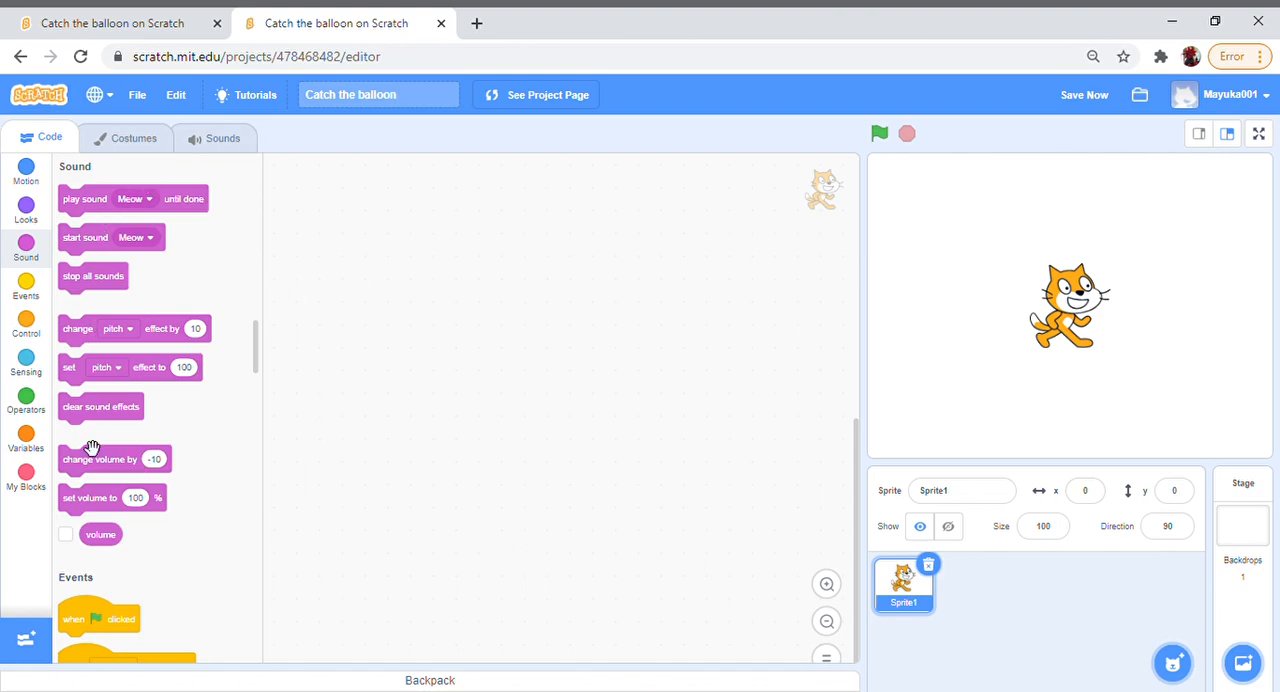
{"action": "mouse_move", "coordinate": [1119, 519]}
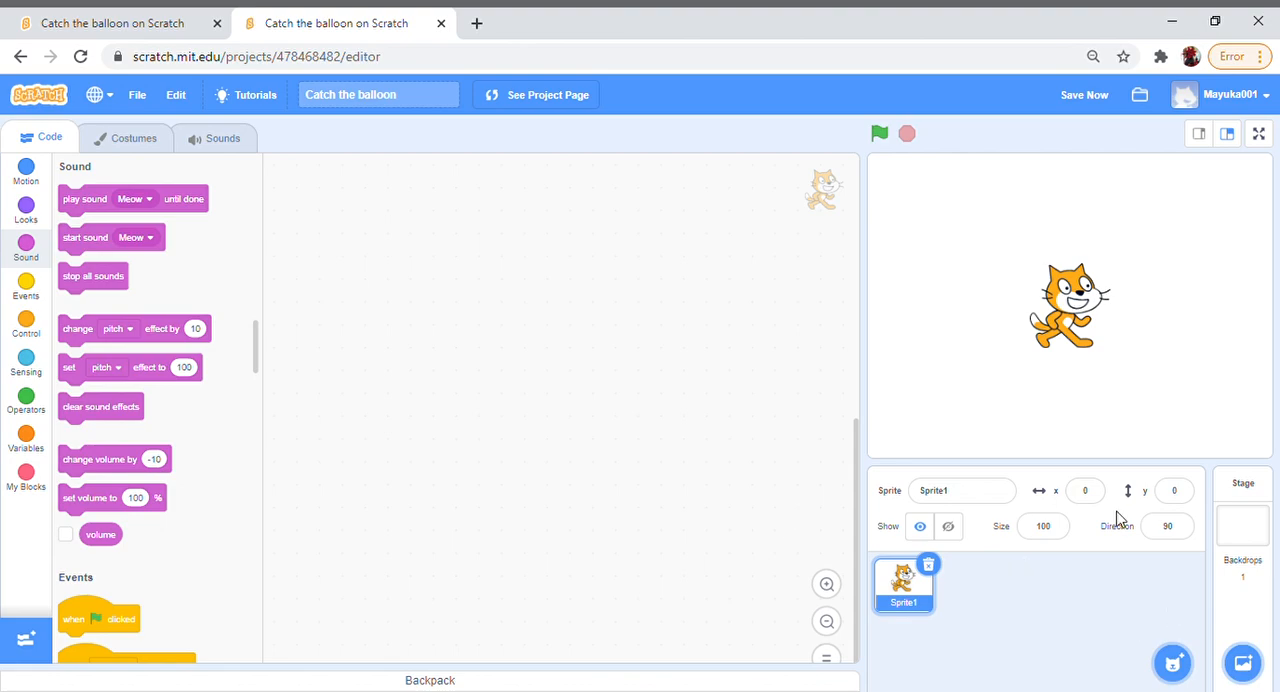
{"action": "mouse_move", "coordinate": [1118, 607]}
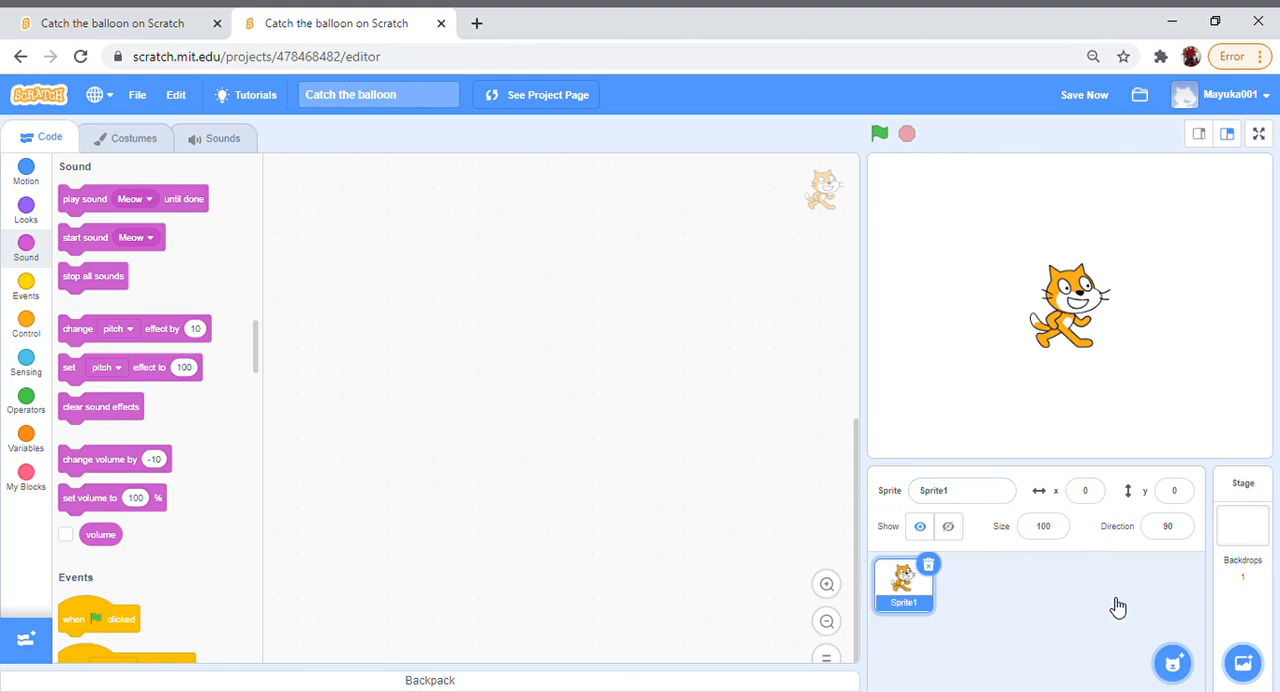
{"action": "mouse_move", "coordinate": [938, 605]}
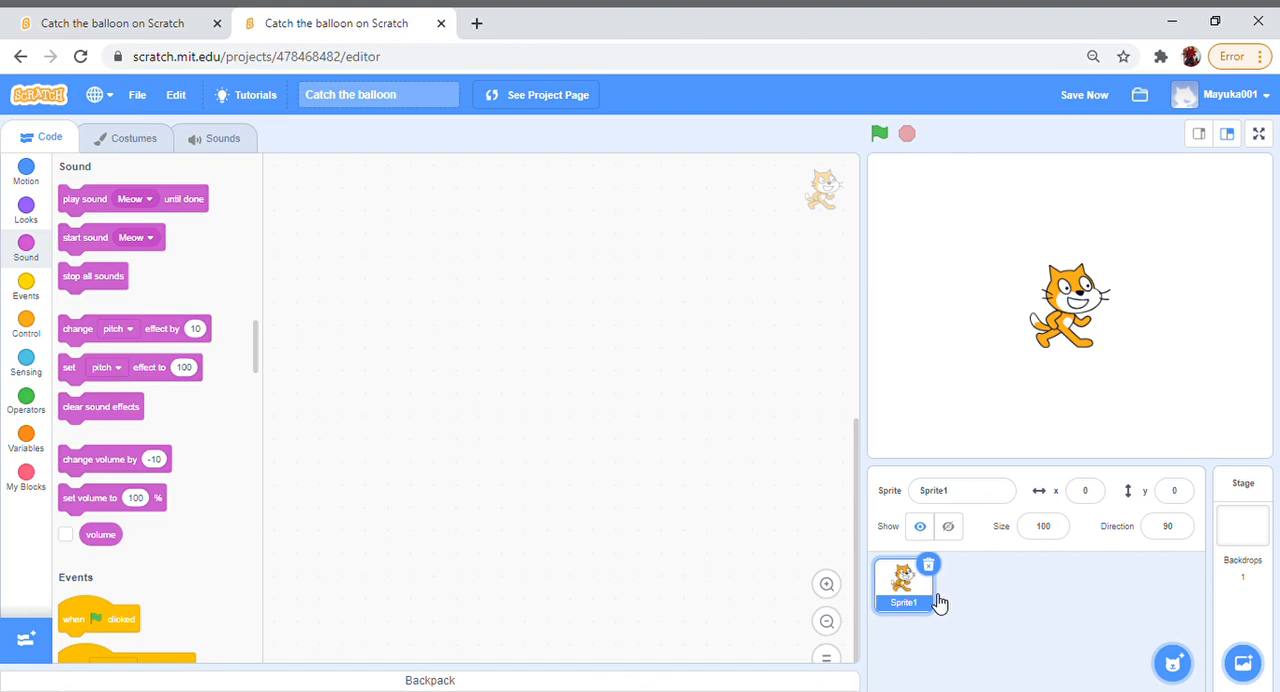
{"action": "mouse_move", "coordinate": [958, 598]}
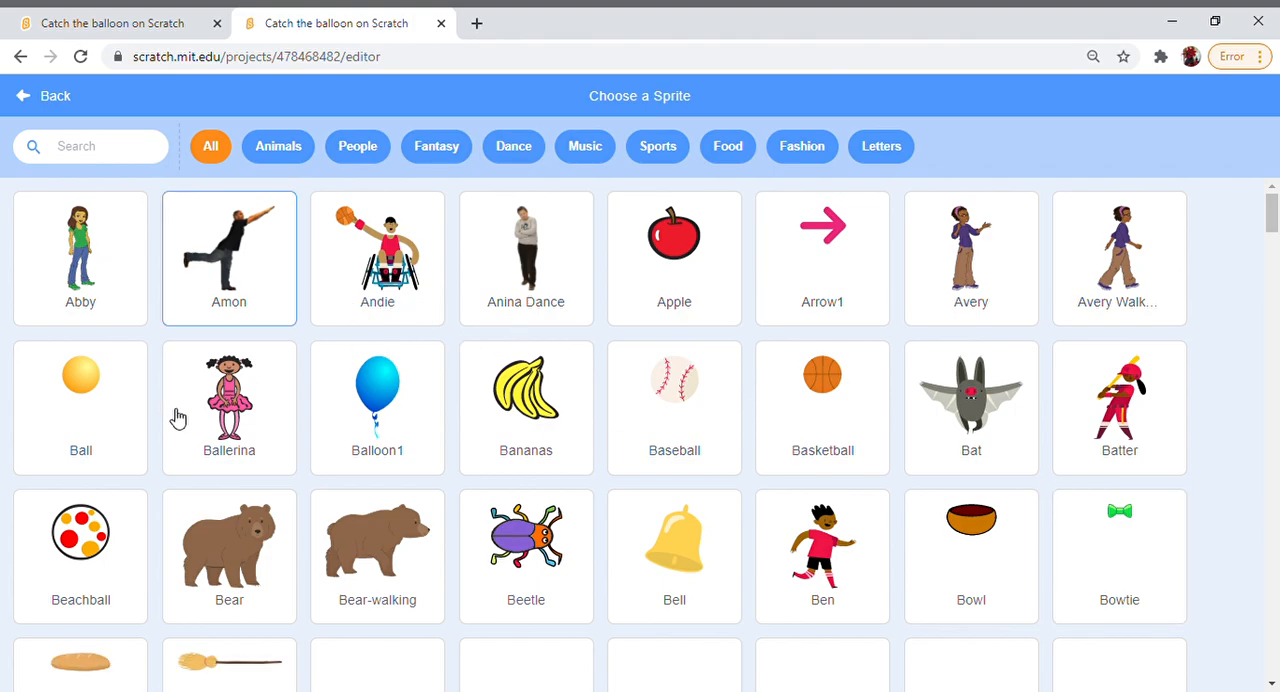
Step: Add the Balloon1 sprite from the sprite library
{"action": "left_click", "coordinate": [377, 407]}
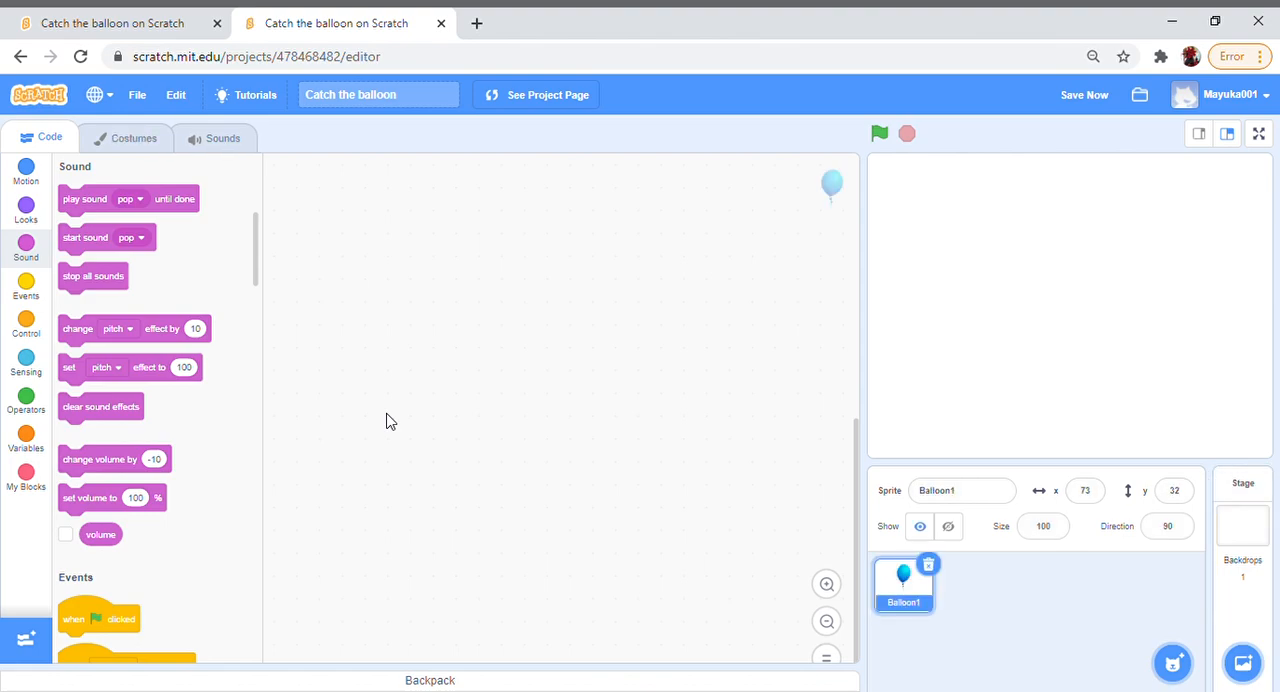
{"action": "mouse_move", "coordinate": [928, 590]}
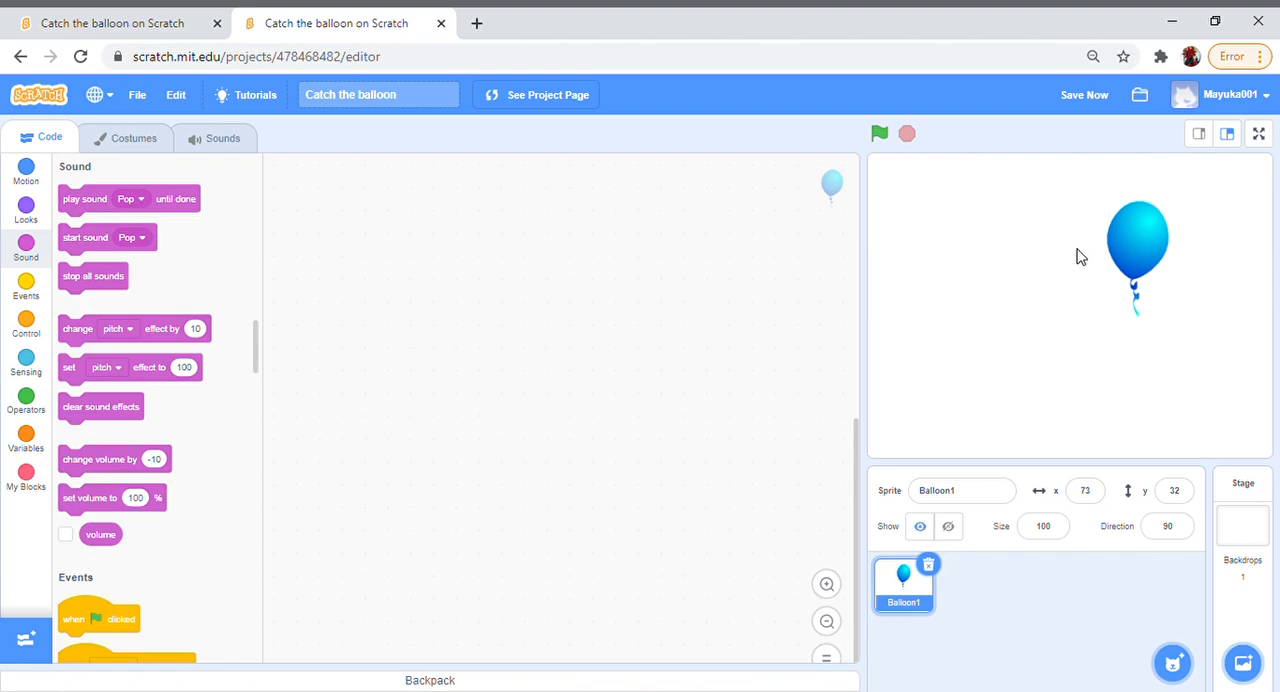
Step: Drag the balloon near the stage centre, around x 3, y -36
{"action": "left_click_drag", "start_coordinate": [1138, 255], "coordinate": [1079, 313]}
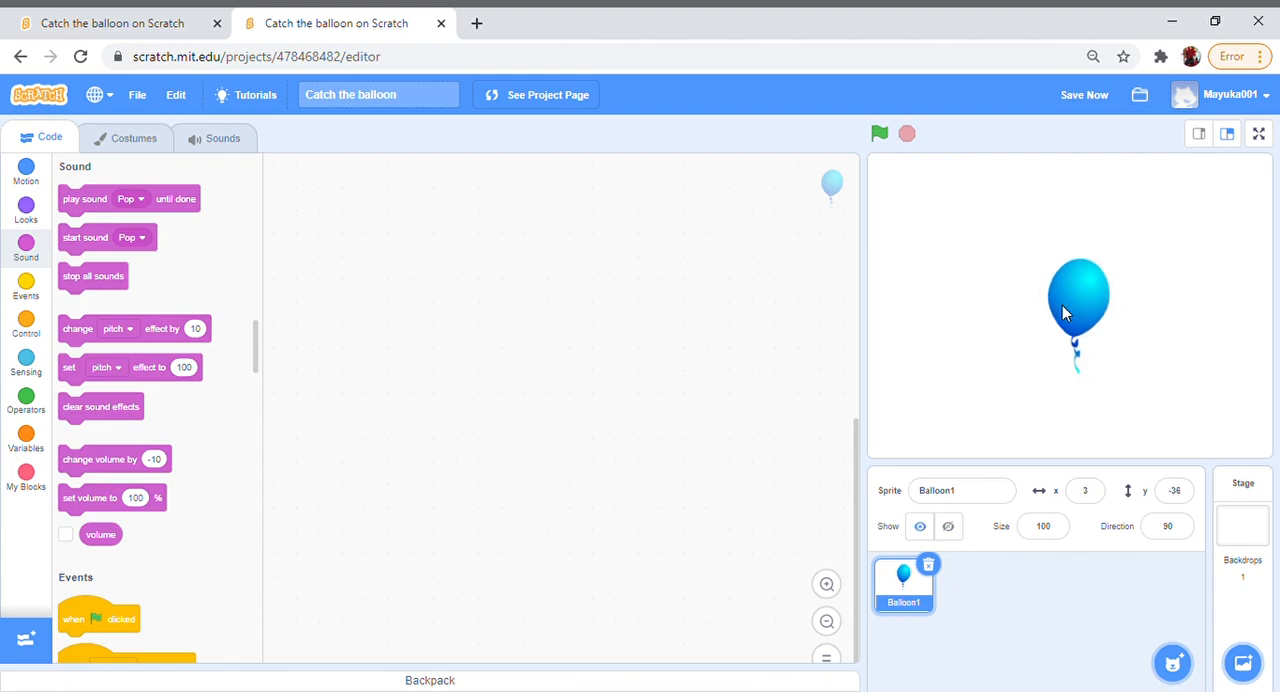
{"action": "mouse_move", "coordinate": [1190, 660]}
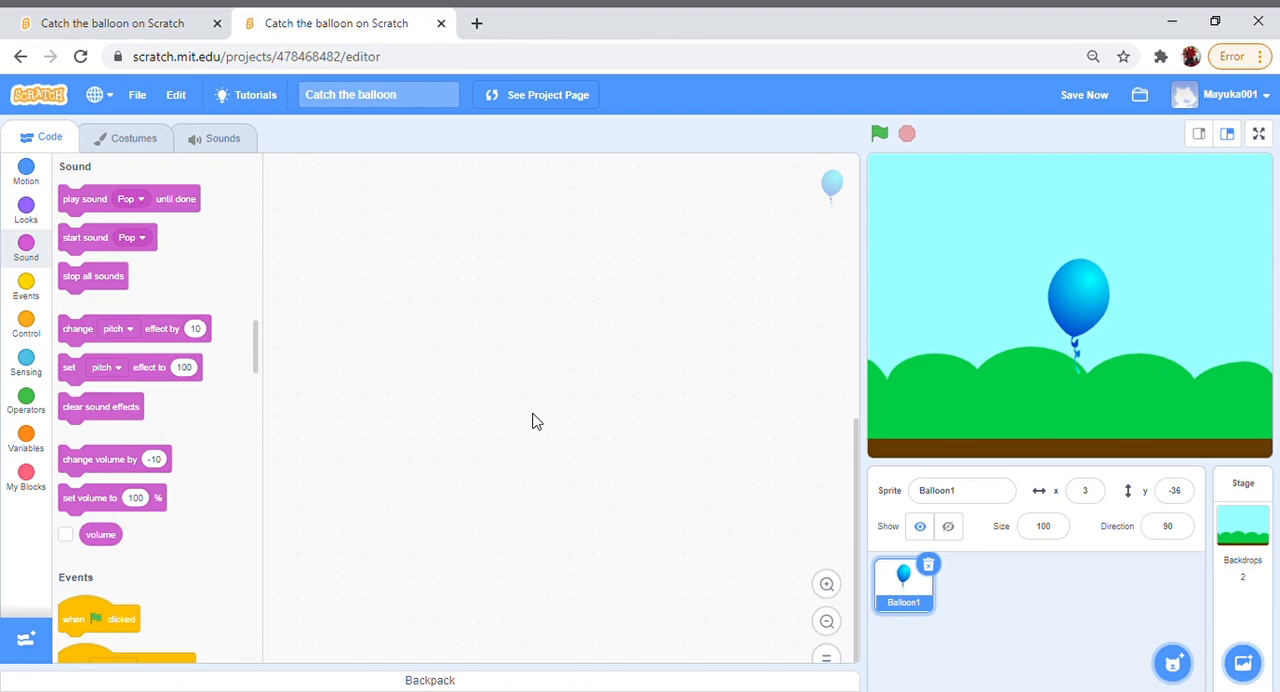
{"action": "mouse_move", "coordinate": [70, 22]}
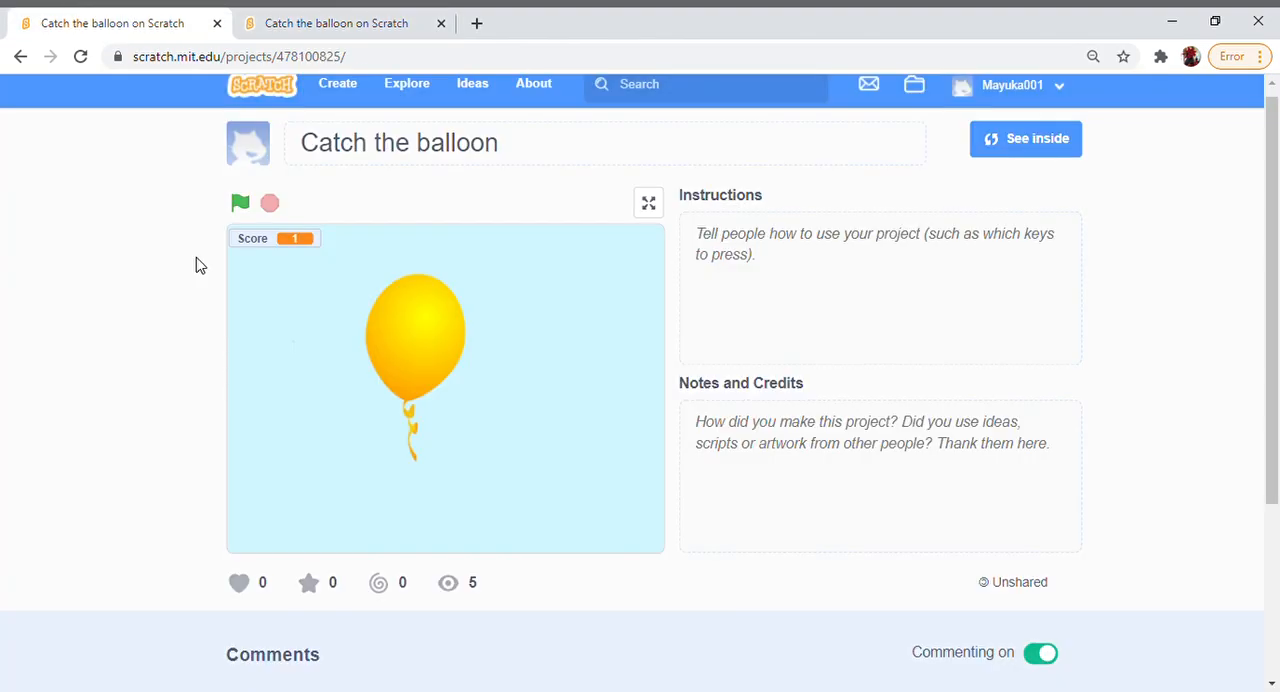
Step: Start and stop the finished example game, then go to the new project's editor
{"action": "left_click", "coordinate": [240, 202]}
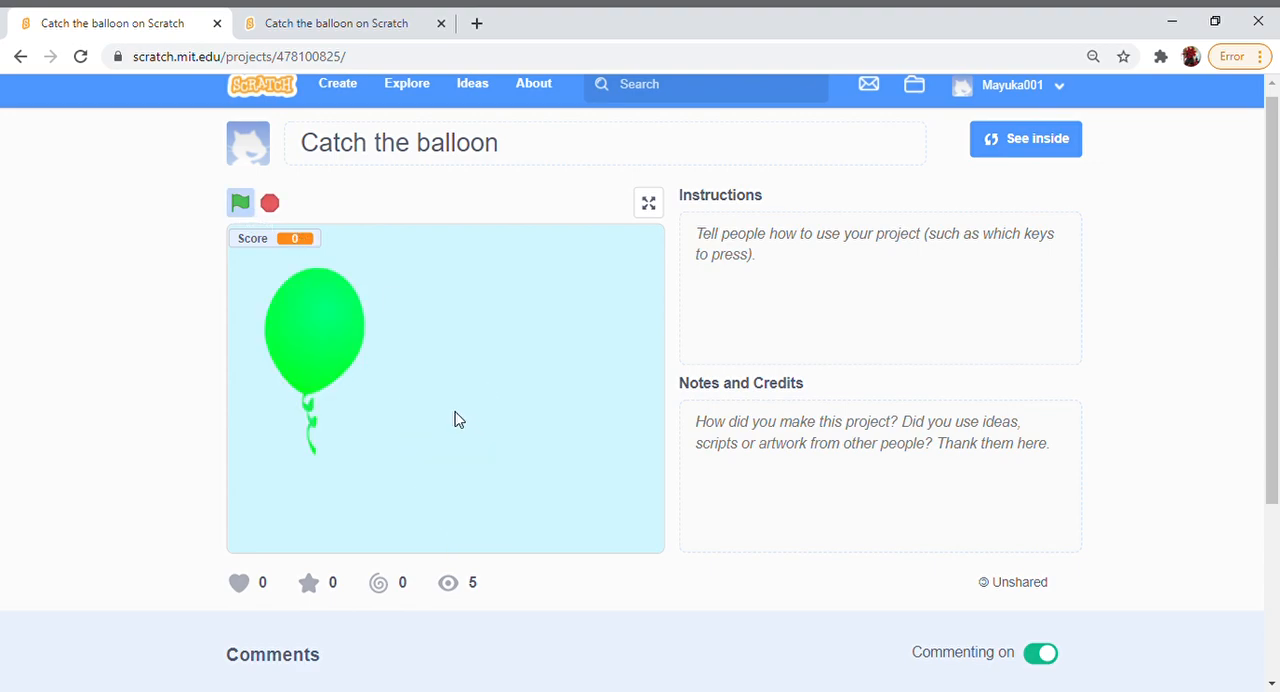
{"action": "left_click", "coordinate": [240, 202]}
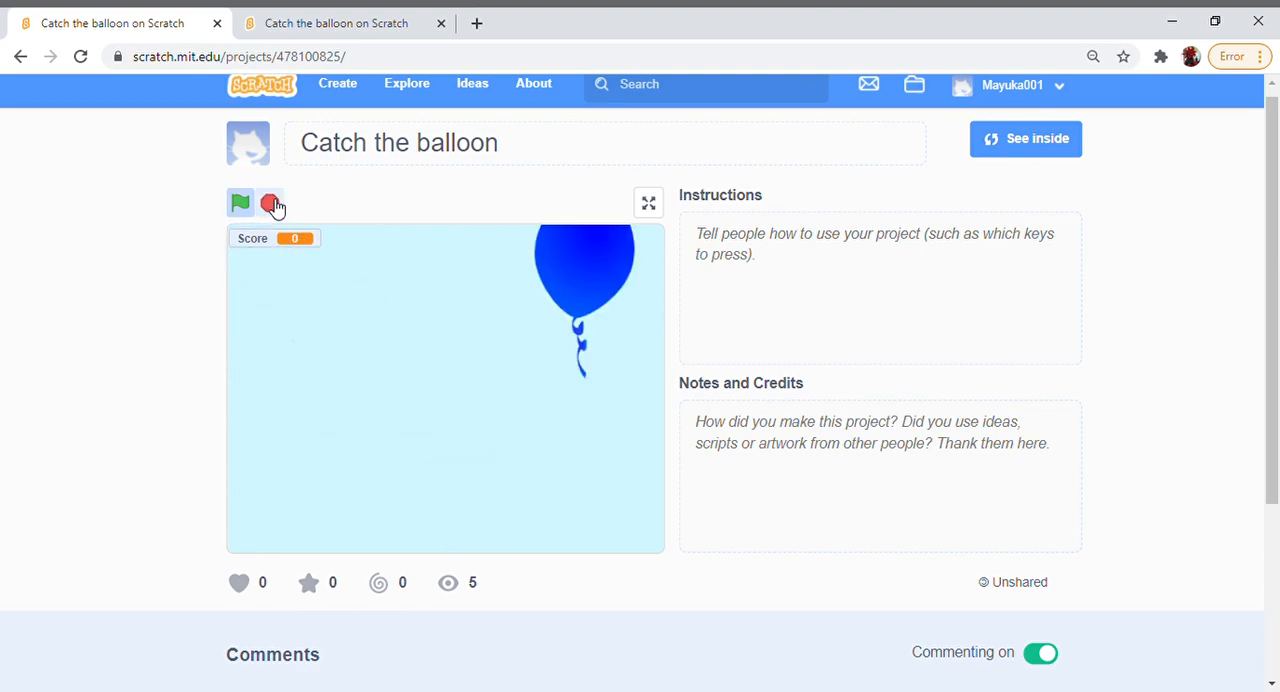
{"action": "left_click", "coordinate": [240, 203]}
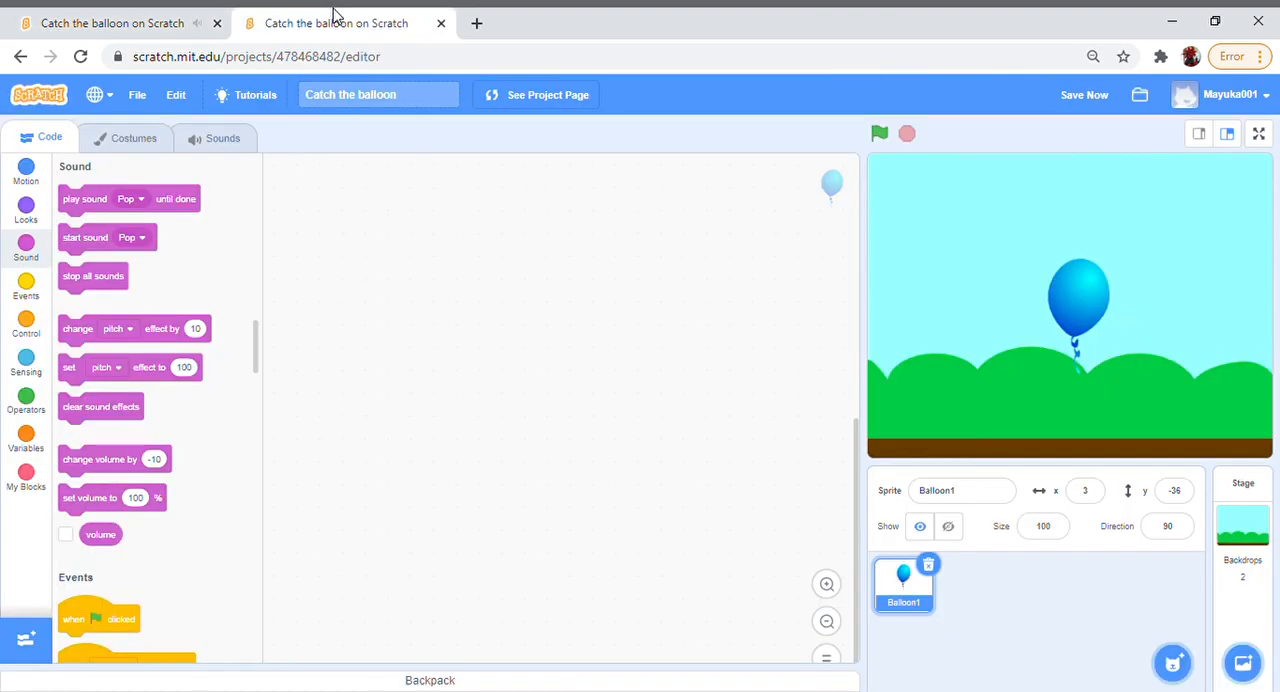
{"action": "mouse_move", "coordinate": [173, 360]}
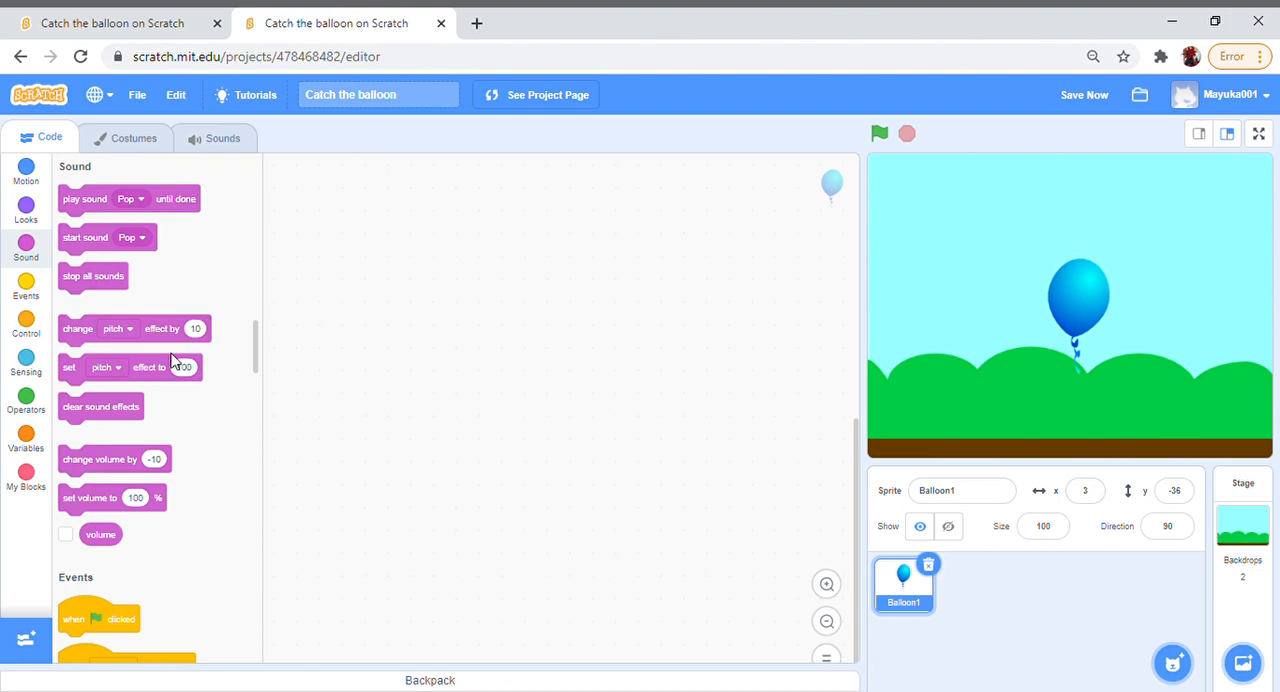
{"action": "mouse_move", "coordinate": [30, 290]}
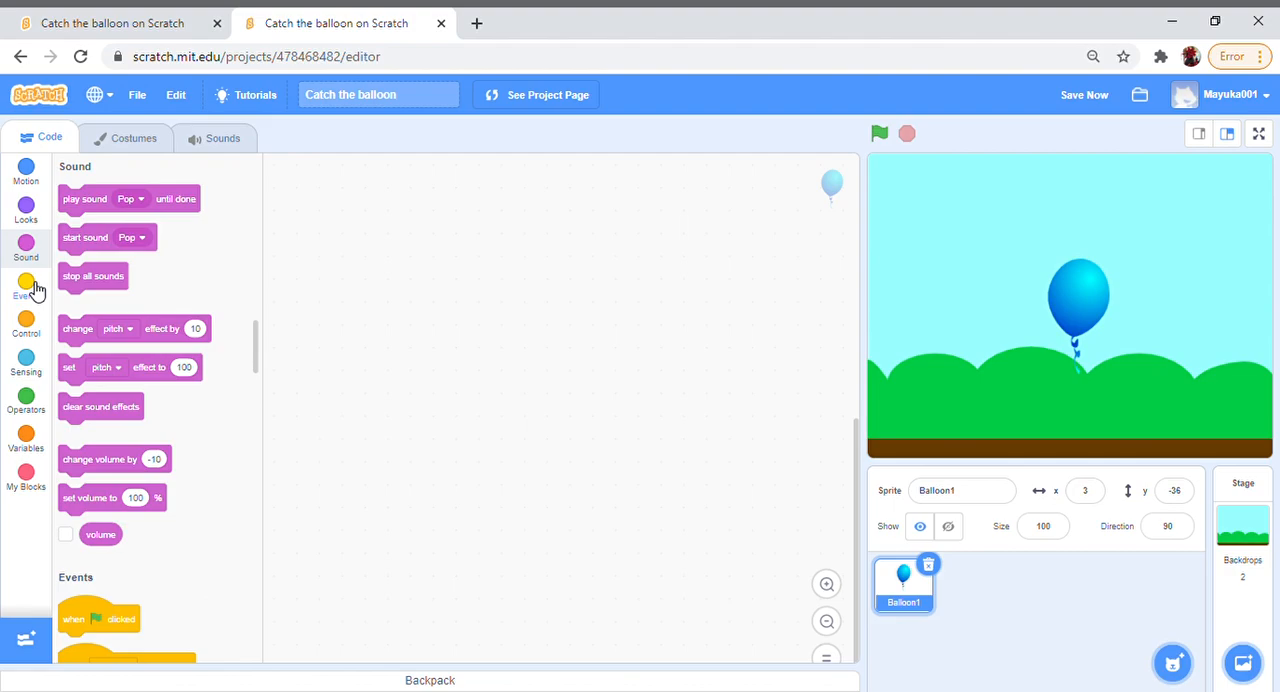
Step: Start the balloon script with a 'when green flag clicked' block holding an empty forever loop
{"action": "left_click", "coordinate": [26, 287]}
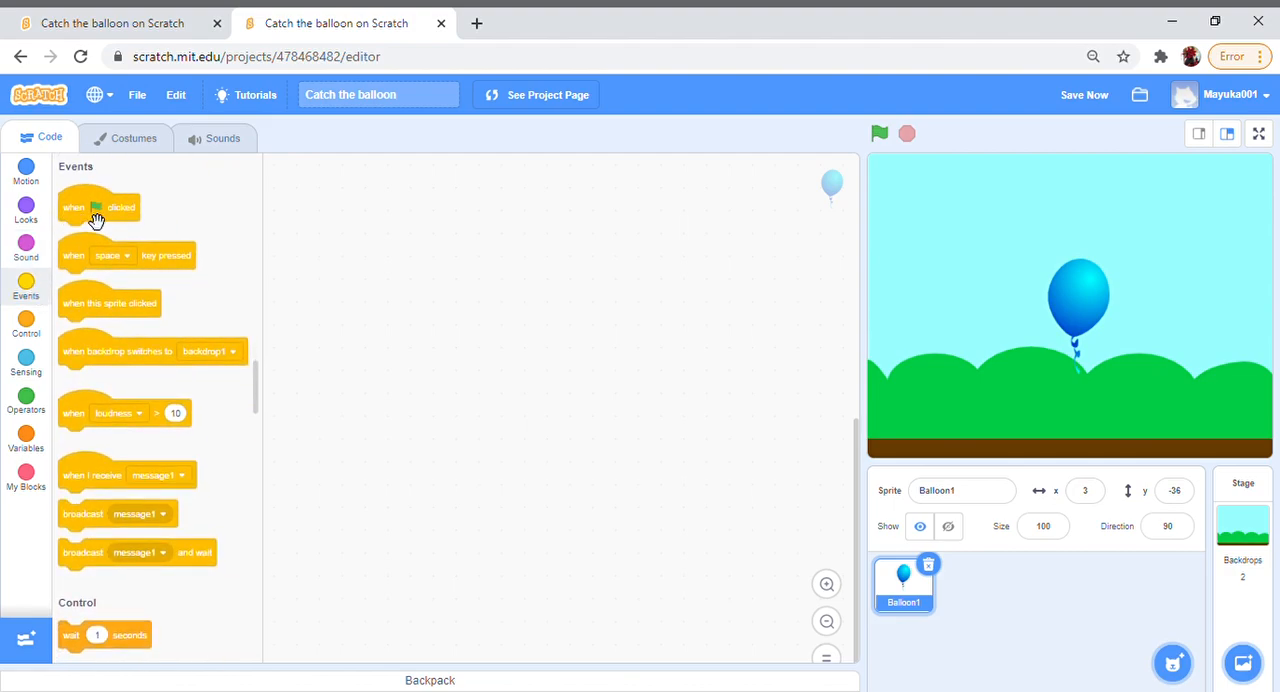
{"action": "left_click_drag", "start_coordinate": [98, 207], "coordinate": [475, 228]}
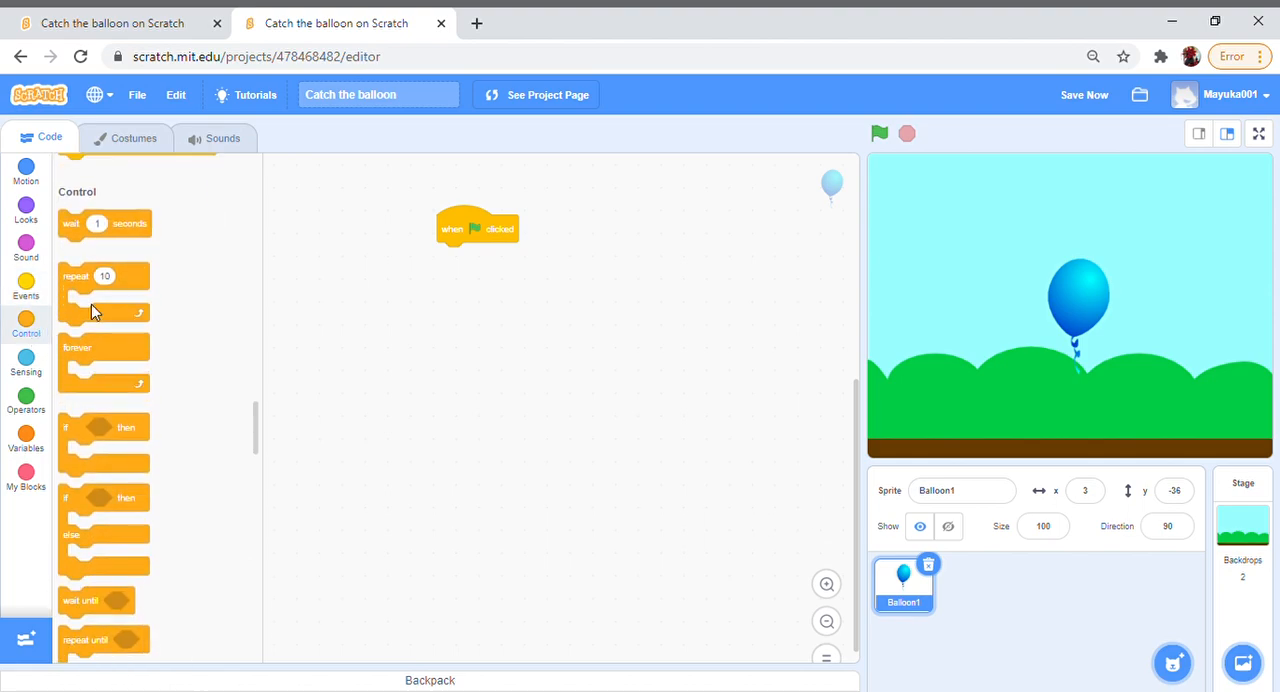
{"action": "left_click_drag", "start_coordinate": [78, 348], "coordinate": [475, 267]}
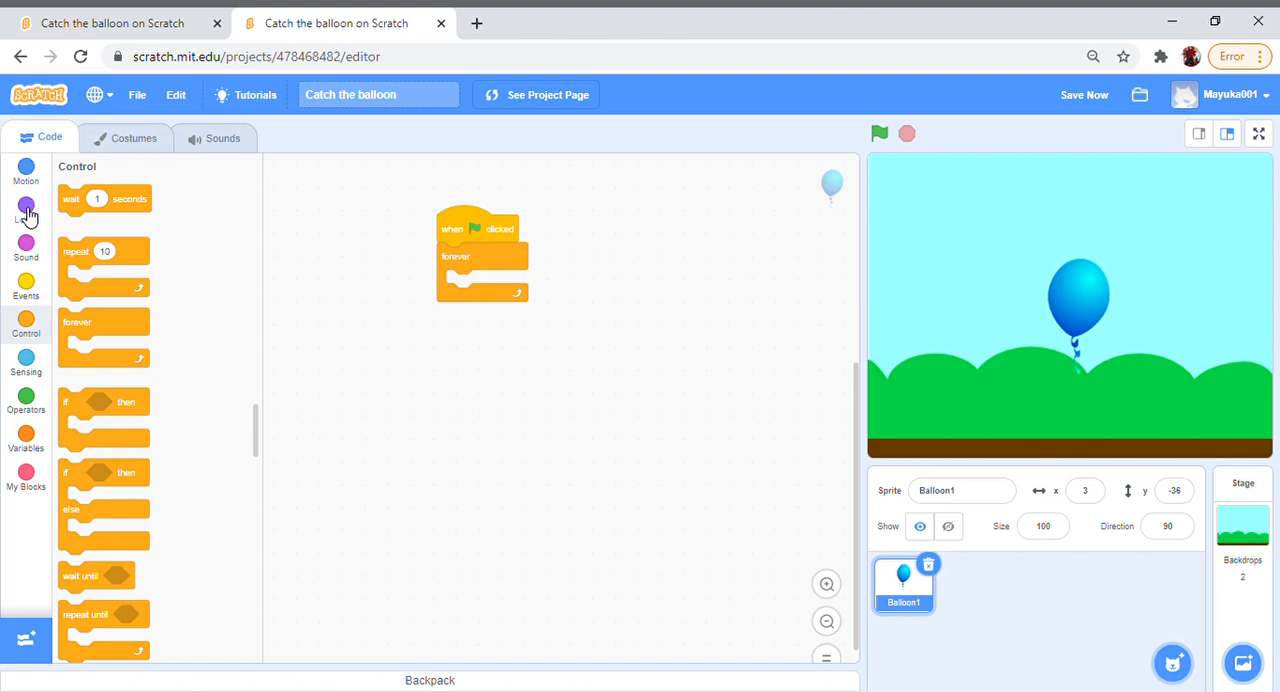
{"action": "left_click", "coordinate": [26, 168]}
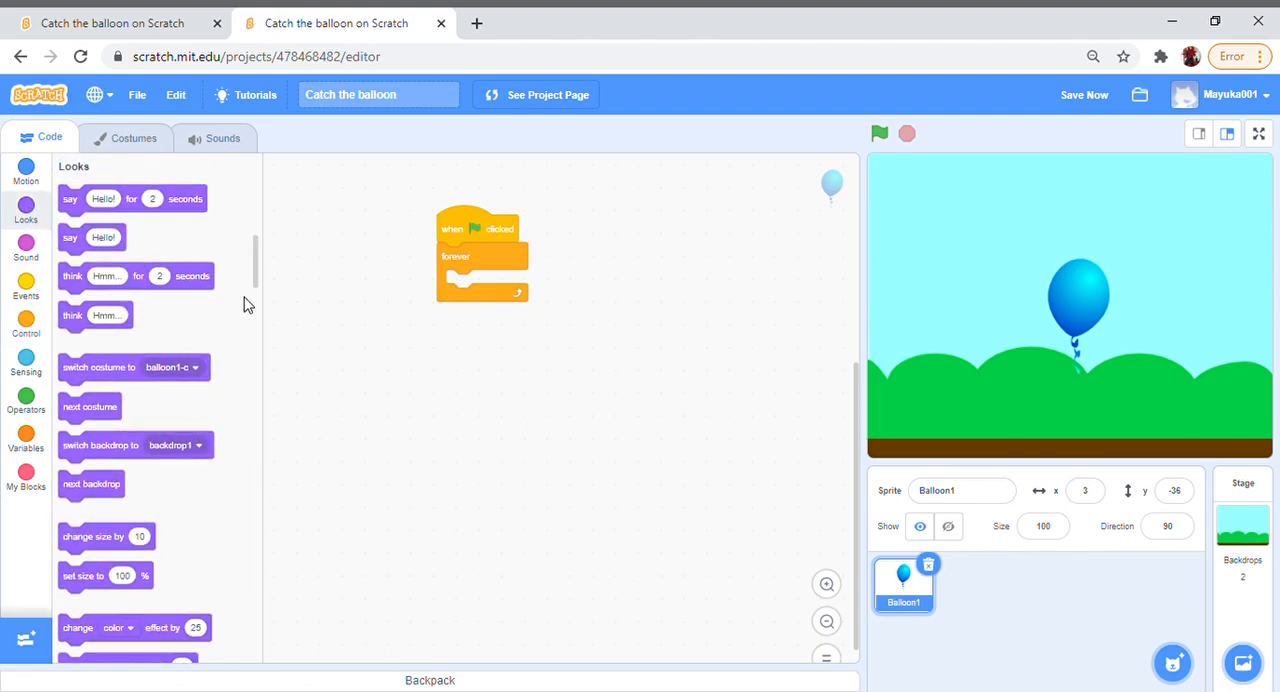
Step: Put a 'change color effect by 25' block inside the forever loop
{"action": "scroll", "scroll_direction": "down", "scroll_amount": 3}
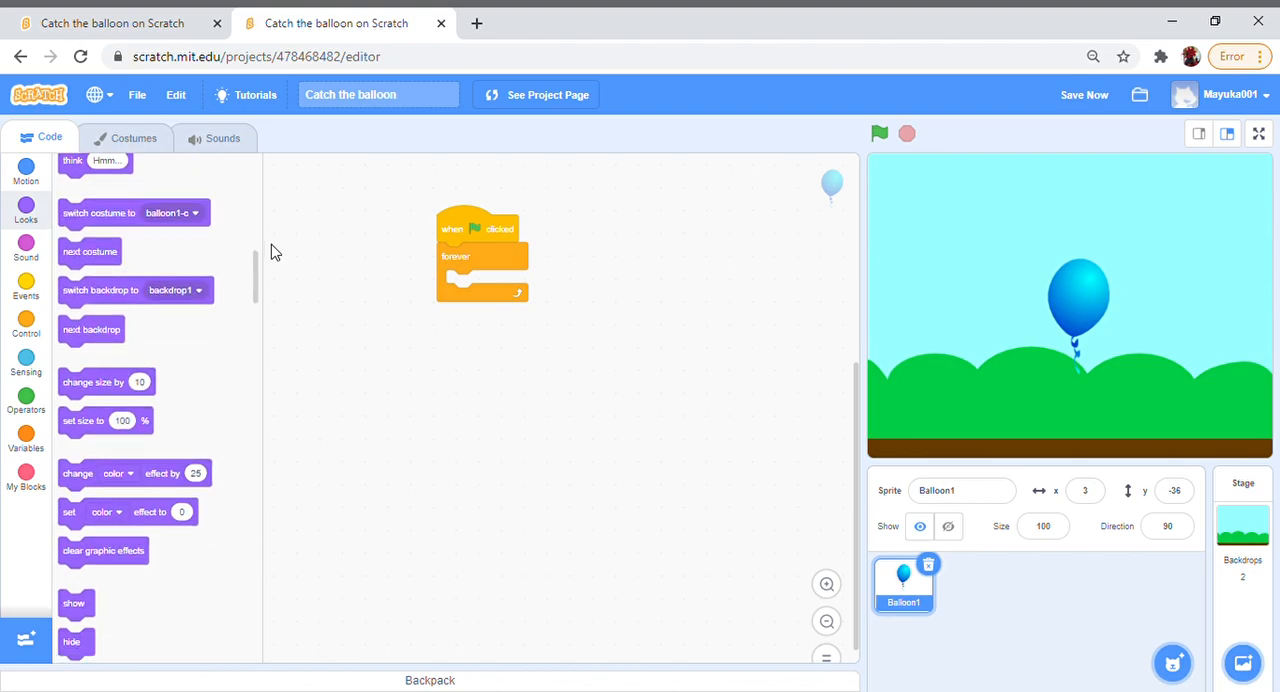
{"action": "mouse_move", "coordinate": [78, 491]}
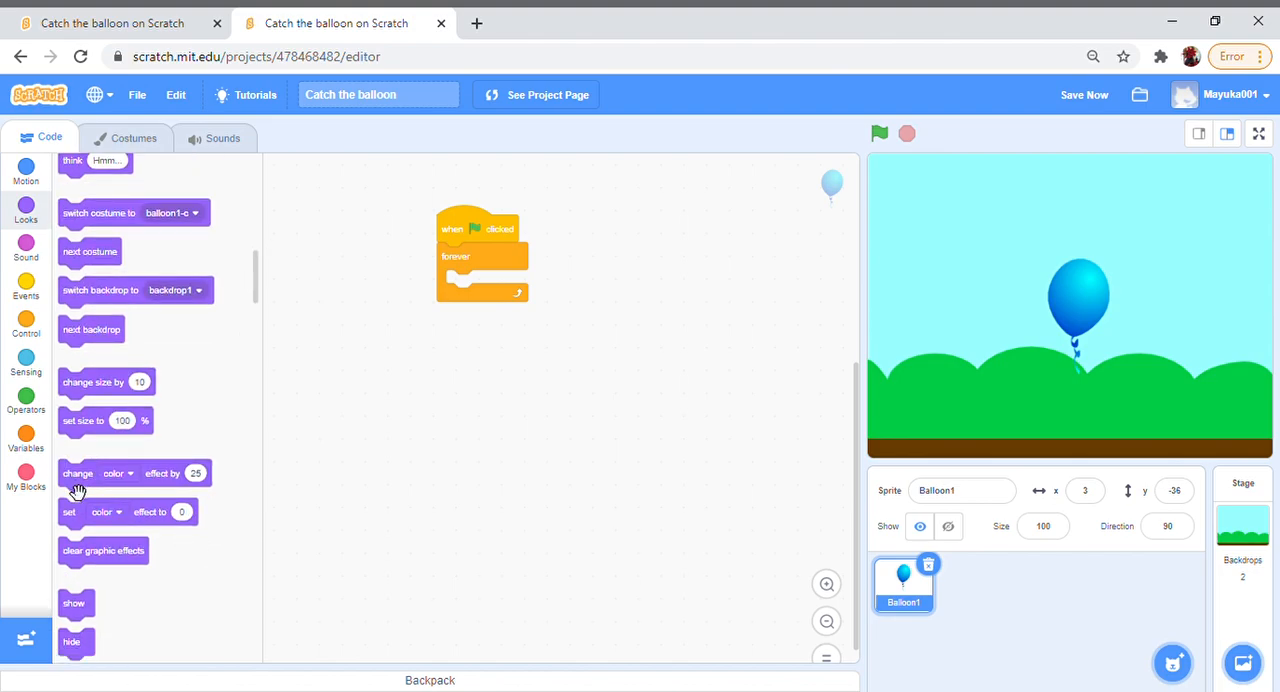
{"action": "left_click_drag", "start_coordinate": [135, 473], "coordinate": [618, 267]}
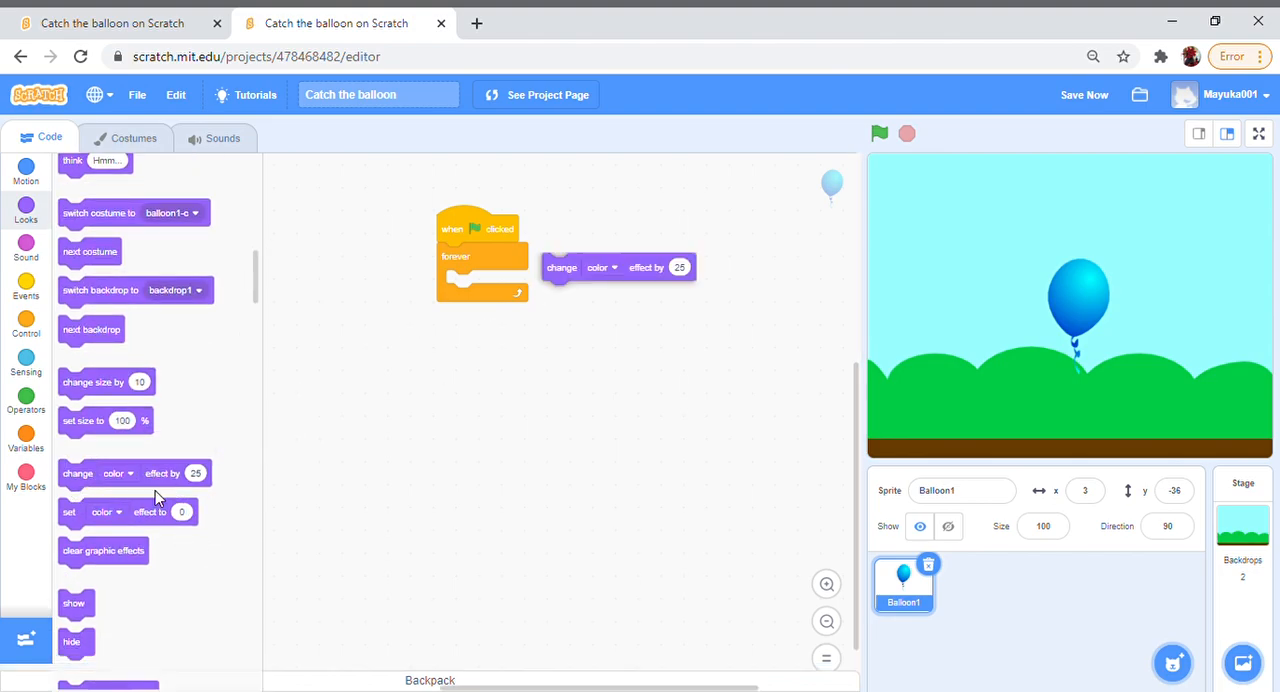
{"action": "left_click_drag", "start_coordinate": [618, 267], "coordinate": [555, 313]}
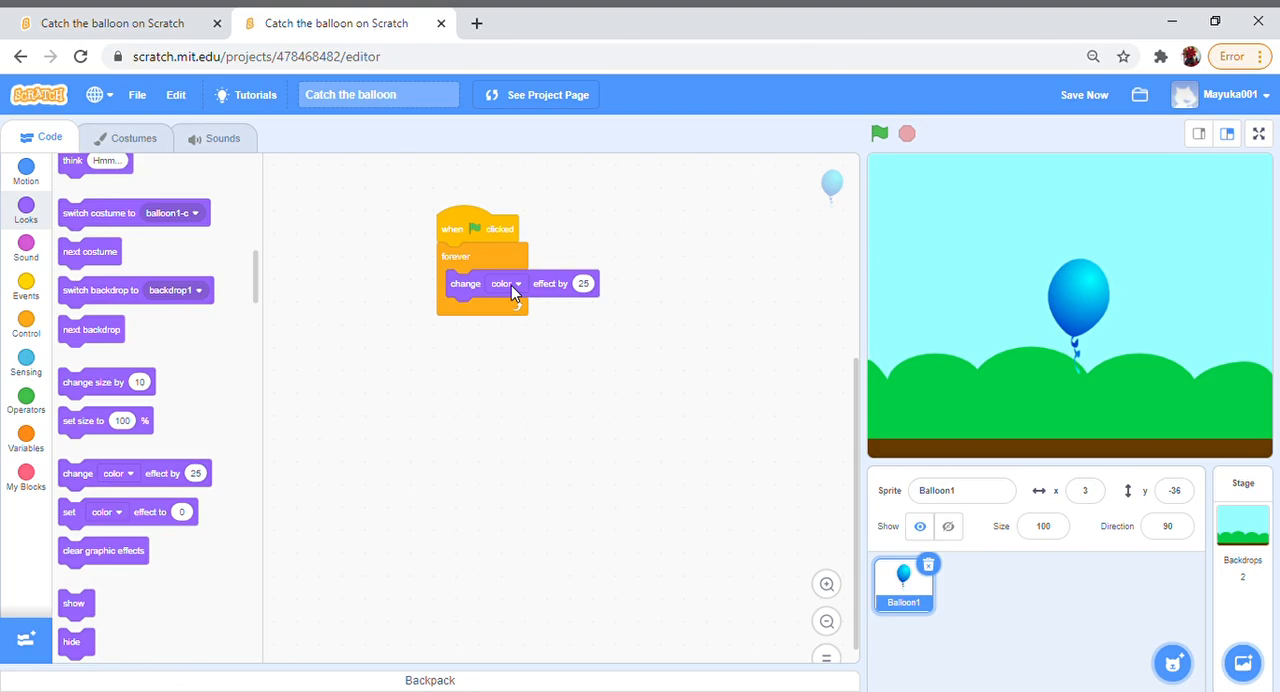
Step: Switch the effect to whirl and test-run the script
{"action": "left_click", "coordinate": [507, 283]}
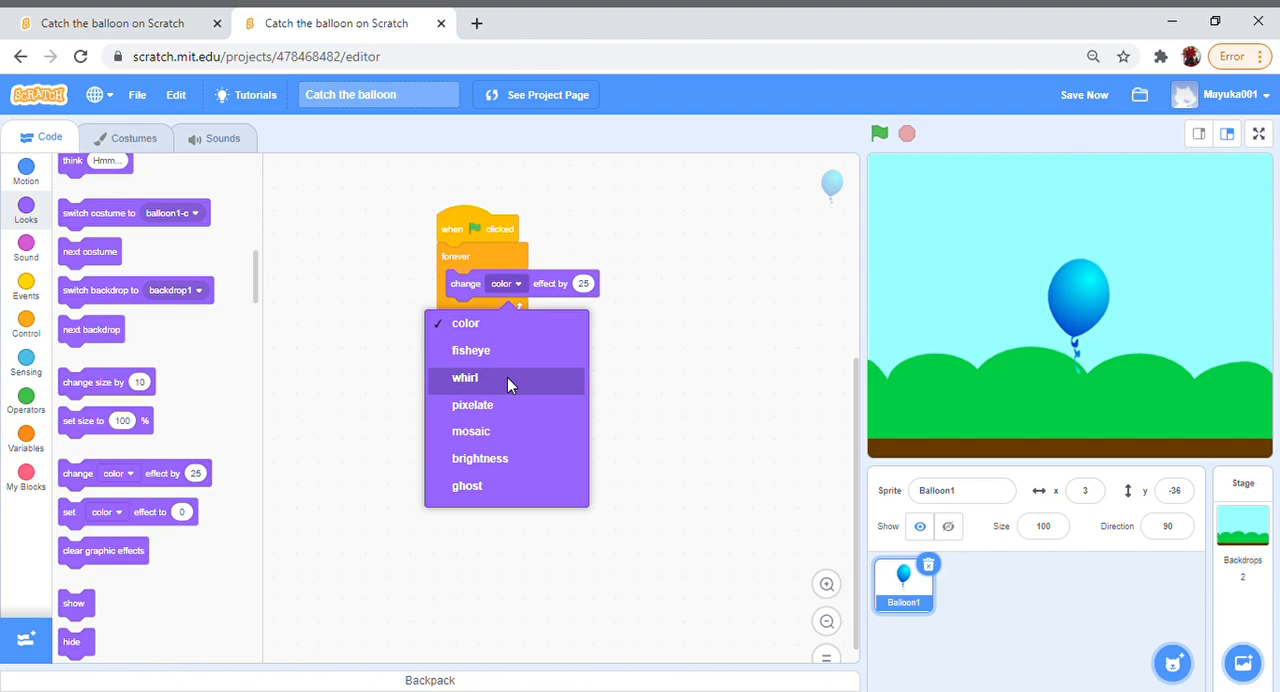
{"action": "left_click", "coordinate": [465, 378]}
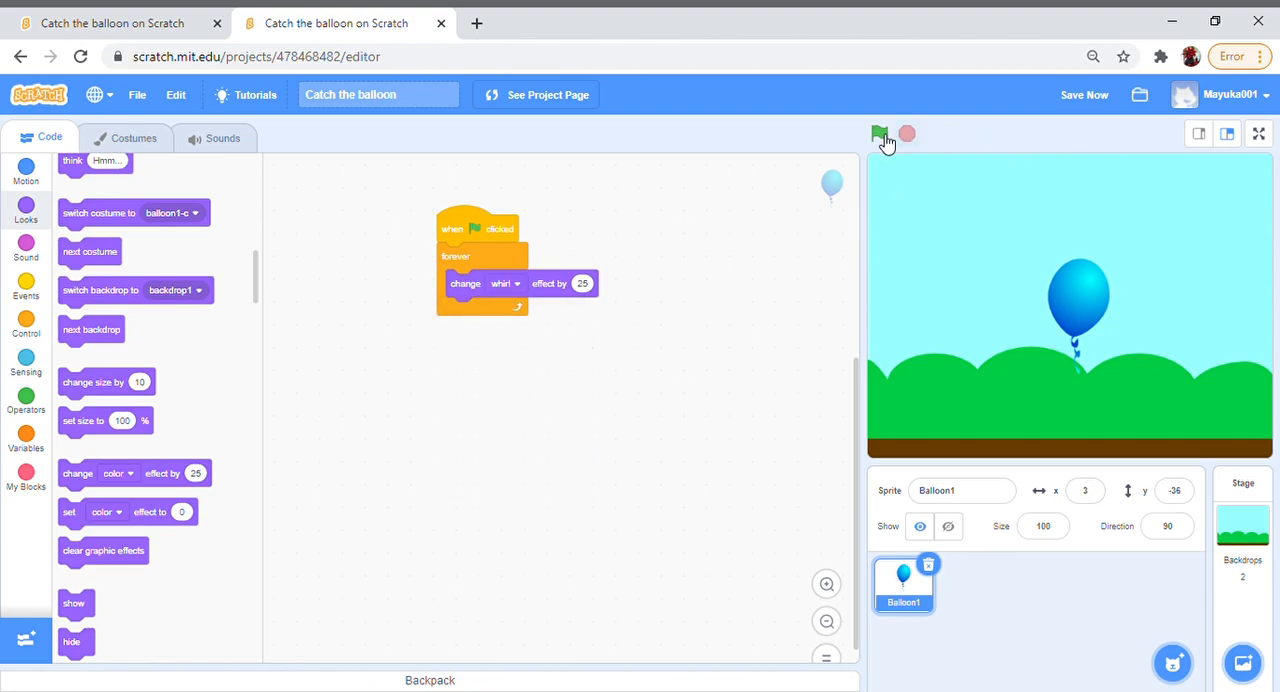
{"action": "left_click", "coordinate": [878, 133]}
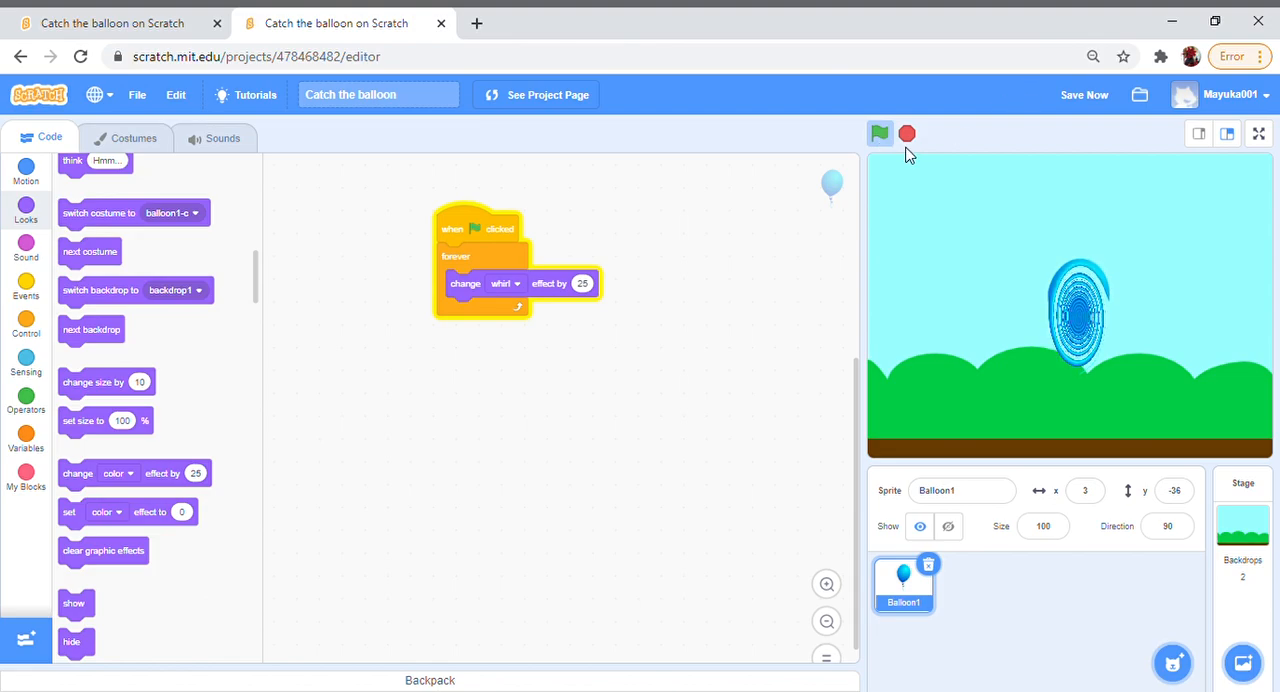
{"action": "left_click", "coordinate": [906, 133]}
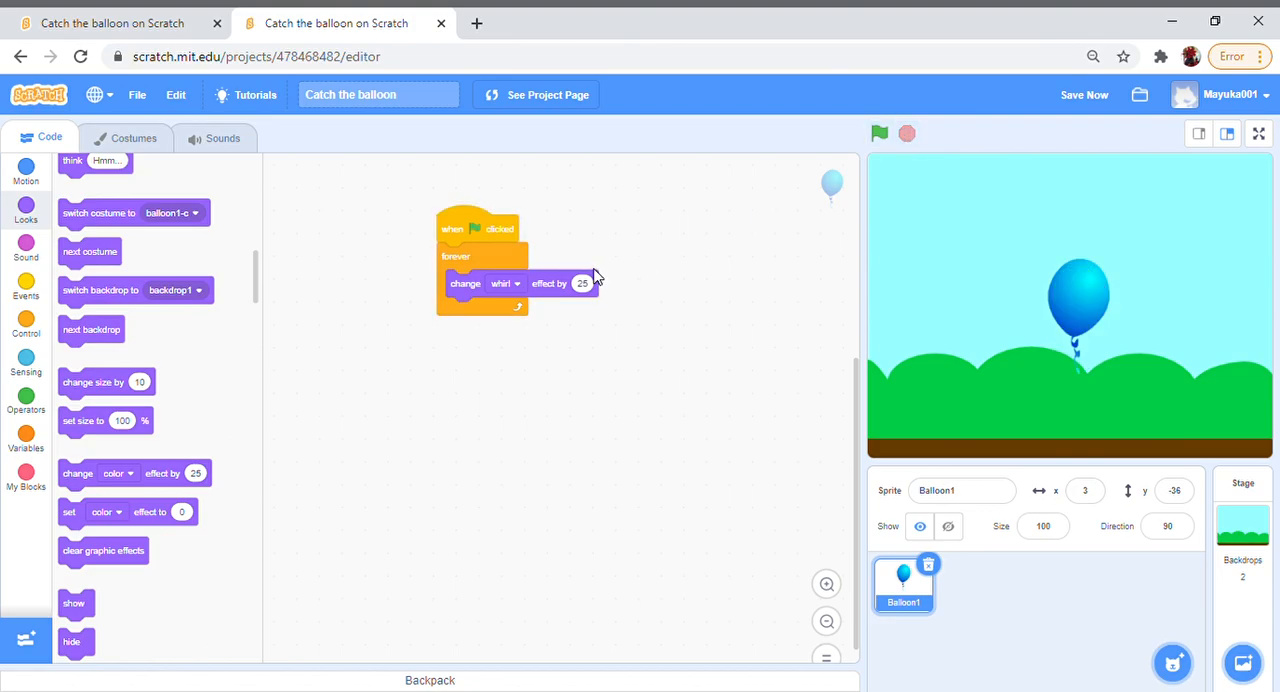
Step: Switch the effect back to color and test the colour cycling
{"action": "left_click", "coordinate": [504, 283]}
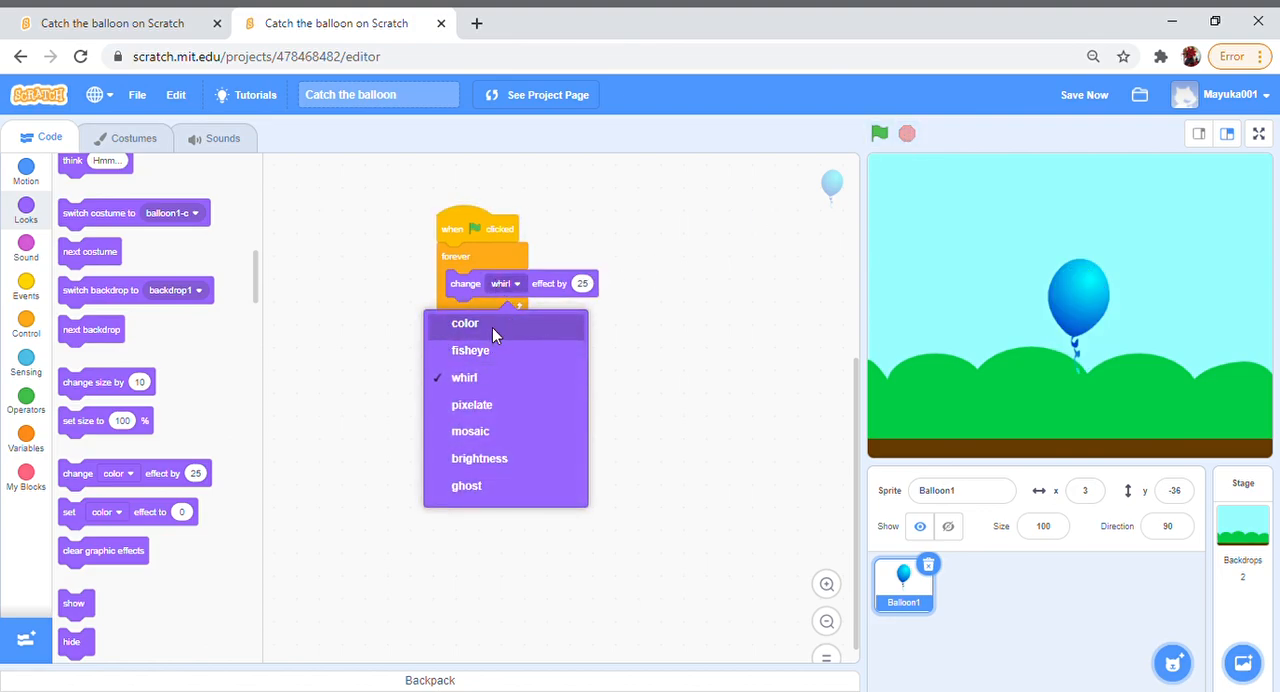
{"action": "left_click", "coordinate": [465, 323]}
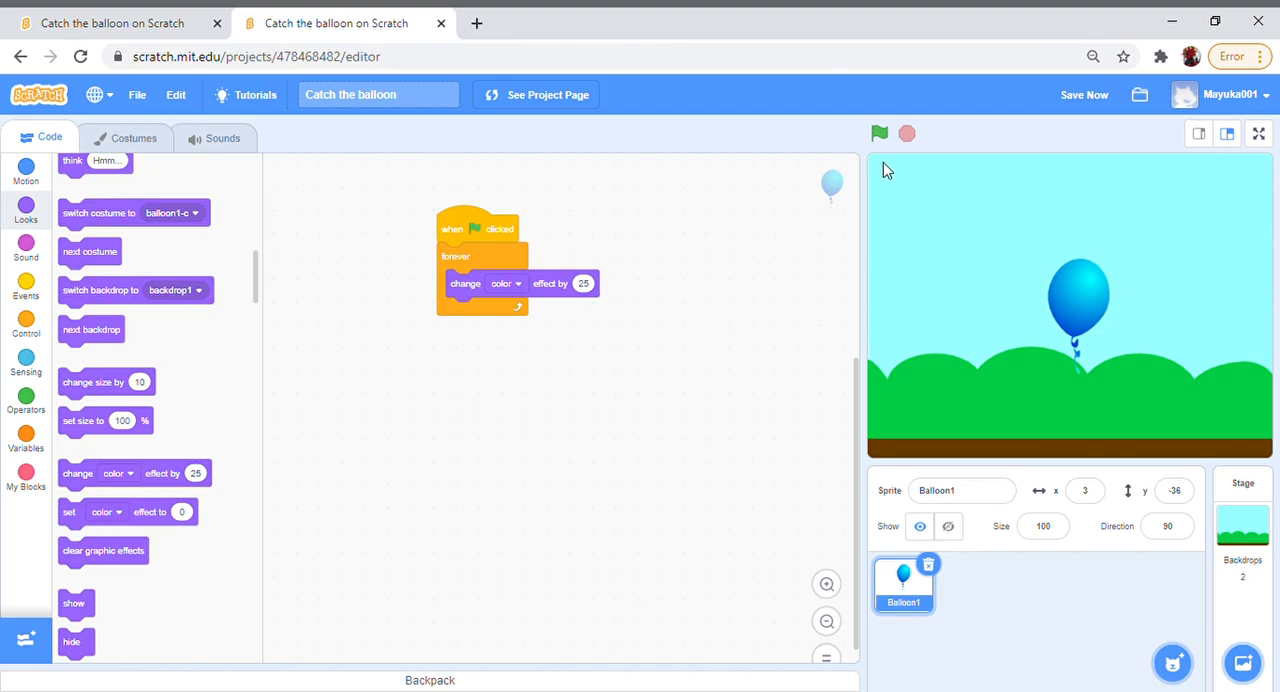
{"action": "left_click", "coordinate": [879, 133]}
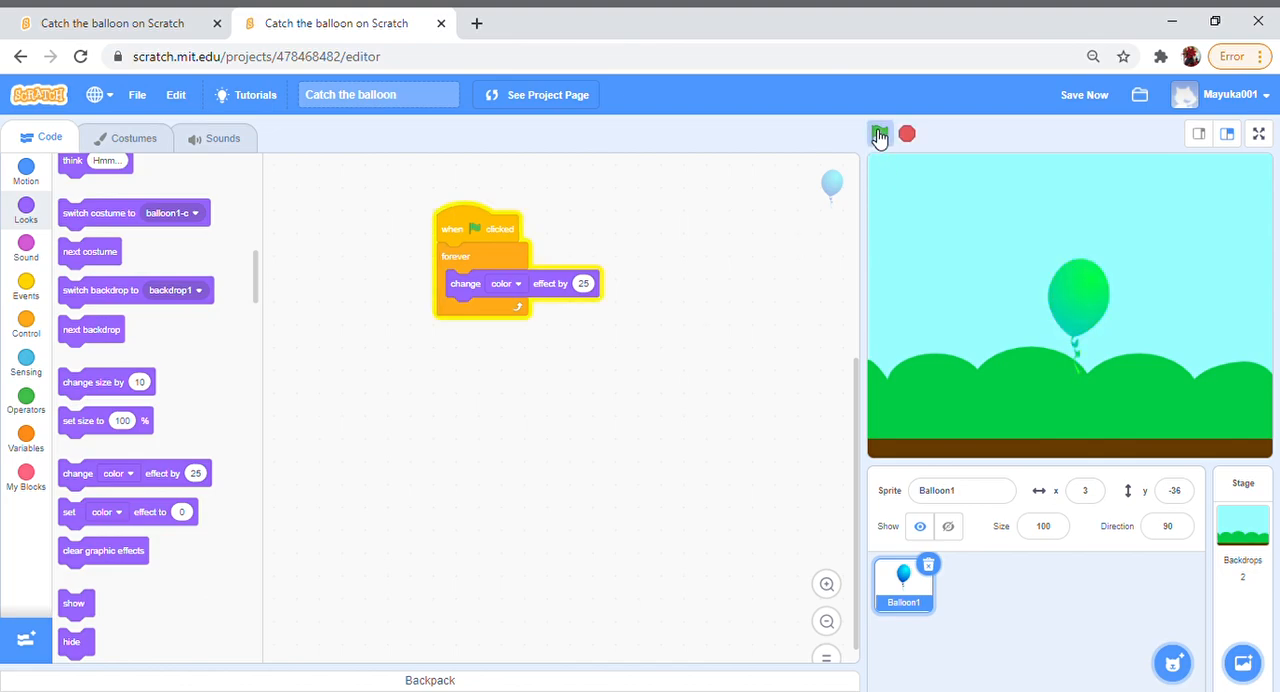
{"action": "left_click", "coordinate": [879, 133]}
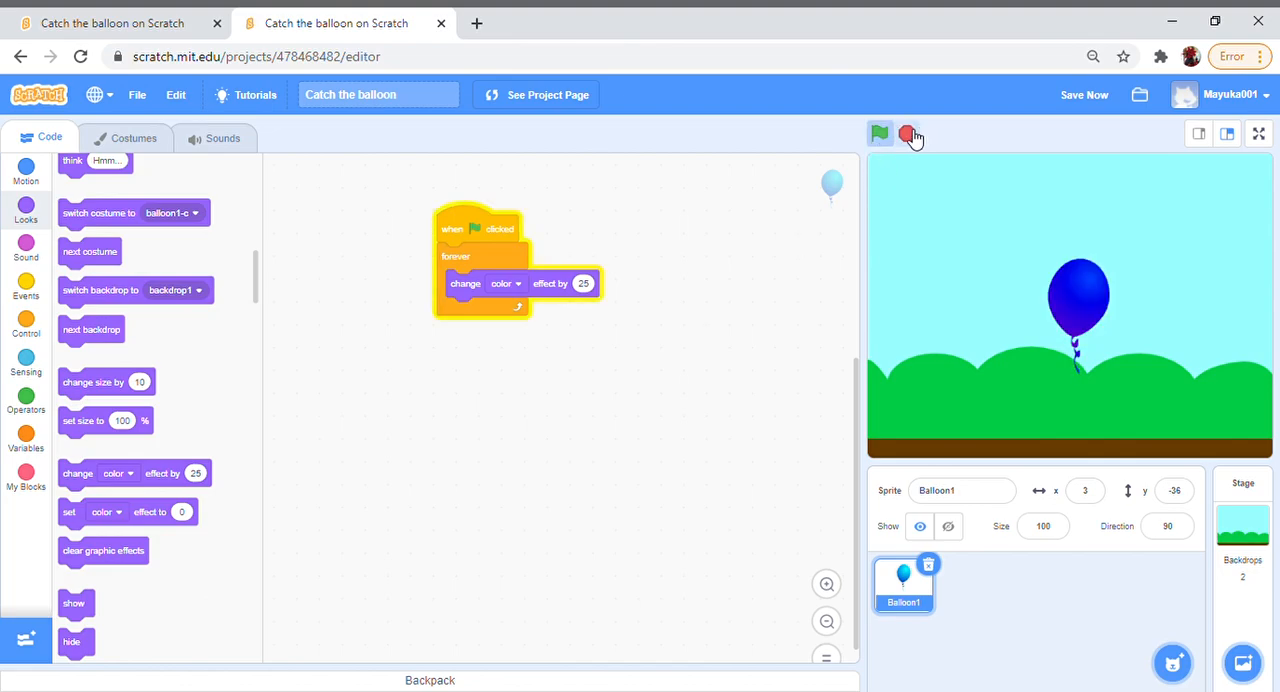
{"action": "left_click", "coordinate": [879, 133]}
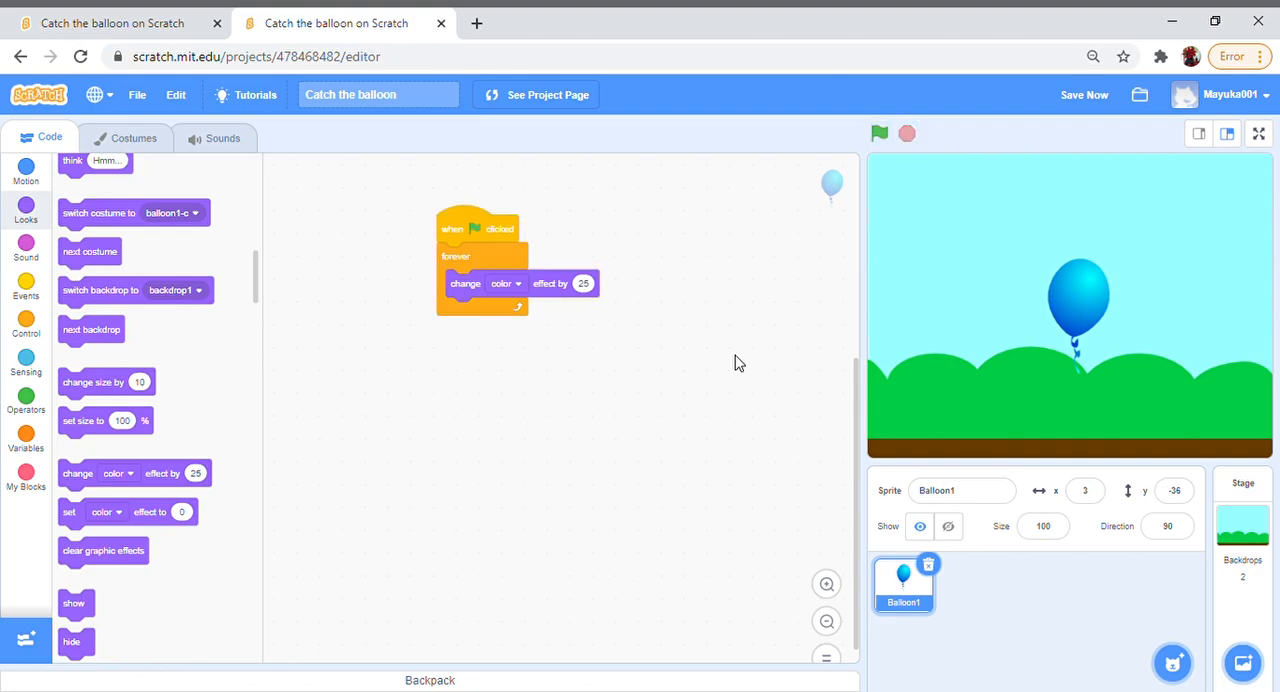
{"action": "mouse_move", "coordinate": [548, 346]}
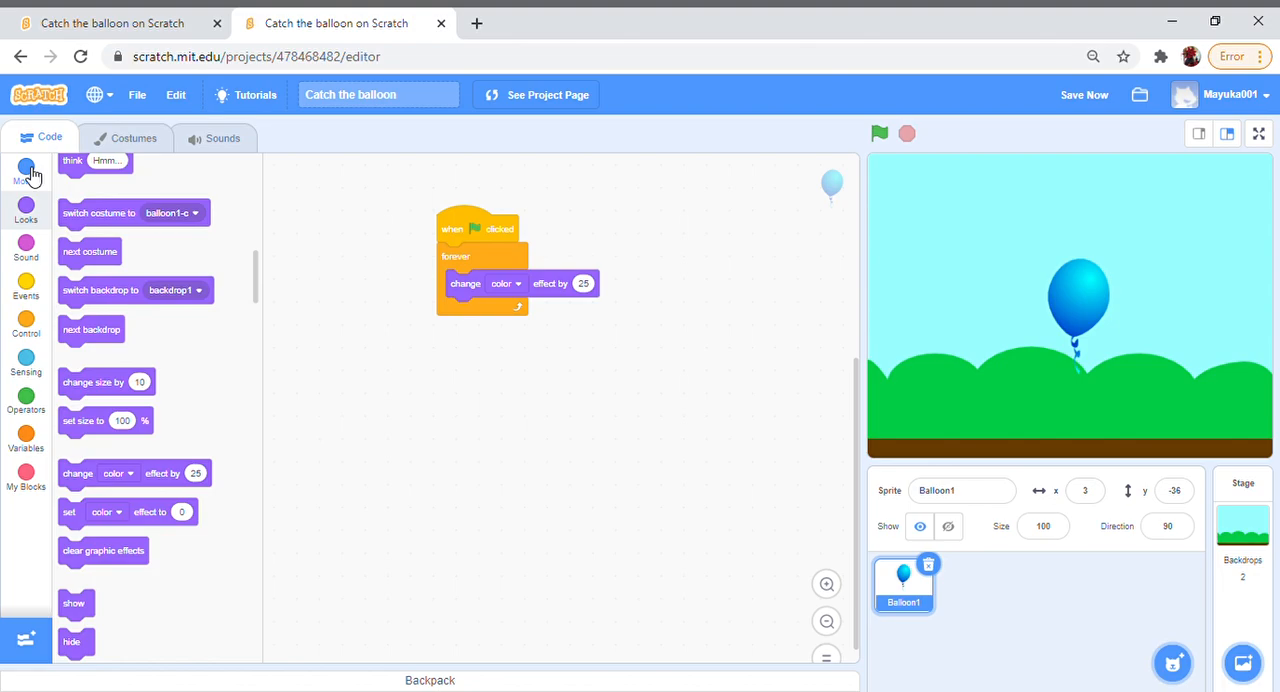
Step: Run the project repeatedly to watch the balloon jump to random positions in changing colours
{"action": "left_click", "coordinate": [26, 170]}
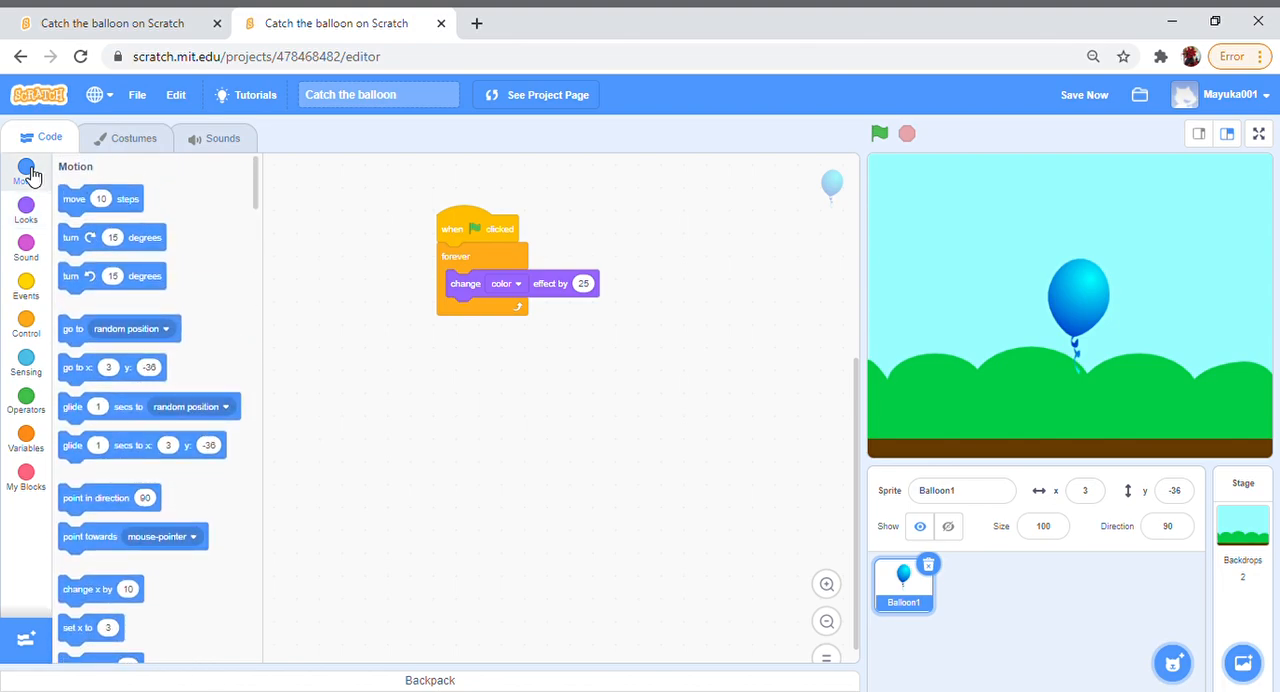
{"action": "mouse_move", "coordinate": [82, 217]}
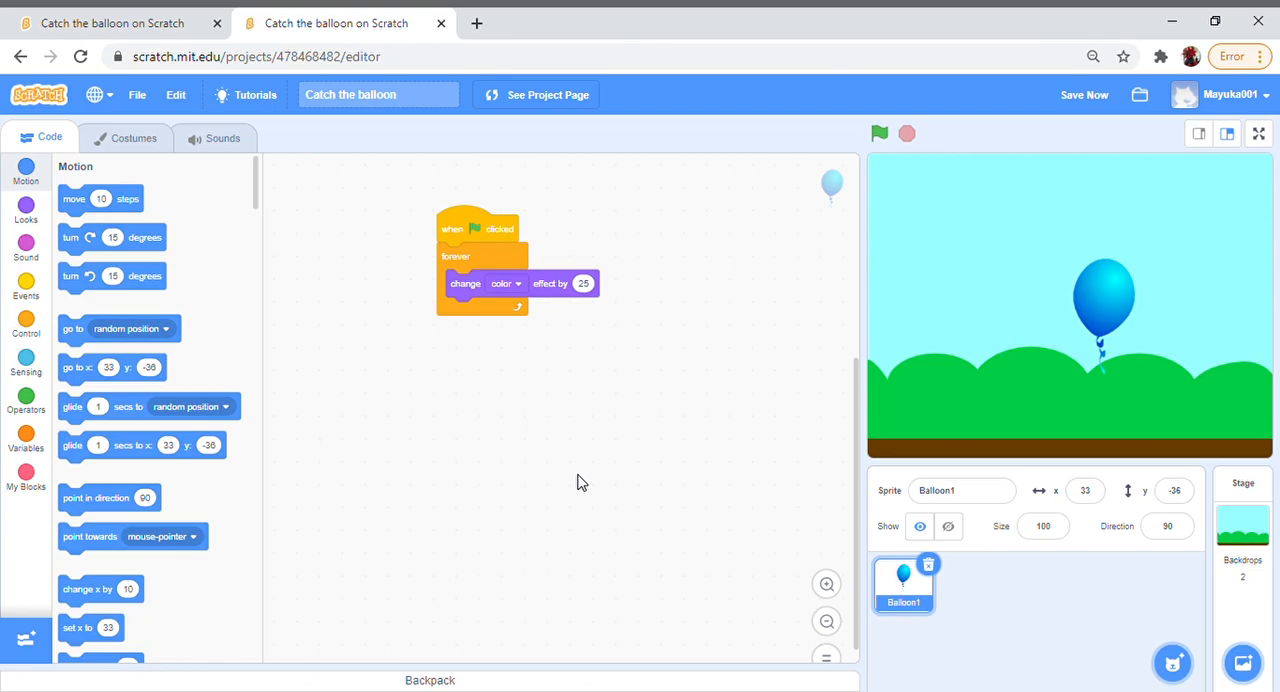
{"action": "mouse_move", "coordinate": [80, 345]}
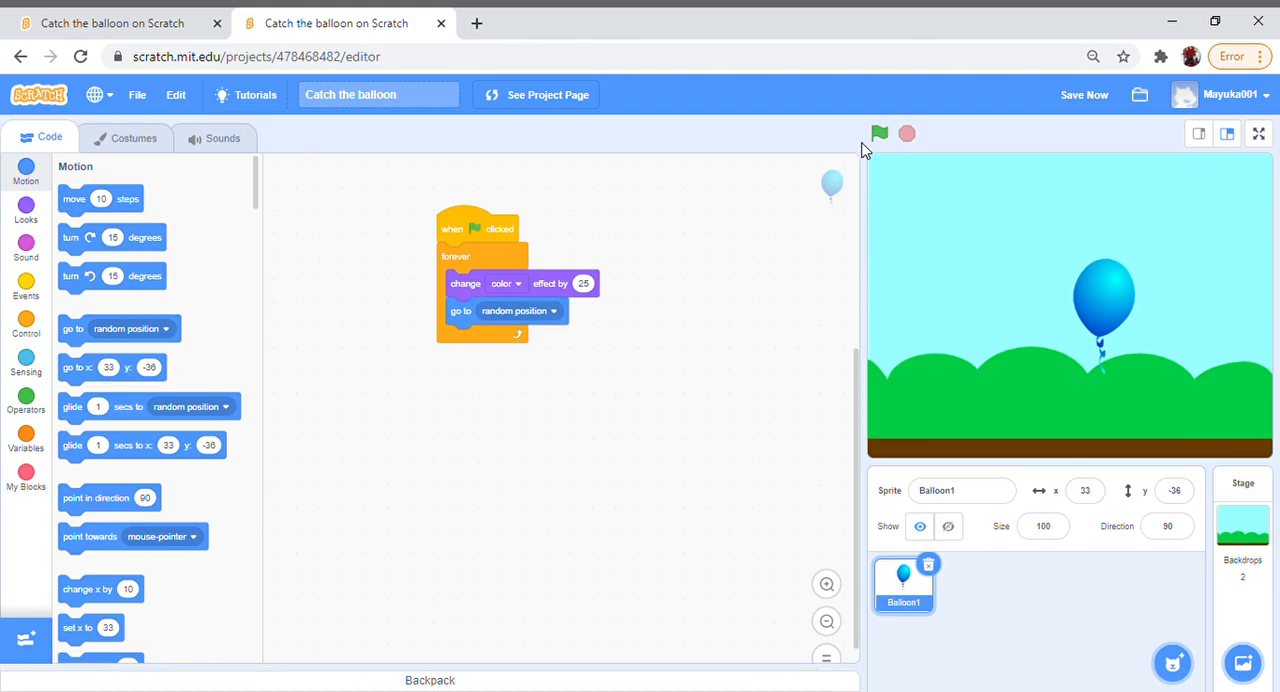
{"action": "left_click", "coordinate": [878, 133]}
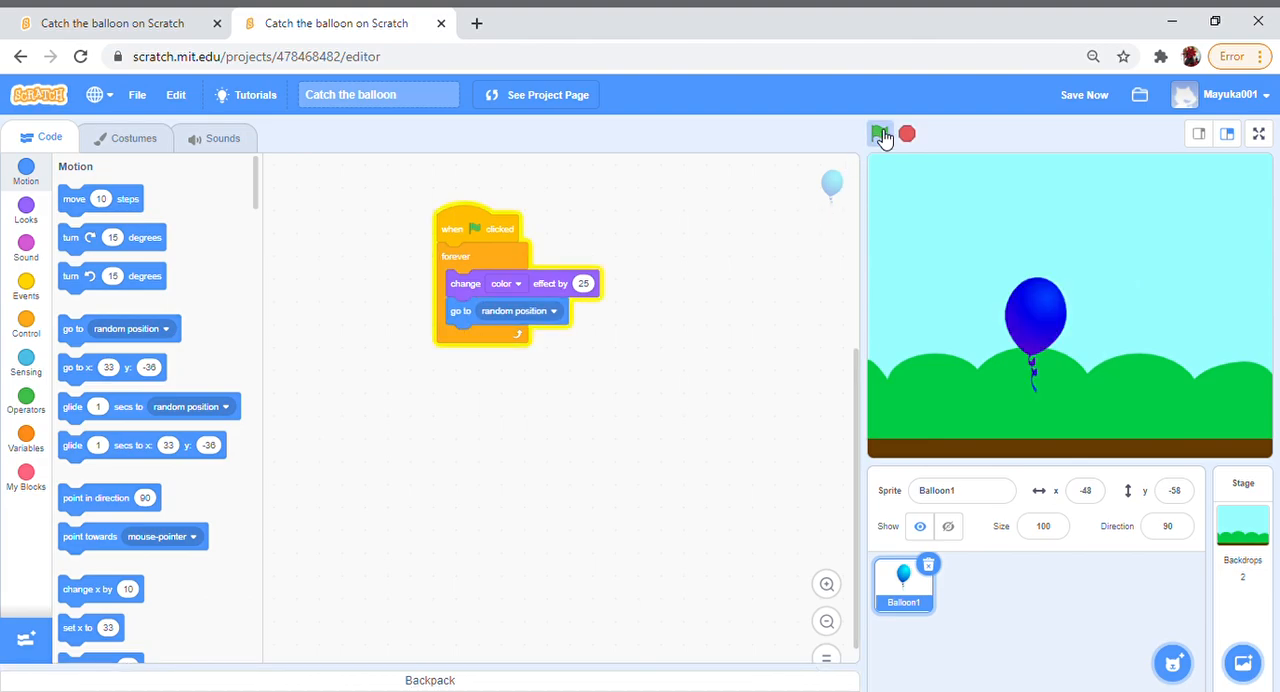
{"action": "left_click", "coordinate": [881, 133]}
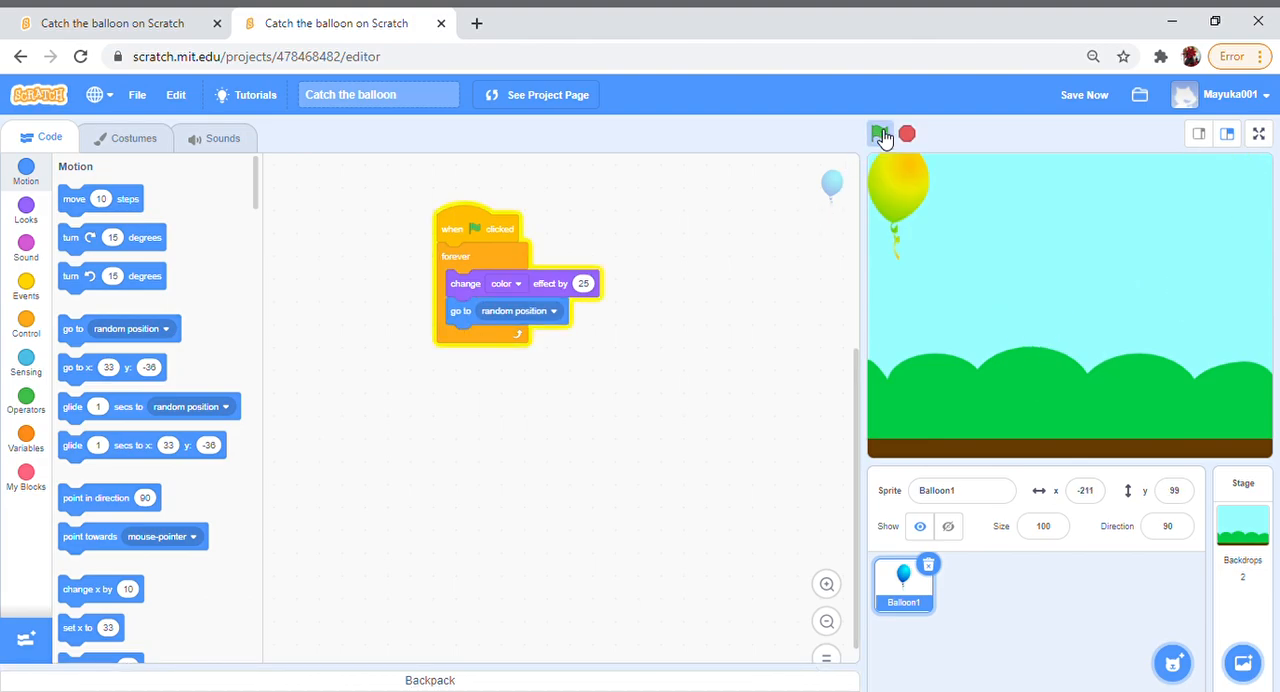
{"action": "left_click", "coordinate": [881, 133]}
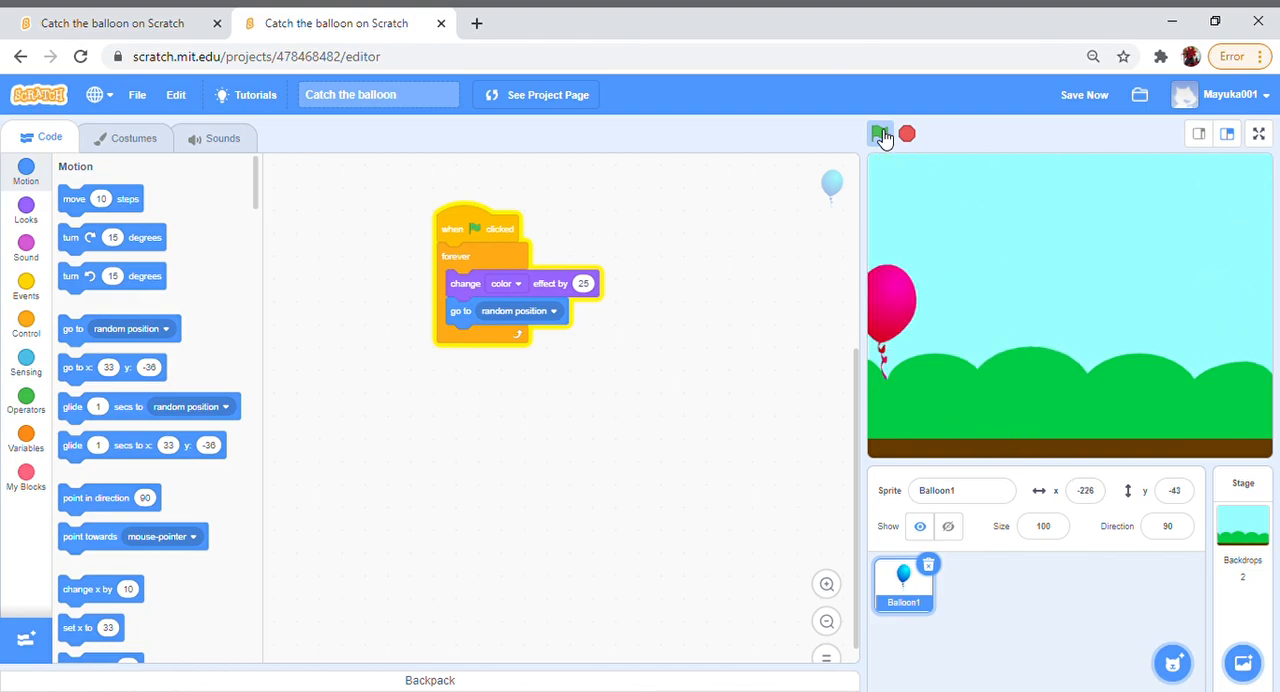
{"action": "left_click", "coordinate": [880, 133]}
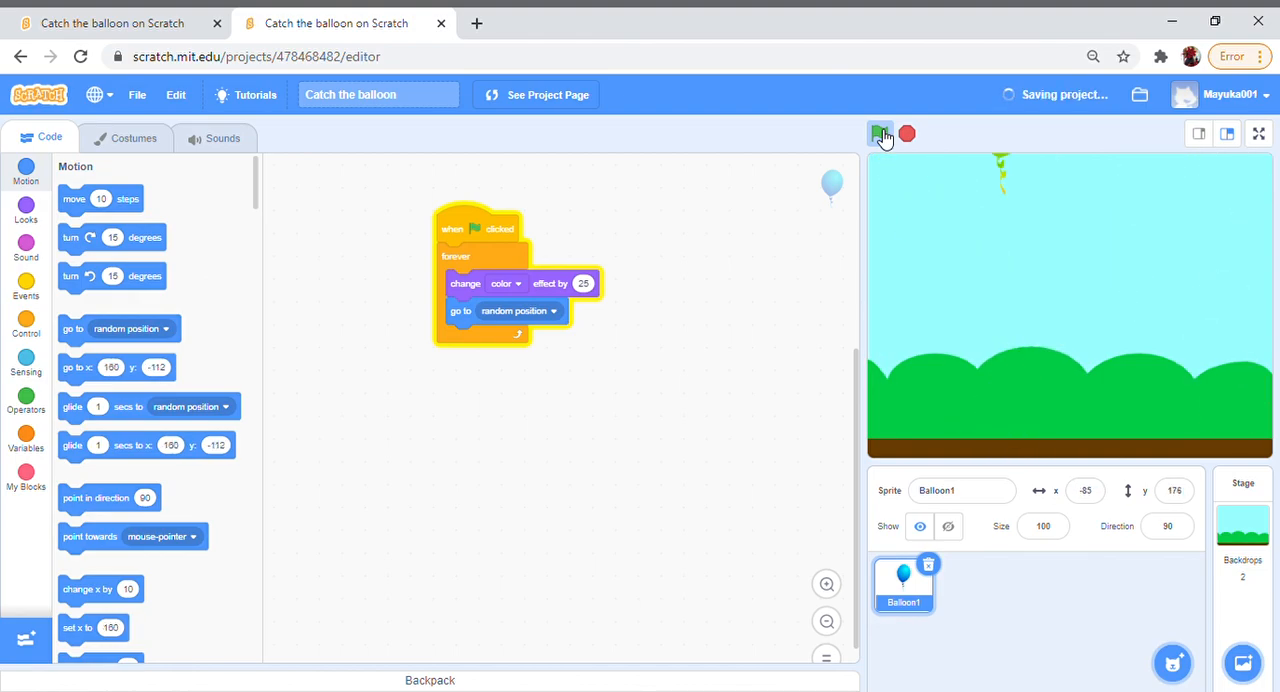
{"action": "left_click", "coordinate": [881, 133]}
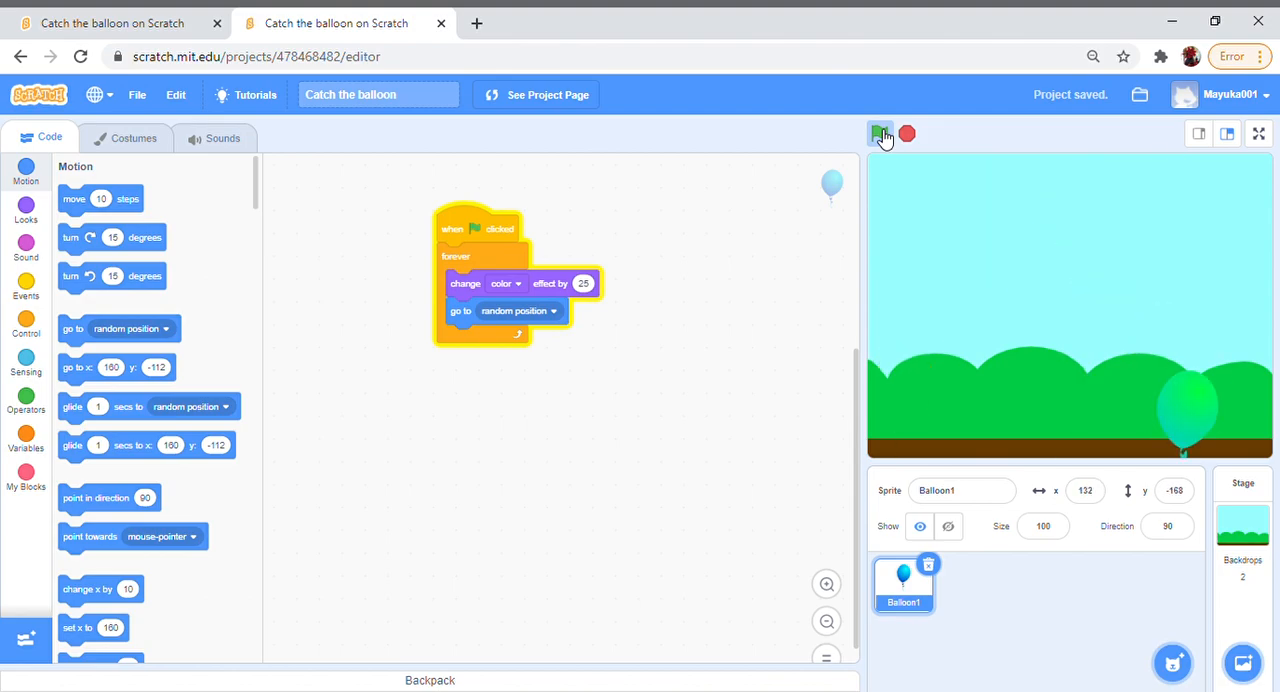
{"action": "left_click", "coordinate": [879, 133]}
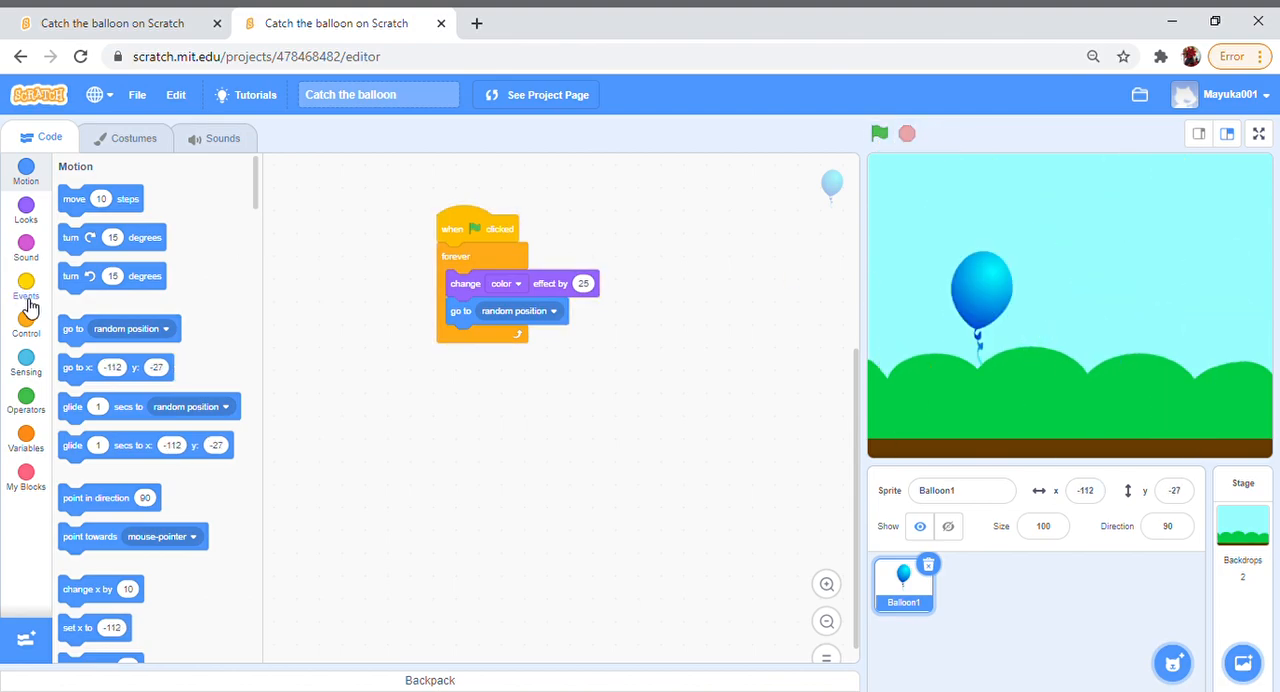
Step: Add 'wait 1 seconds' after 'go to random position' and test the slower jumps
{"action": "left_click", "coordinate": [26, 318]}
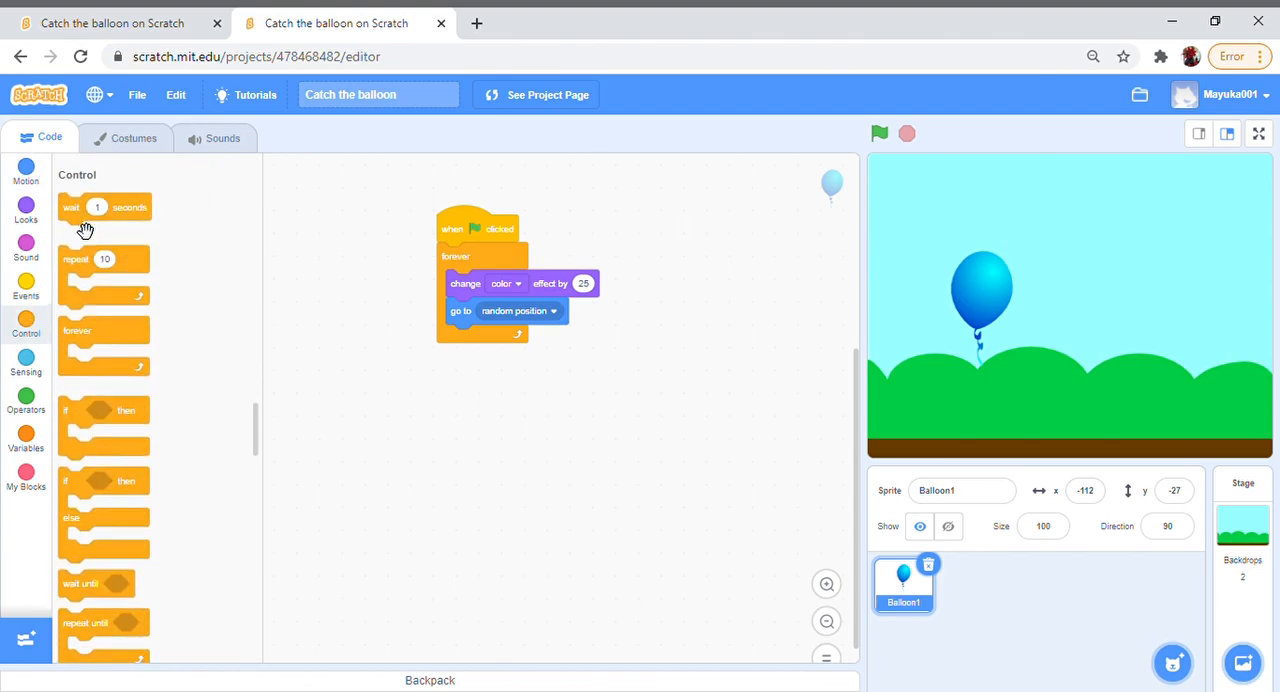
{"action": "left_click_drag", "start_coordinate": [105, 207], "coordinate": [515, 327]}
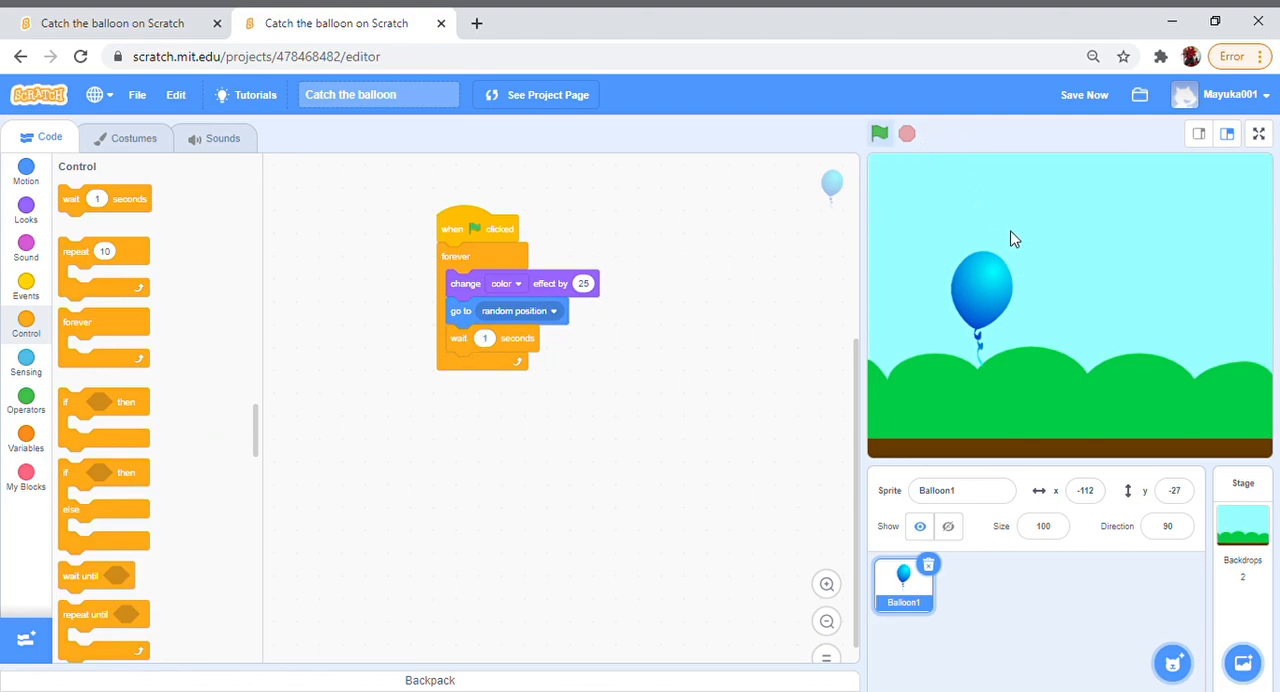
{"action": "left_click", "coordinate": [879, 133]}
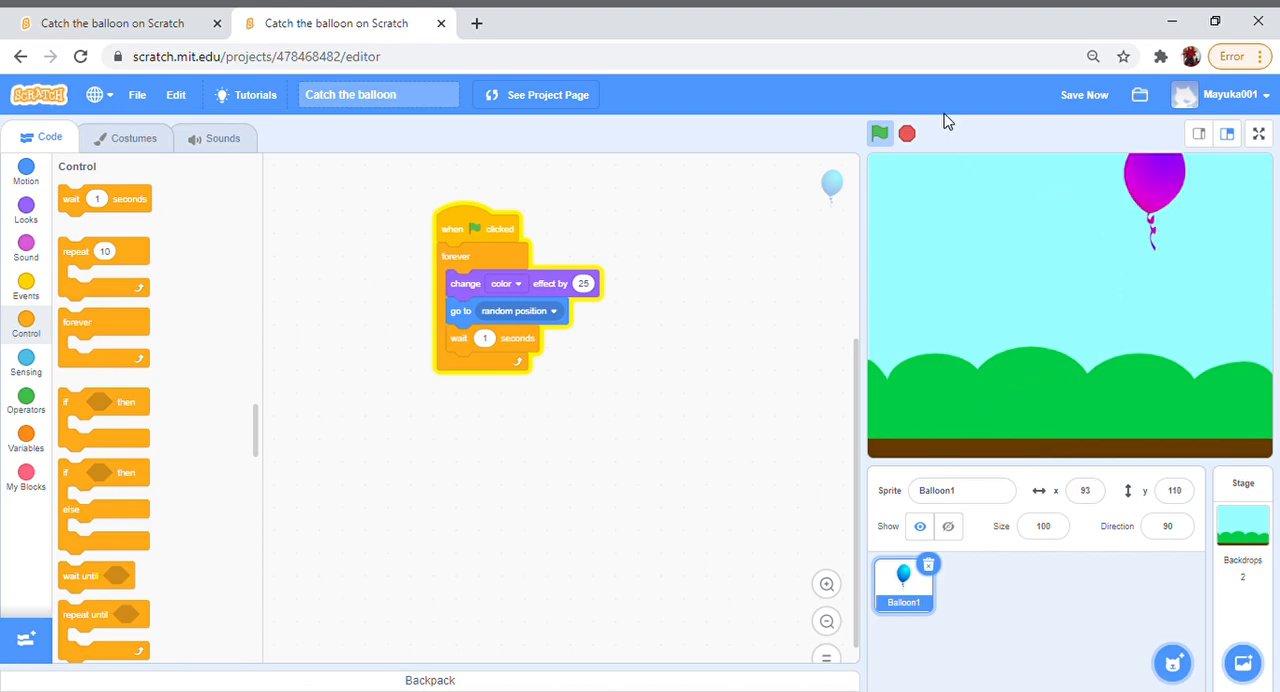
{"action": "left_click", "coordinate": [879, 133]}
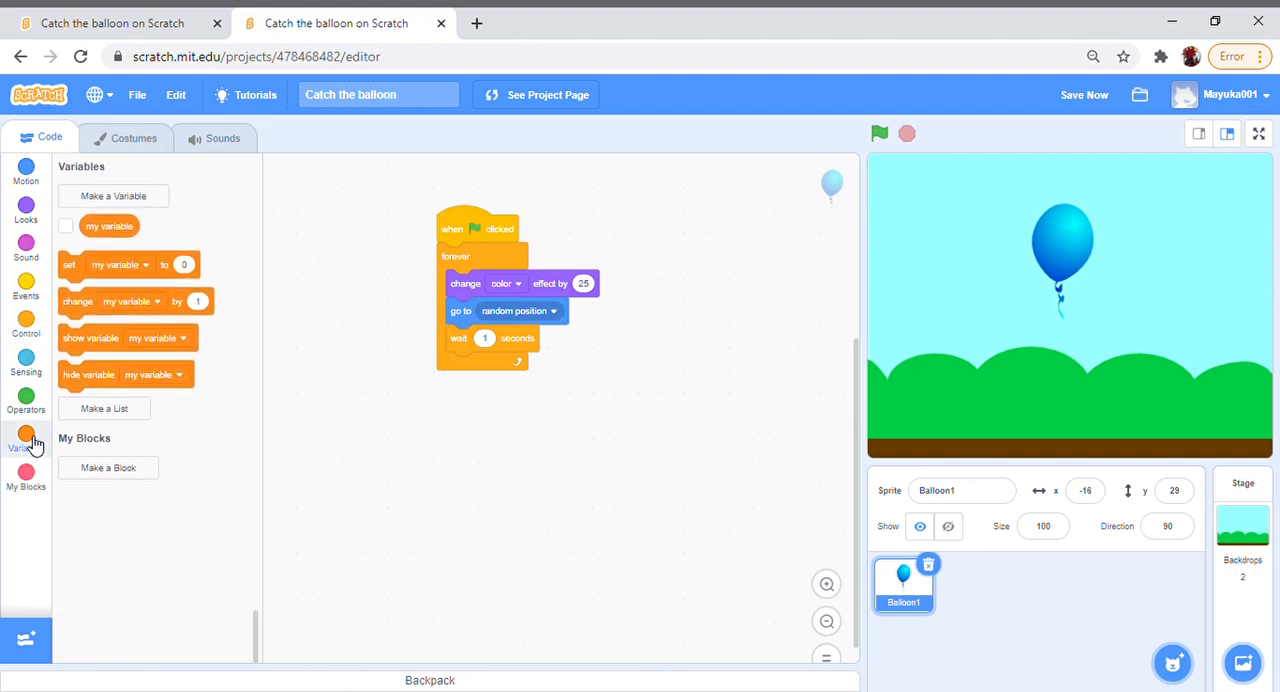
{"action": "mouse_move", "coordinate": [123, 227]}
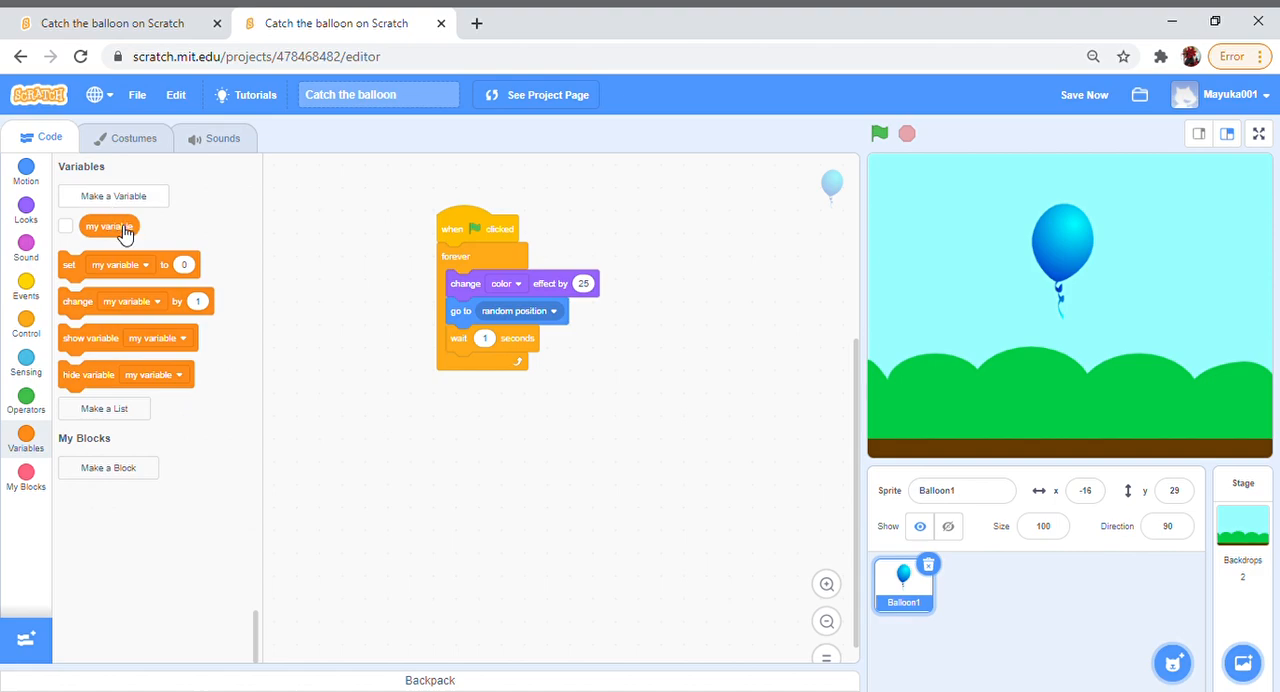
Step: Create a variable named 'Score' for all sprites
{"action": "left_click", "coordinate": [112, 195]}
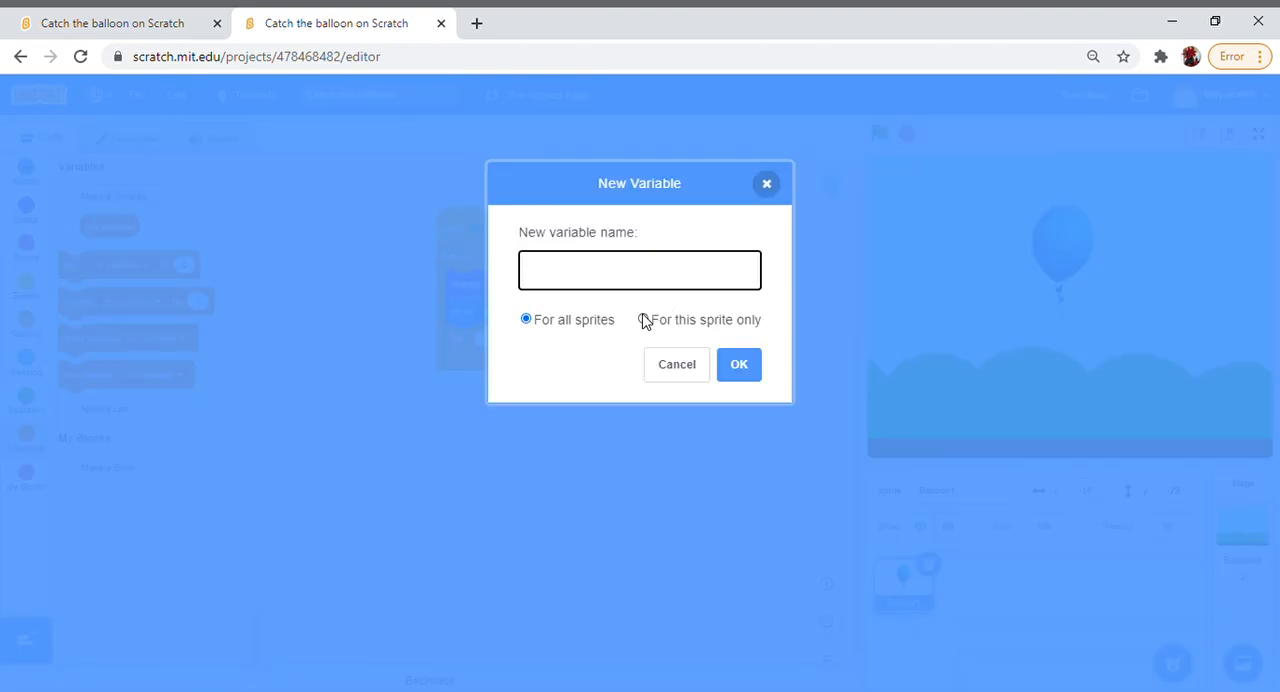
{"action": "type", "text": "Scroe"}
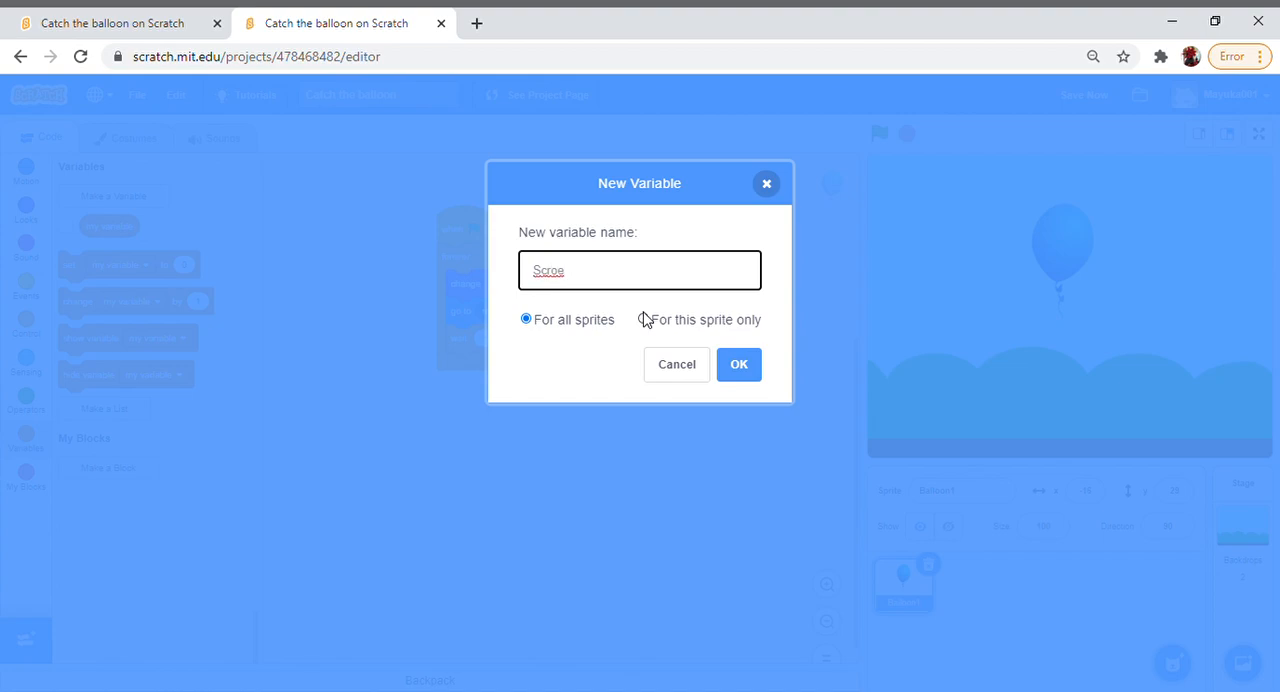
{"action": "key", "text": "BackSpace"}
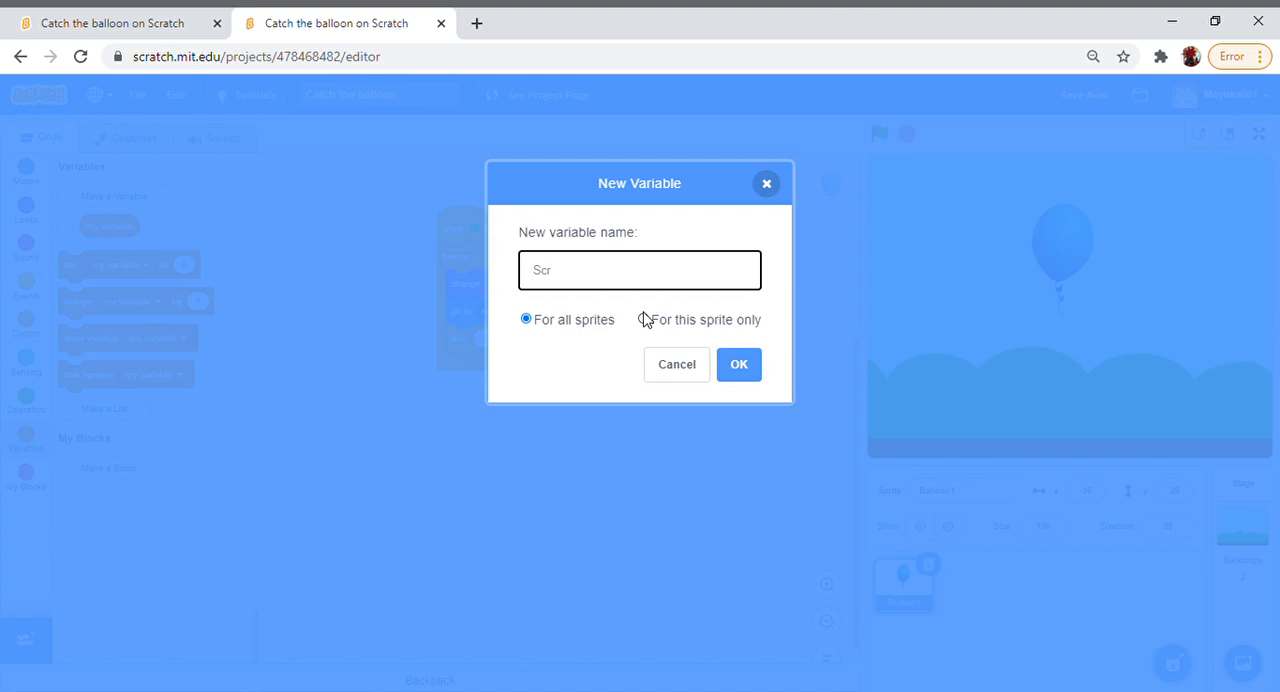
{"action": "type", "text": "ore"}
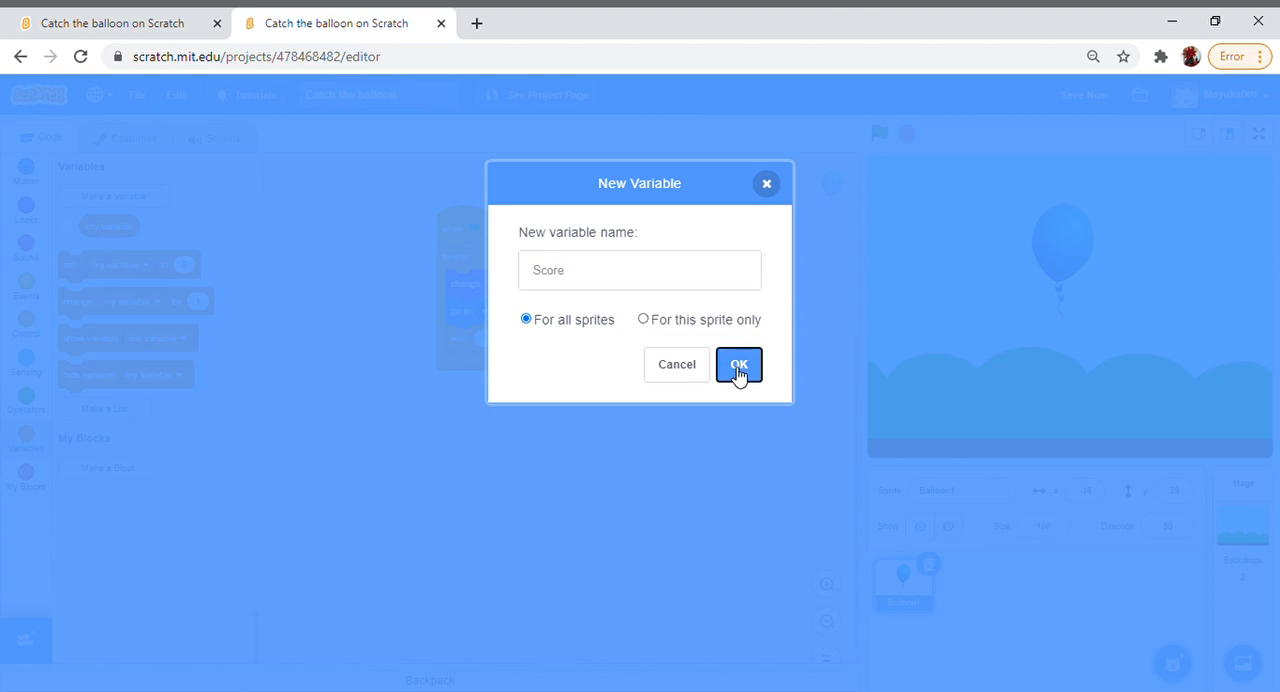
{"action": "left_click", "coordinate": [738, 364]}
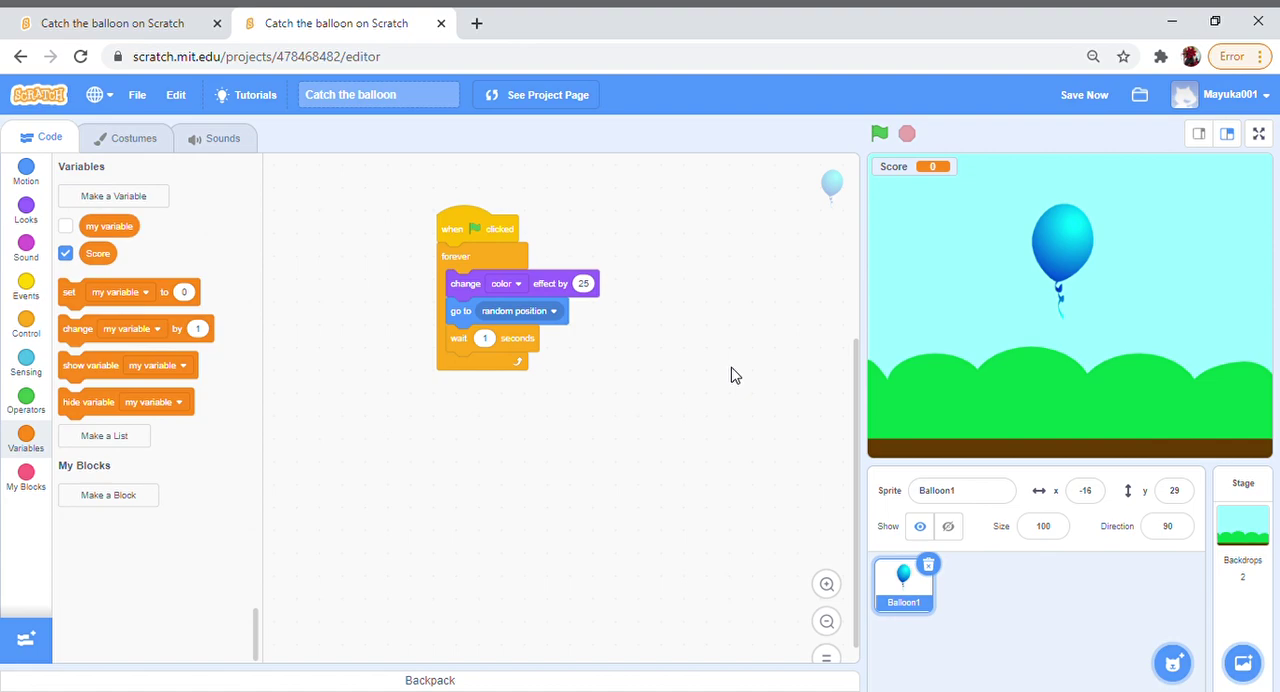
{"action": "mouse_move", "coordinate": [238, 192]}
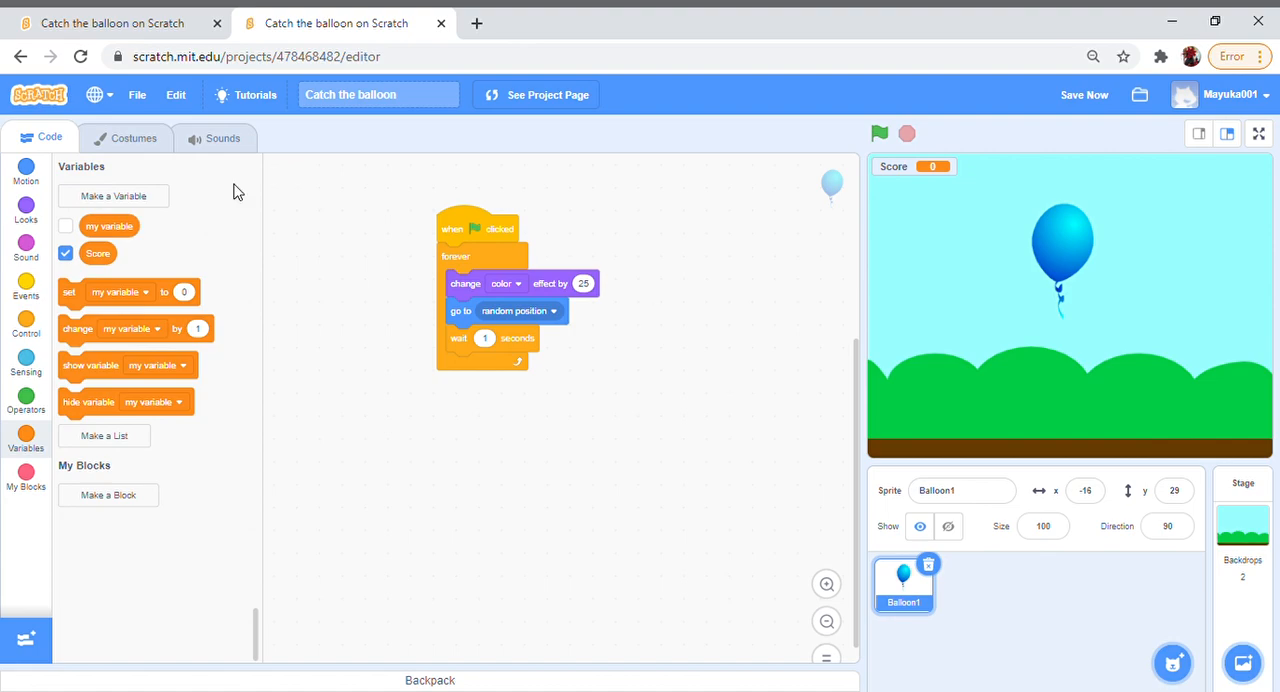
{"action": "mouse_move", "coordinate": [92, 292]}
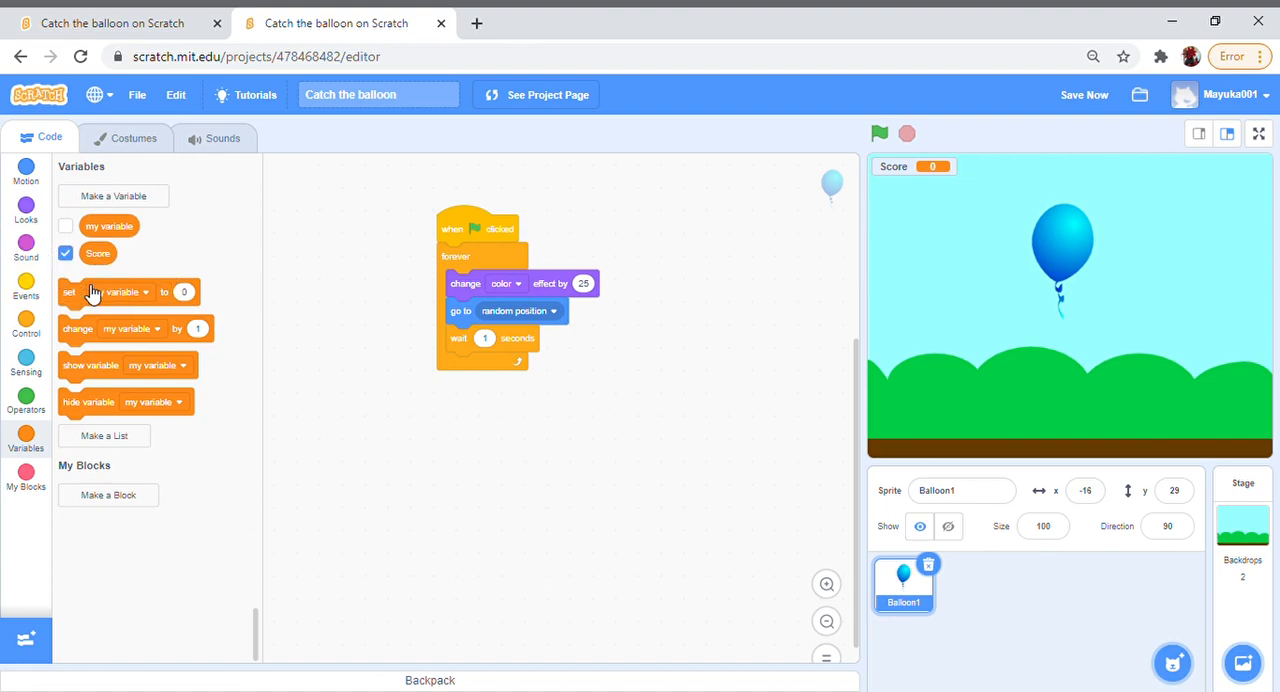
{"action": "mouse_move", "coordinate": [820, 162]}
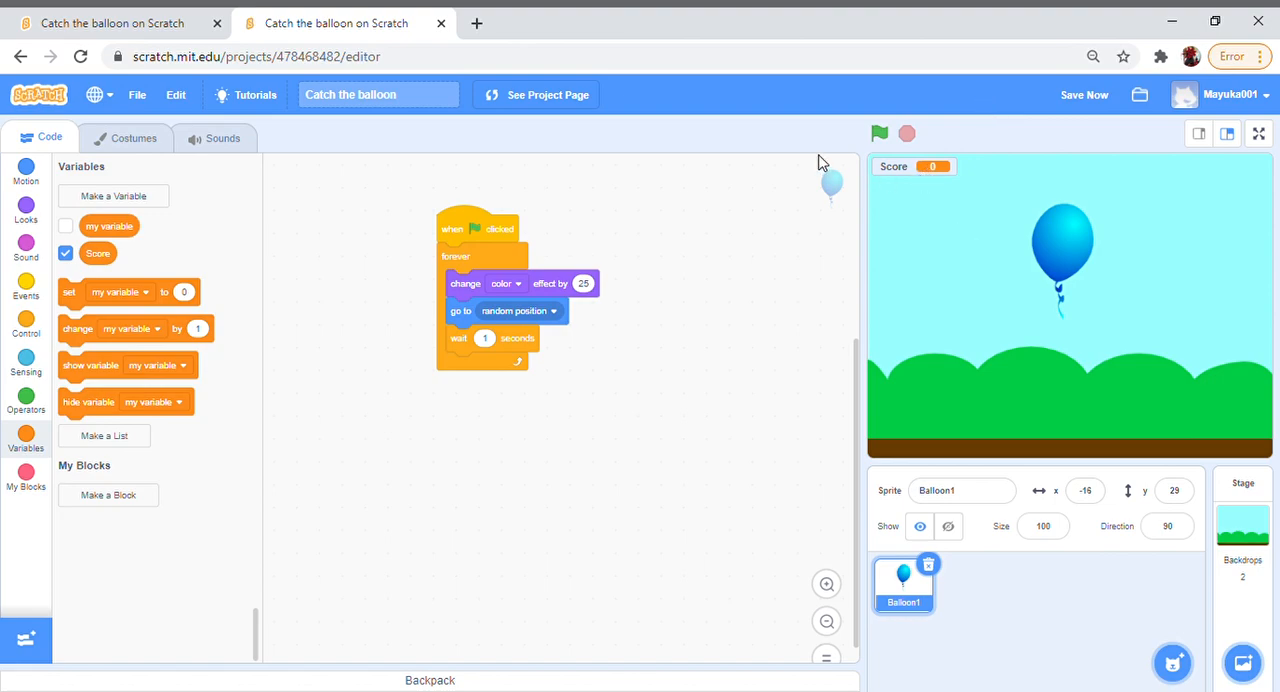
{"action": "mouse_move", "coordinate": [866, 225]}
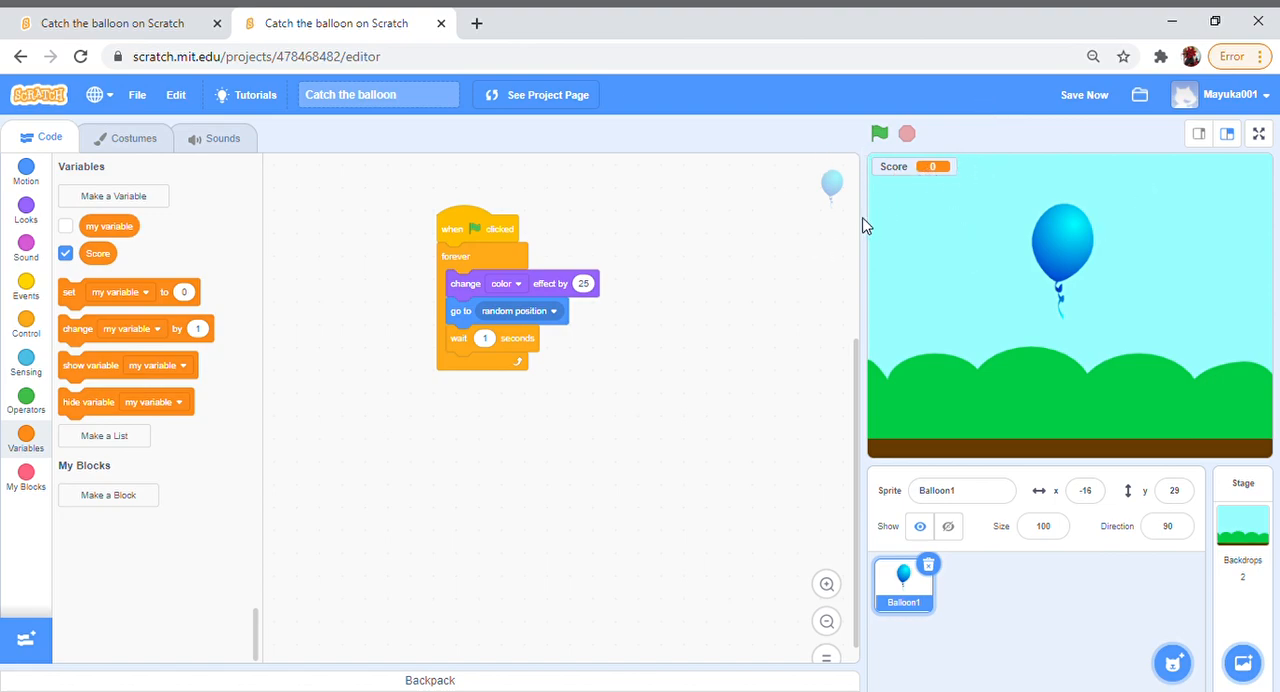
{"action": "mouse_move", "coordinate": [305, 521]}
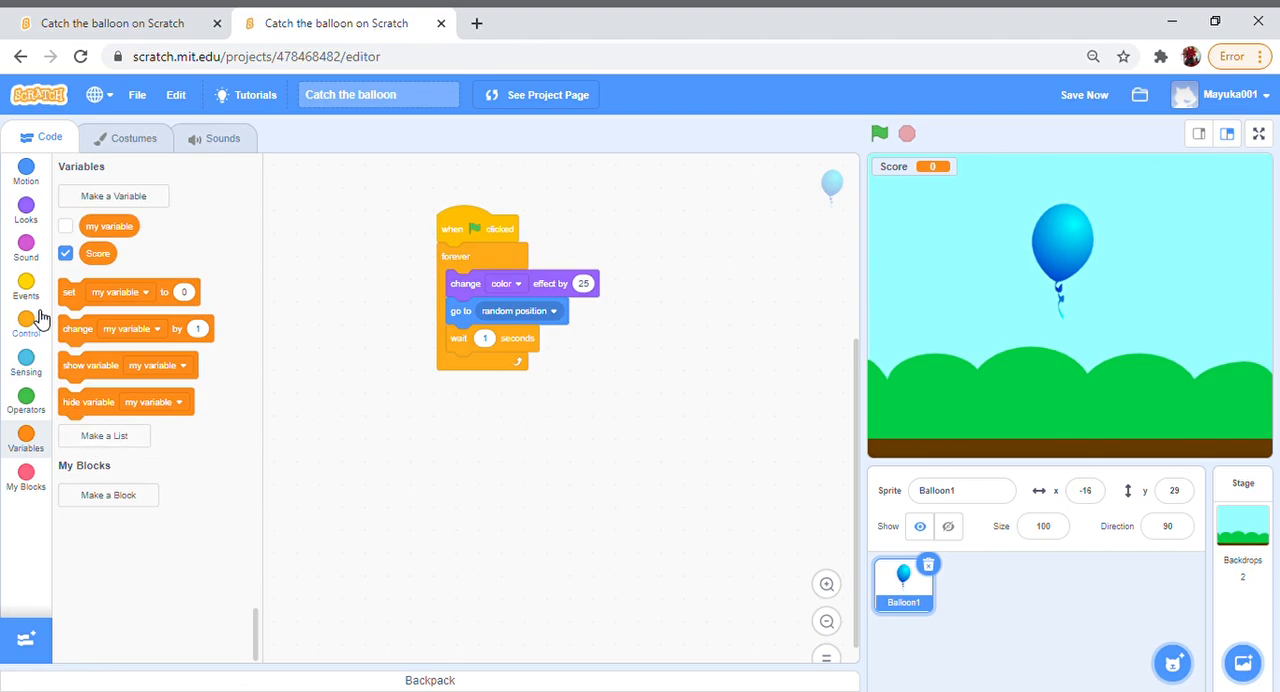
{"action": "mouse_move", "coordinate": [26, 290]}
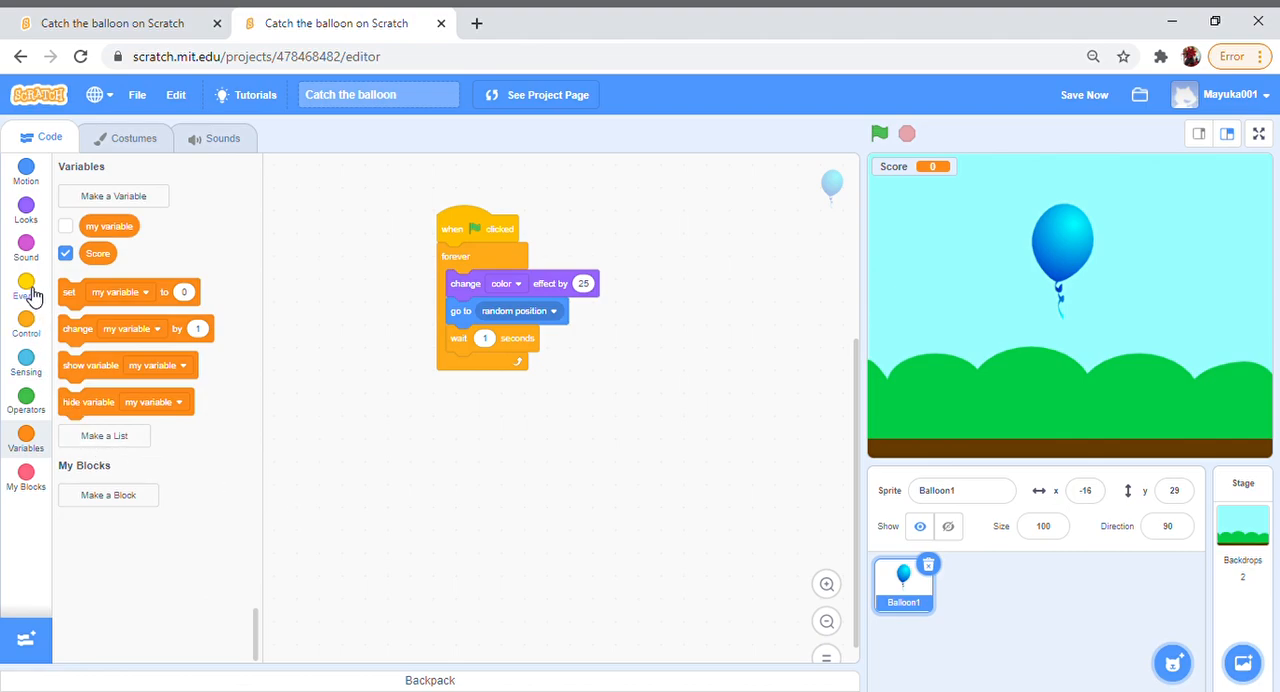
Step: Add a 'when this sprite clicked' script that starts the Pop sound
{"action": "left_click", "coordinate": [26, 290]}
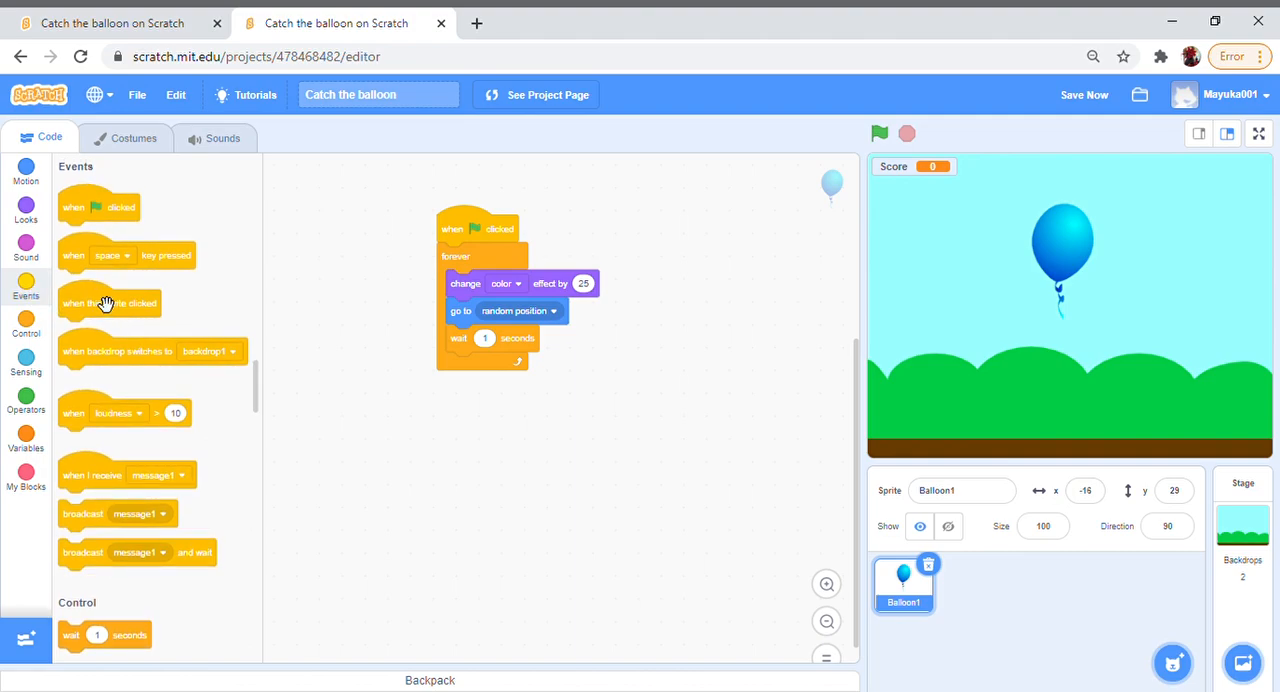
{"action": "left_click_drag", "start_coordinate": [109, 303], "coordinate": [703, 243]}
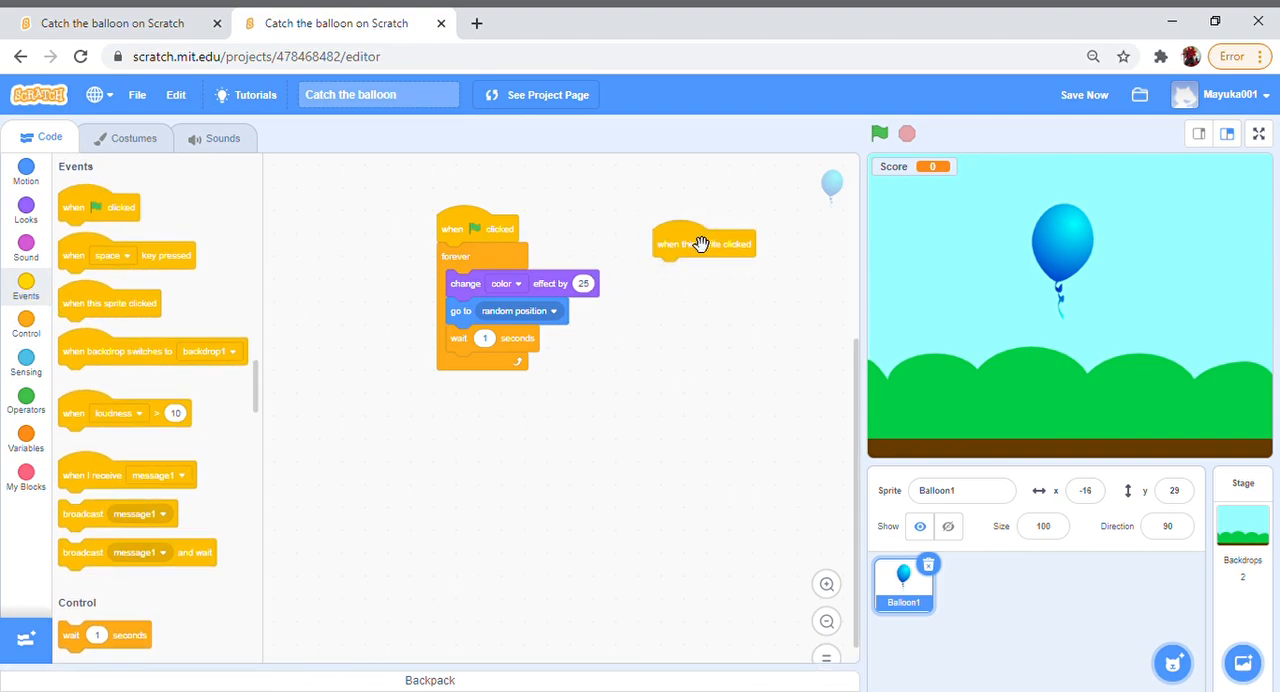
{"action": "mouse_move", "coordinate": [723, 347]}
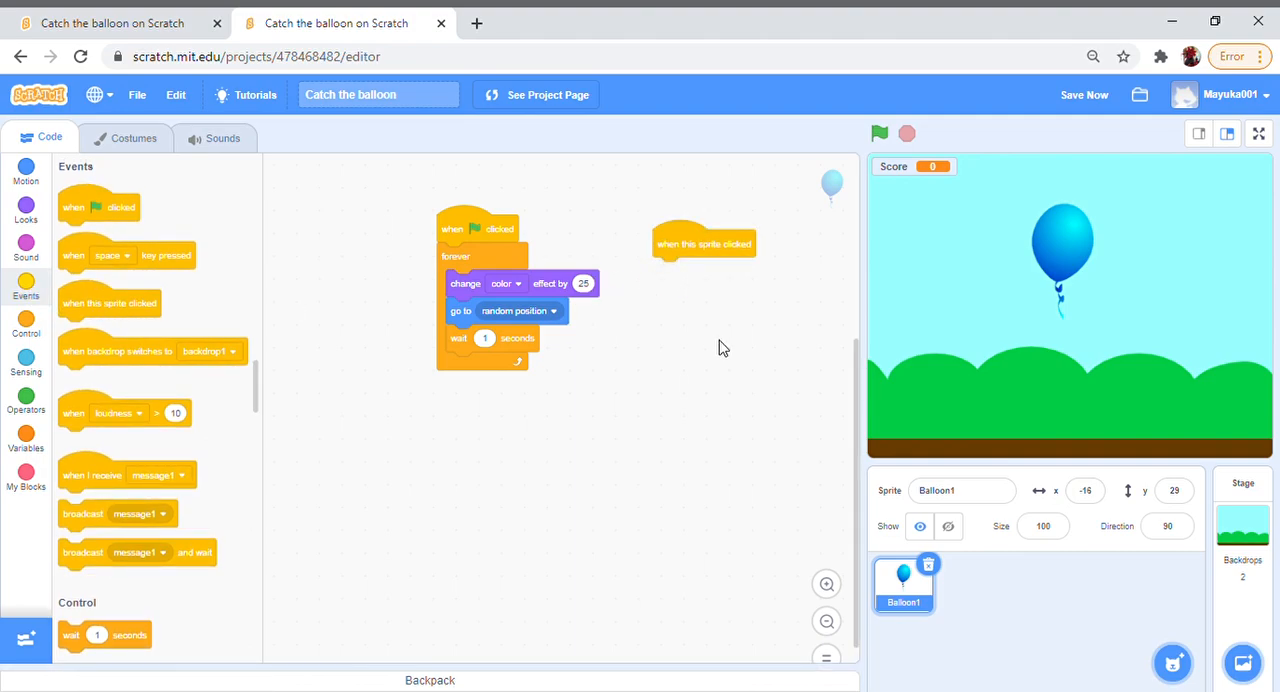
{"action": "mouse_move", "coordinate": [1063, 255]}
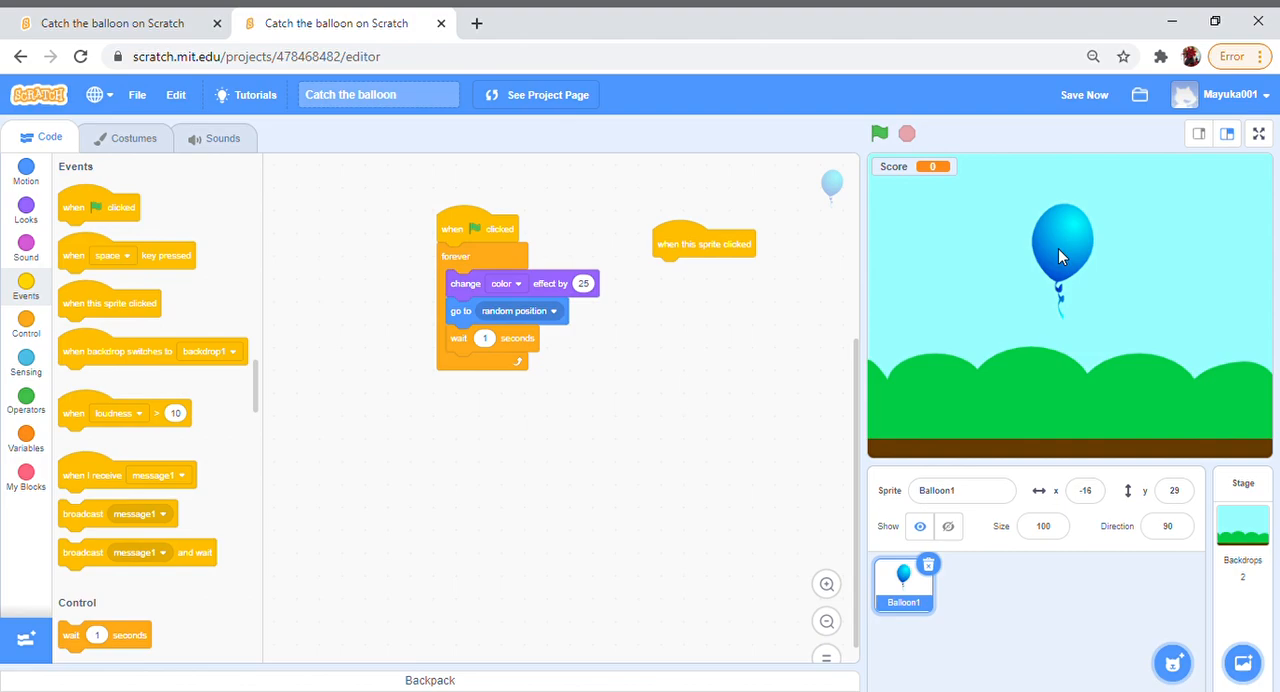
{"action": "mouse_move", "coordinate": [64, 262]}
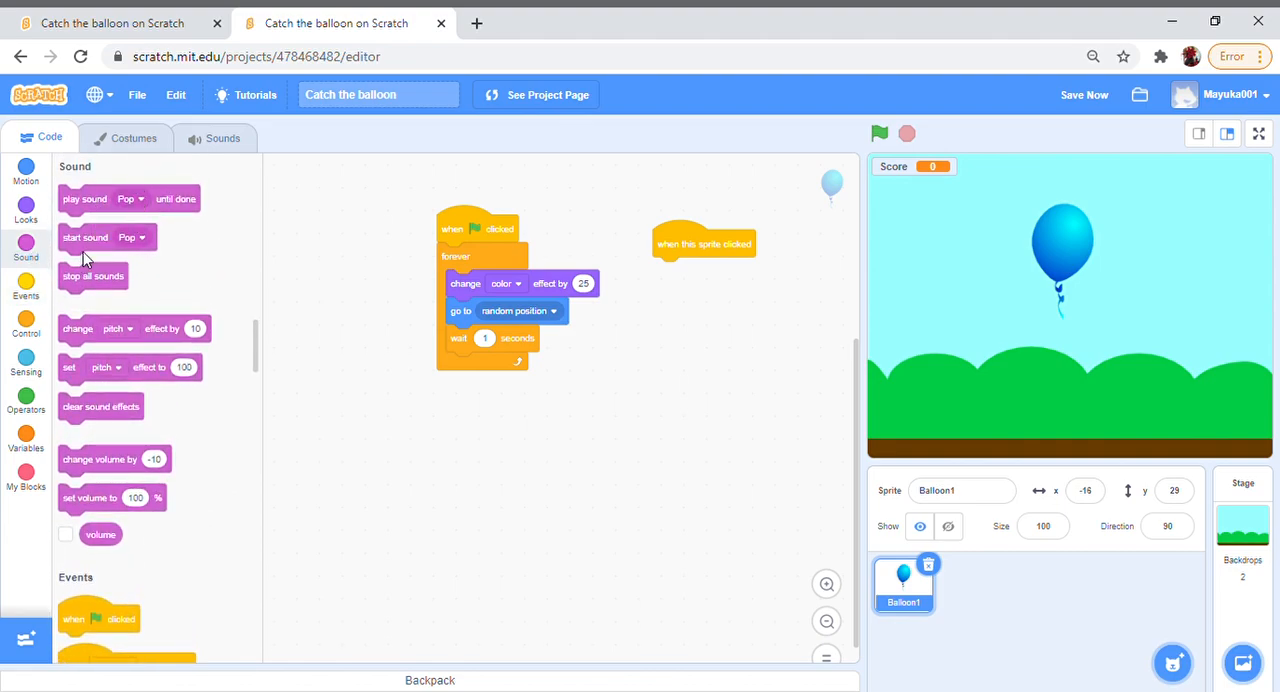
{"action": "left_click_drag", "start_coordinate": [85, 237], "coordinate": [481, 327]}
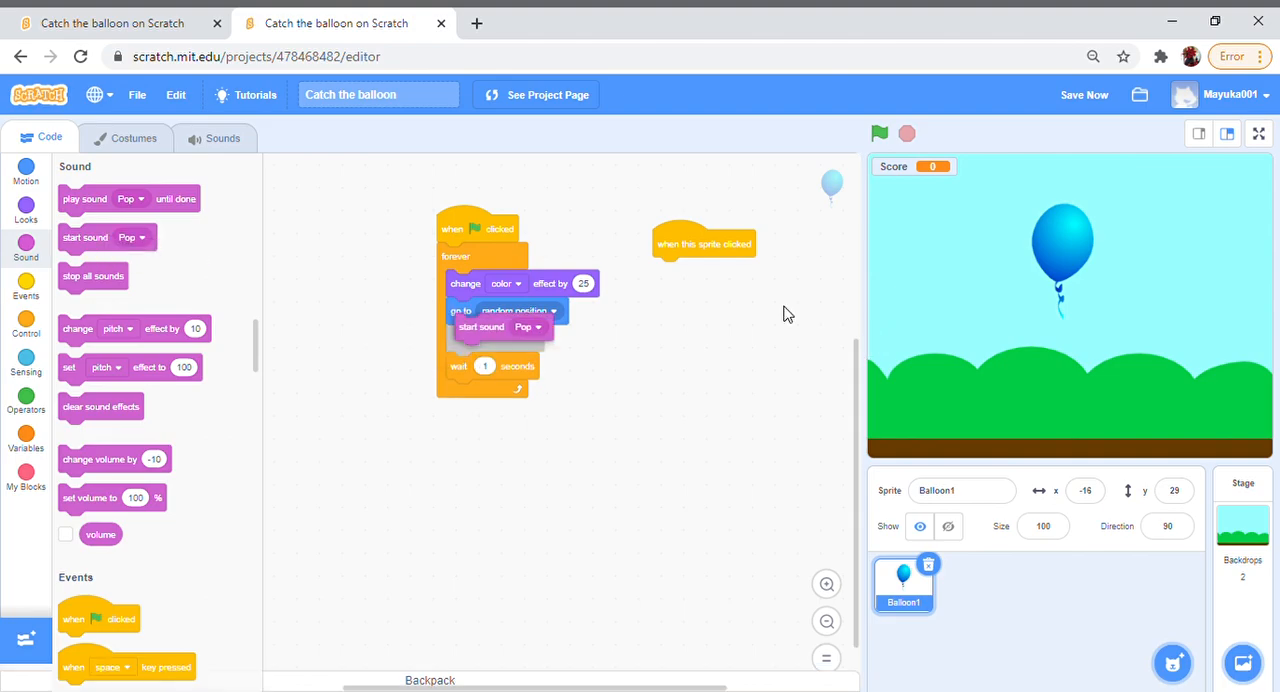
{"action": "left_click_drag", "start_coordinate": [482, 327], "coordinate": [680, 271]}
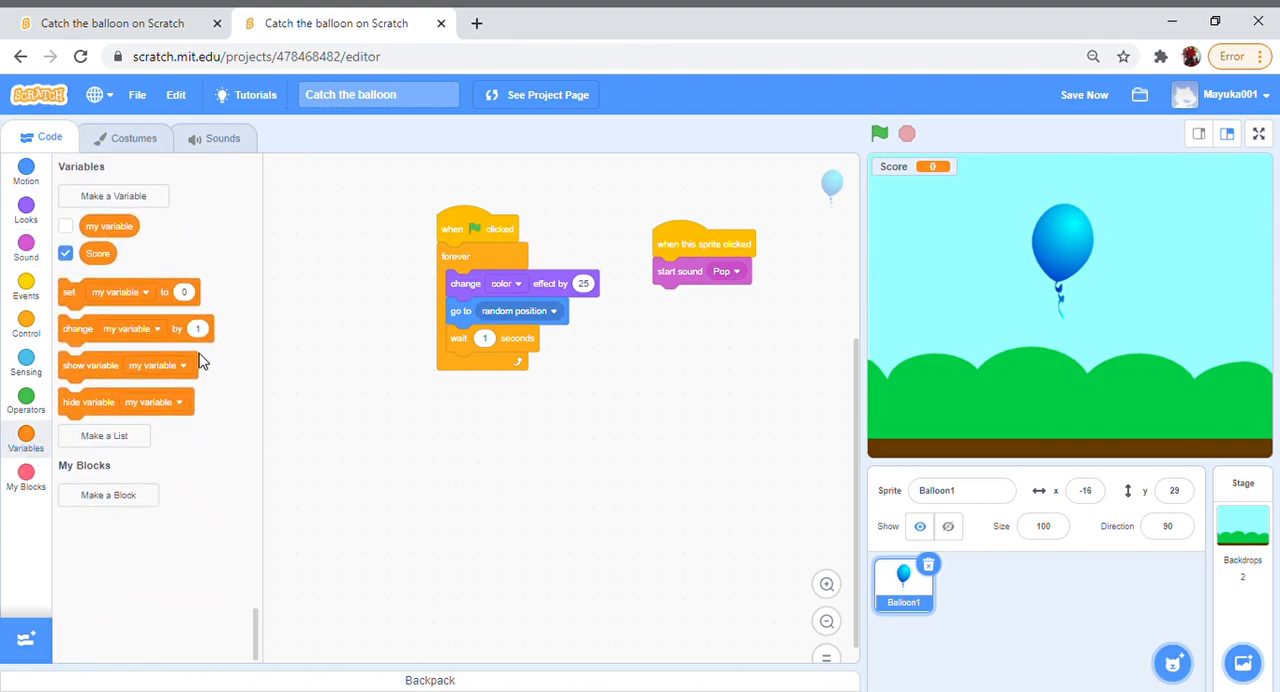
Step: Attach a 'change Score by 1' block below the Pop sound
{"action": "left_click_drag", "start_coordinate": [130, 328], "coordinate": [735, 297]}
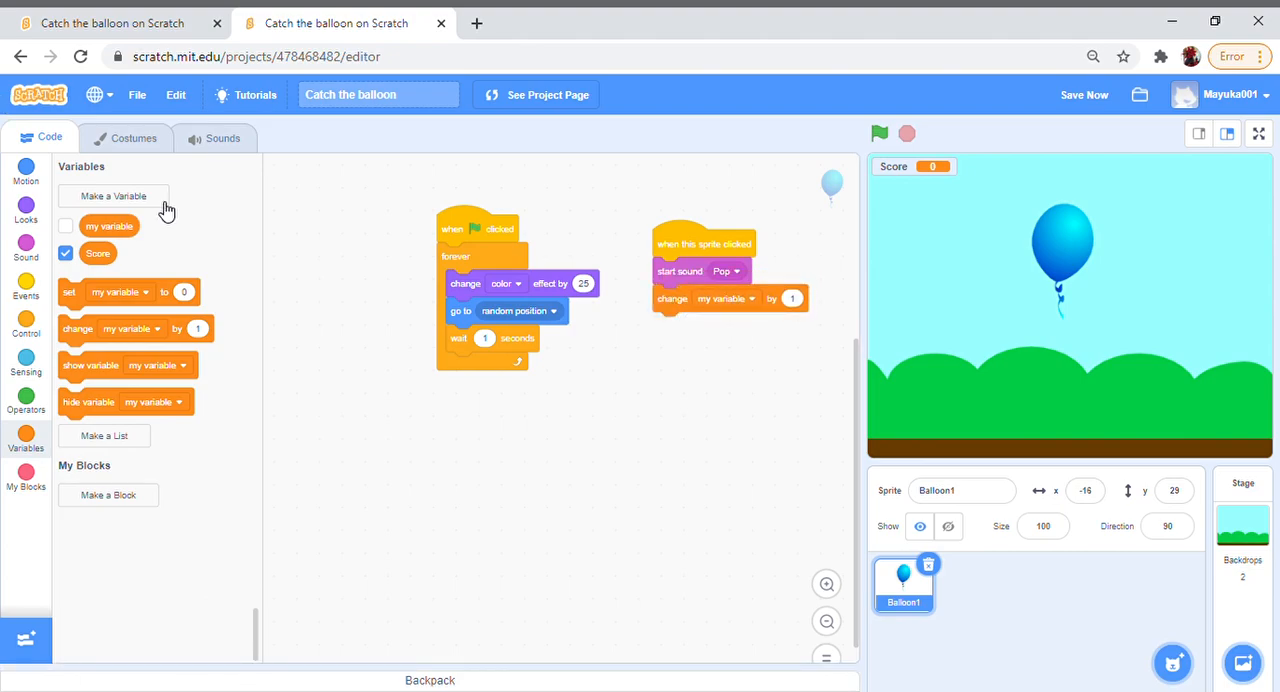
{"action": "mouse_move", "coordinate": [755, 312]}
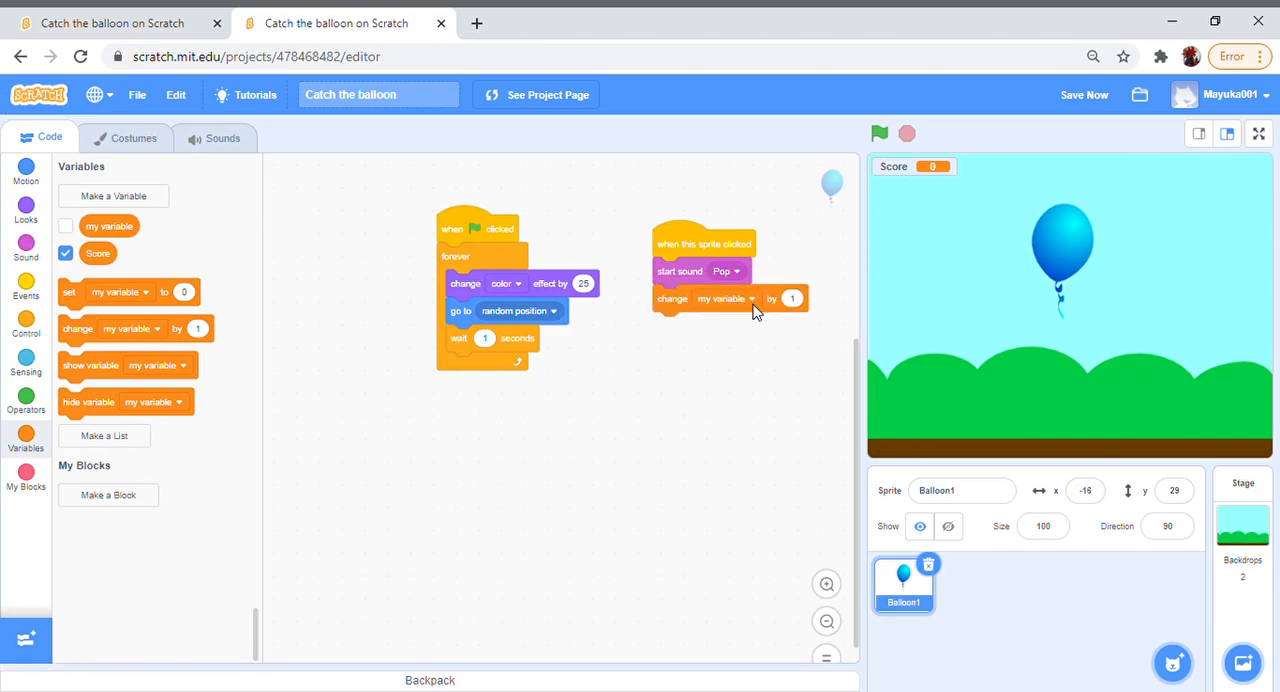
{"action": "left_click", "coordinate": [725, 298]}
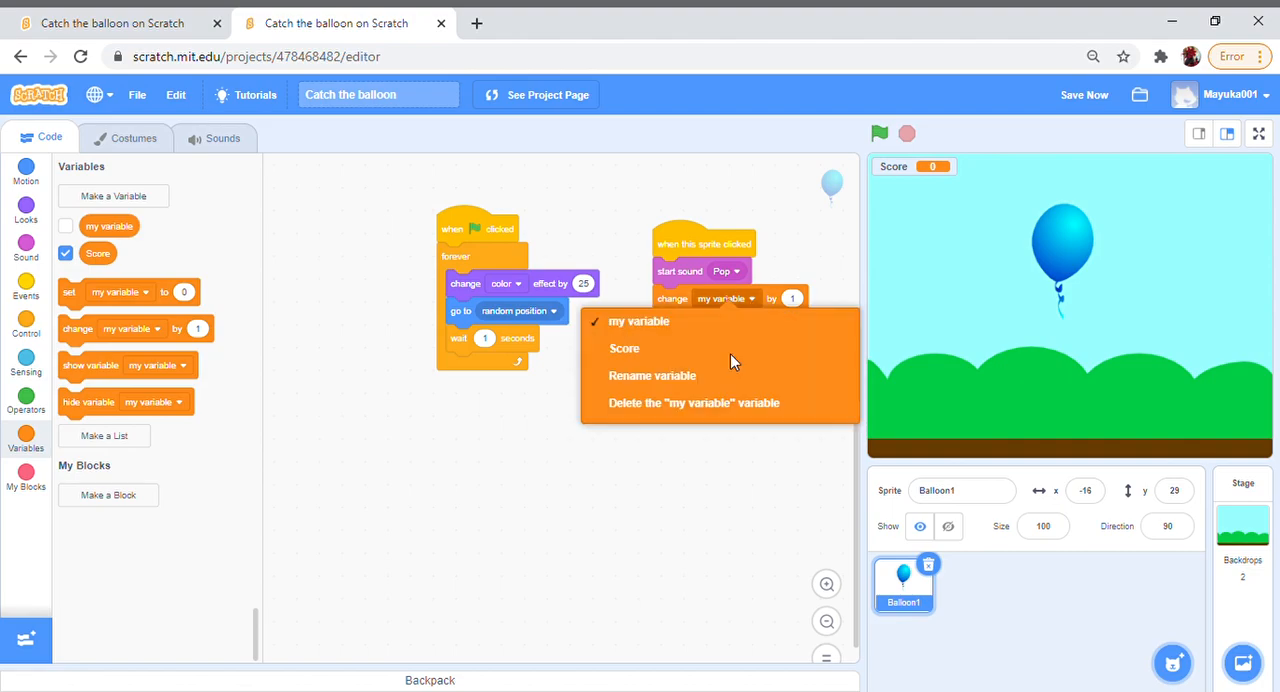
{"action": "left_click", "coordinate": [624, 348]}
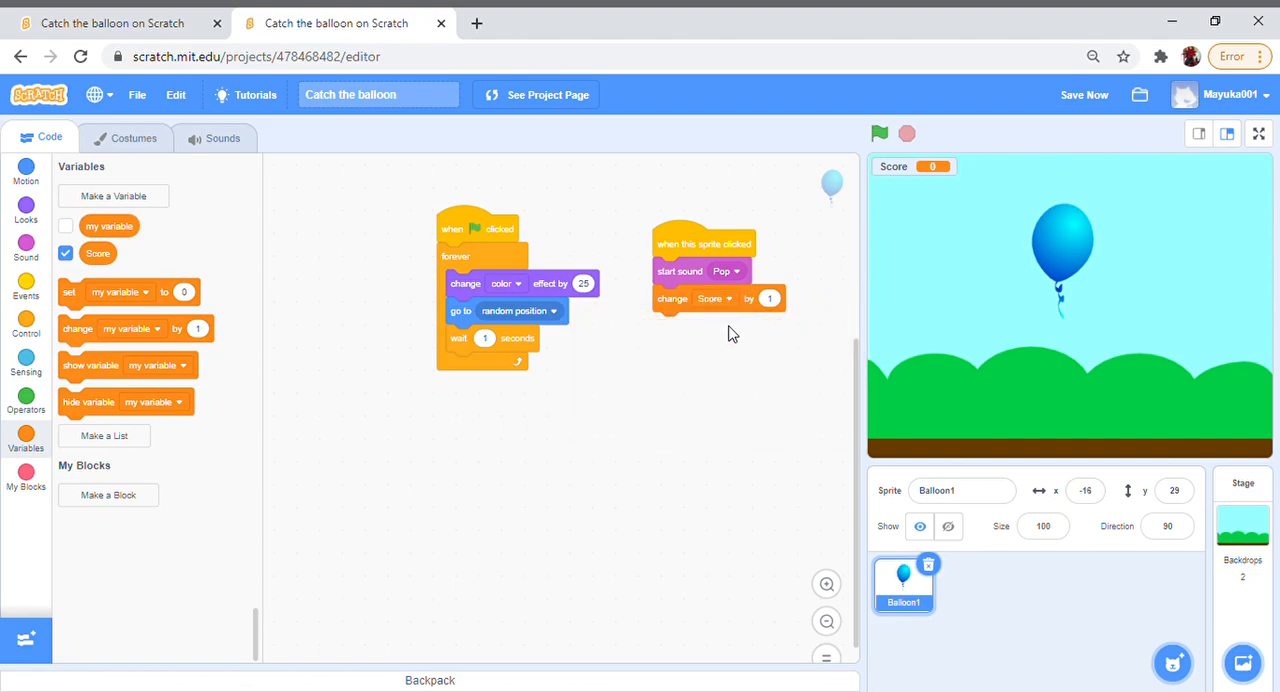
{"action": "mouse_move", "coordinate": [727, 390]}
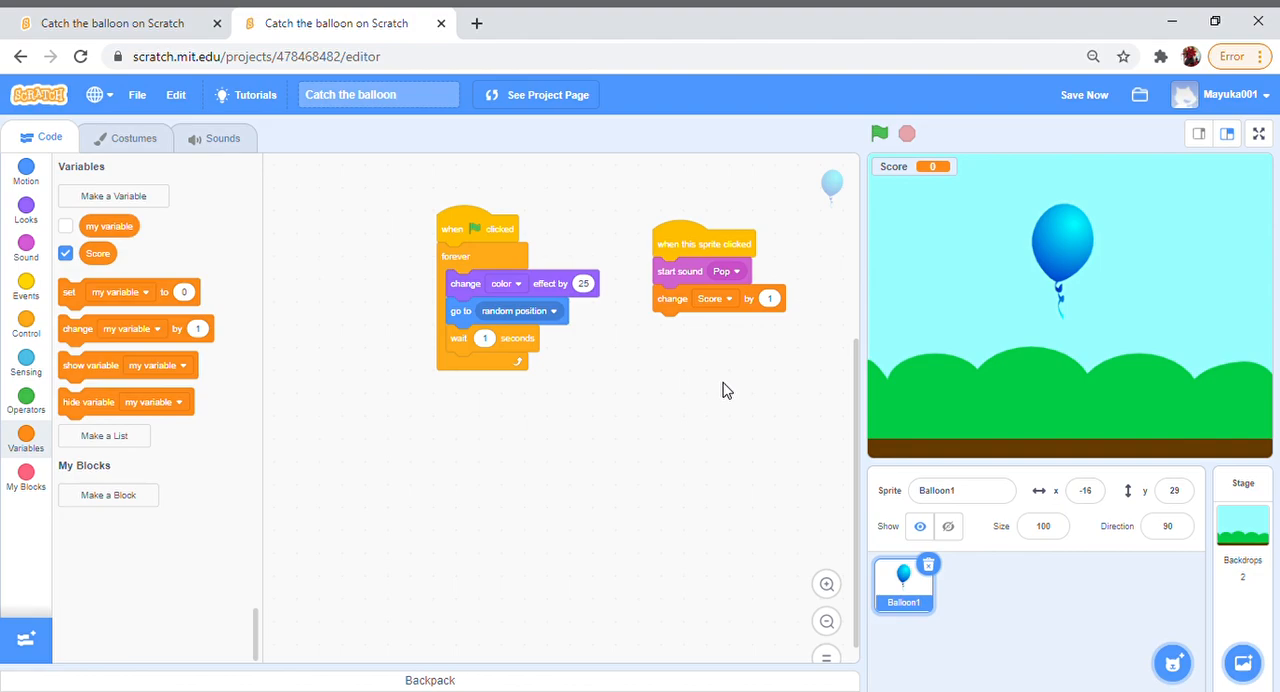
{"action": "mouse_move", "coordinate": [915, 115]}
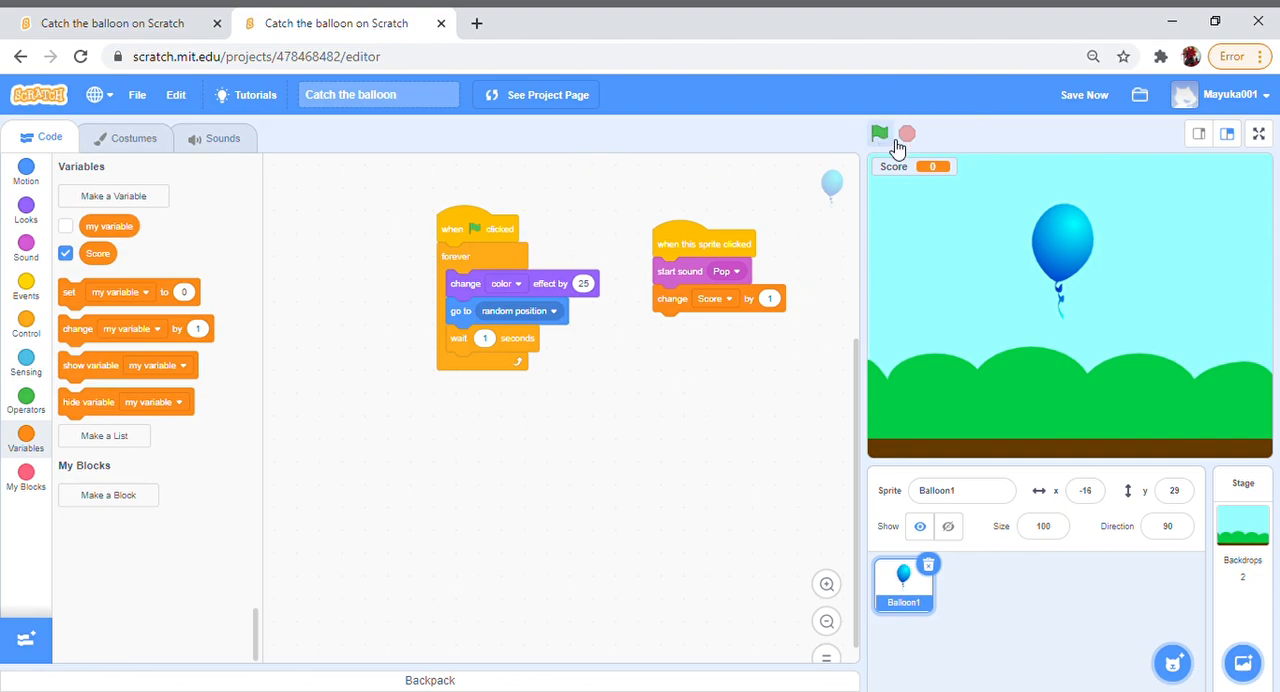
Step: Run the game, pop the balloon once for Score 1, then stop
{"action": "left_click", "coordinate": [879, 133]}
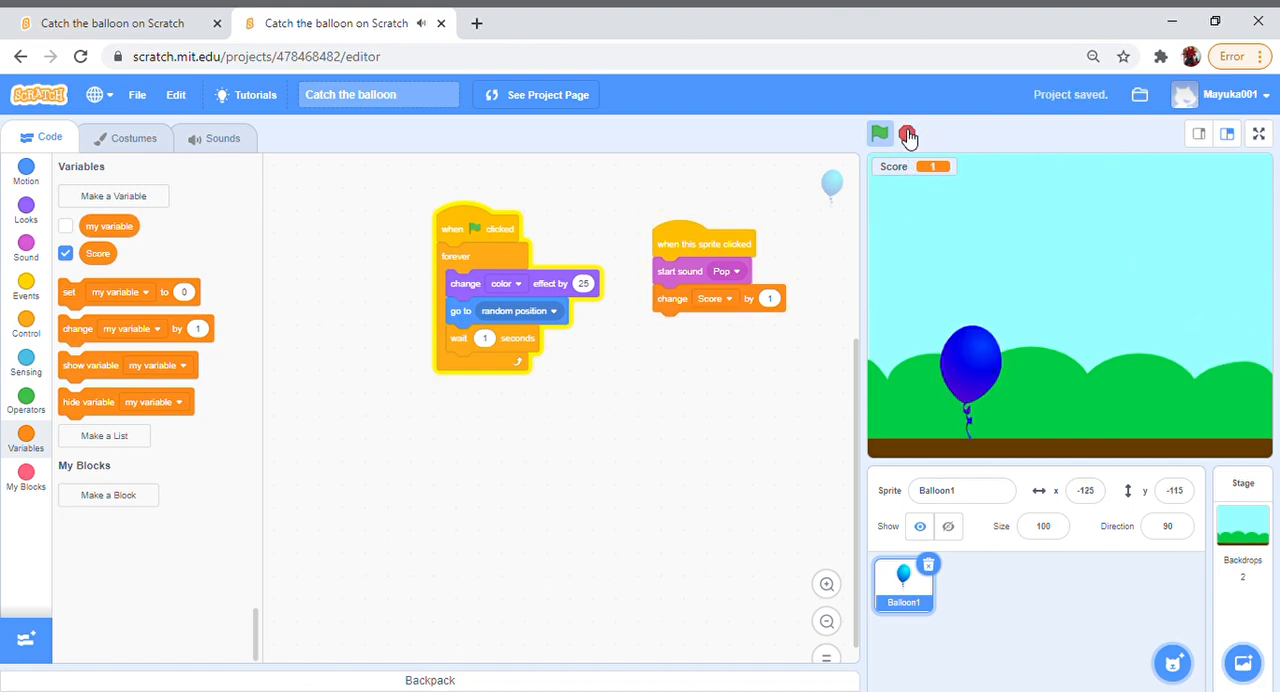
{"action": "left_click", "coordinate": [879, 133]}
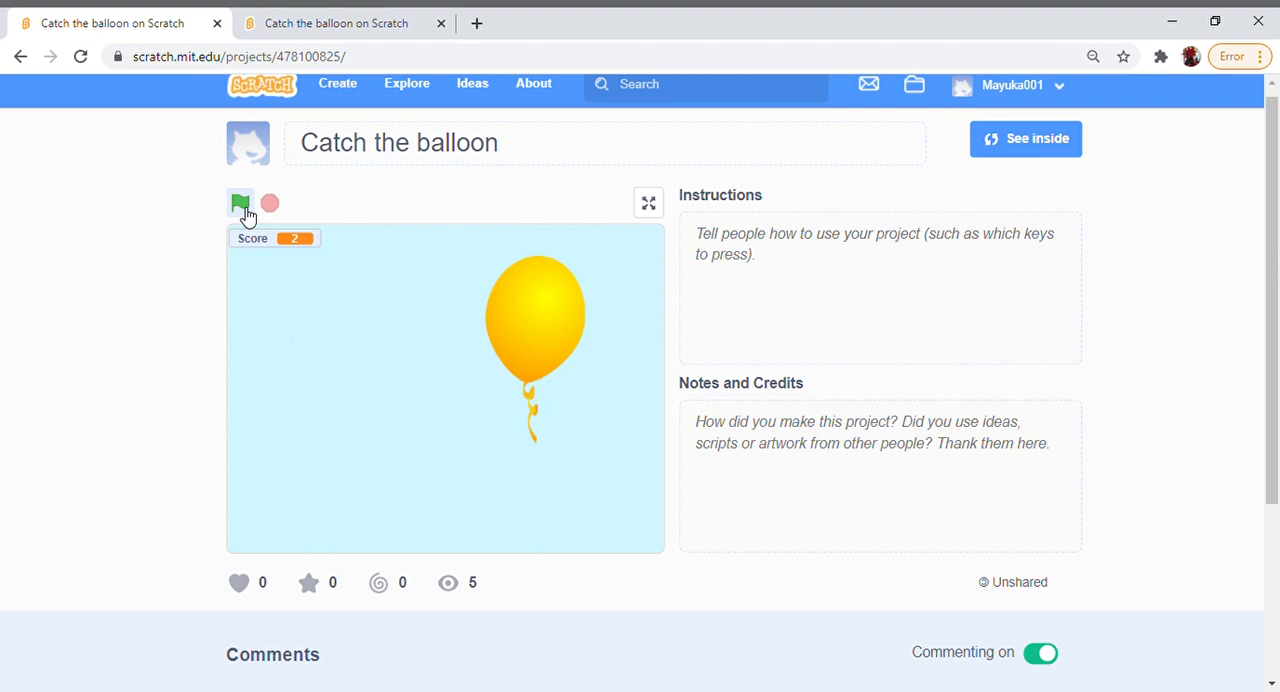
Step: Restart and stop the project-page game to confirm Score resets to 0, then return to the editor
{"action": "left_click", "coordinate": [240, 203]}
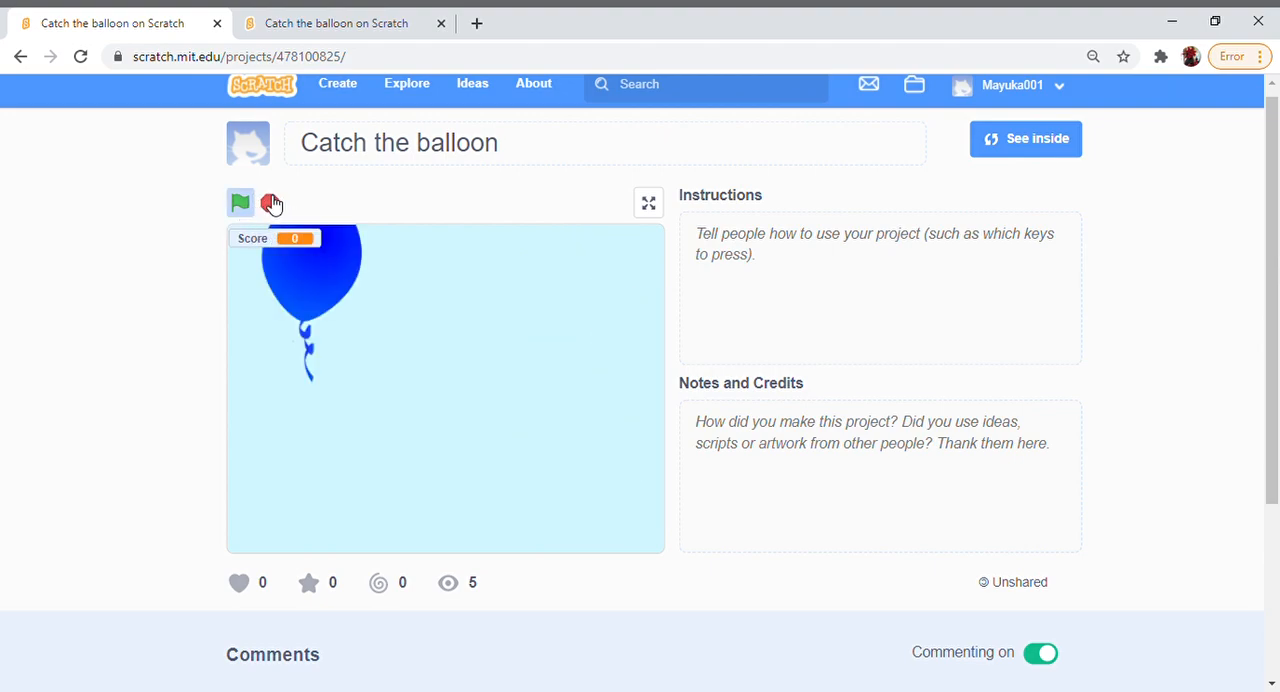
{"action": "left_click", "coordinate": [240, 203]}
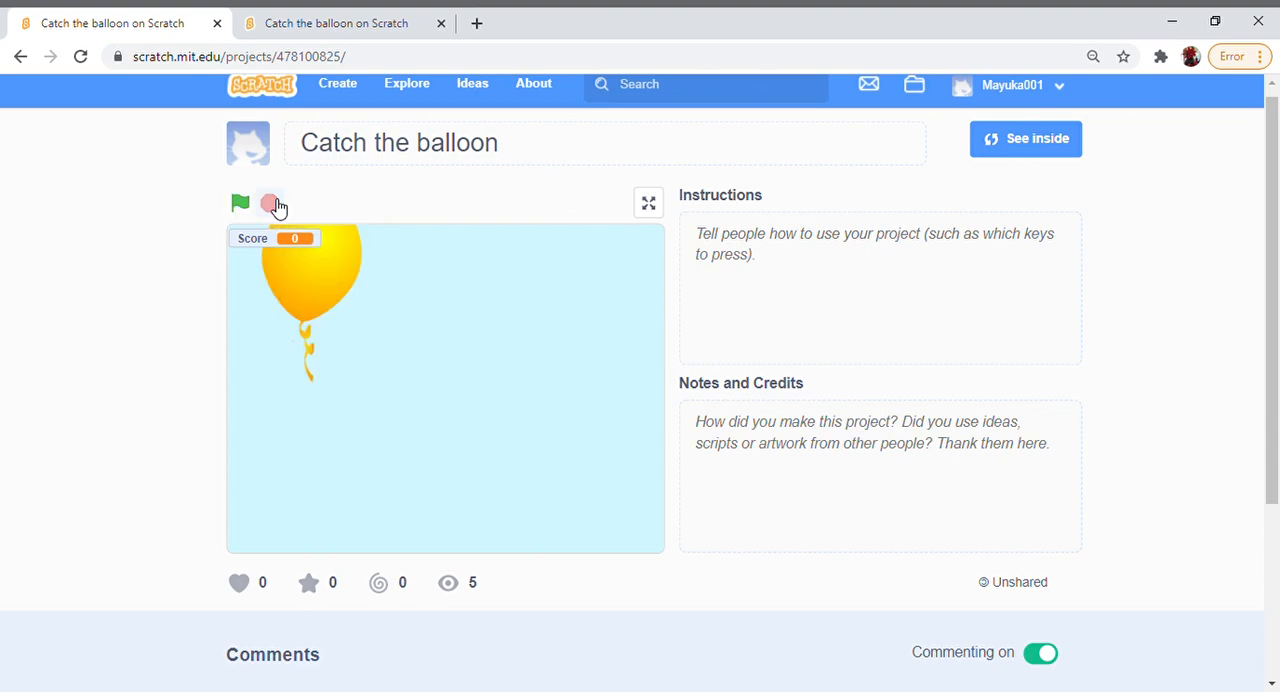
{"action": "mouse_move", "coordinate": [358, 16]}
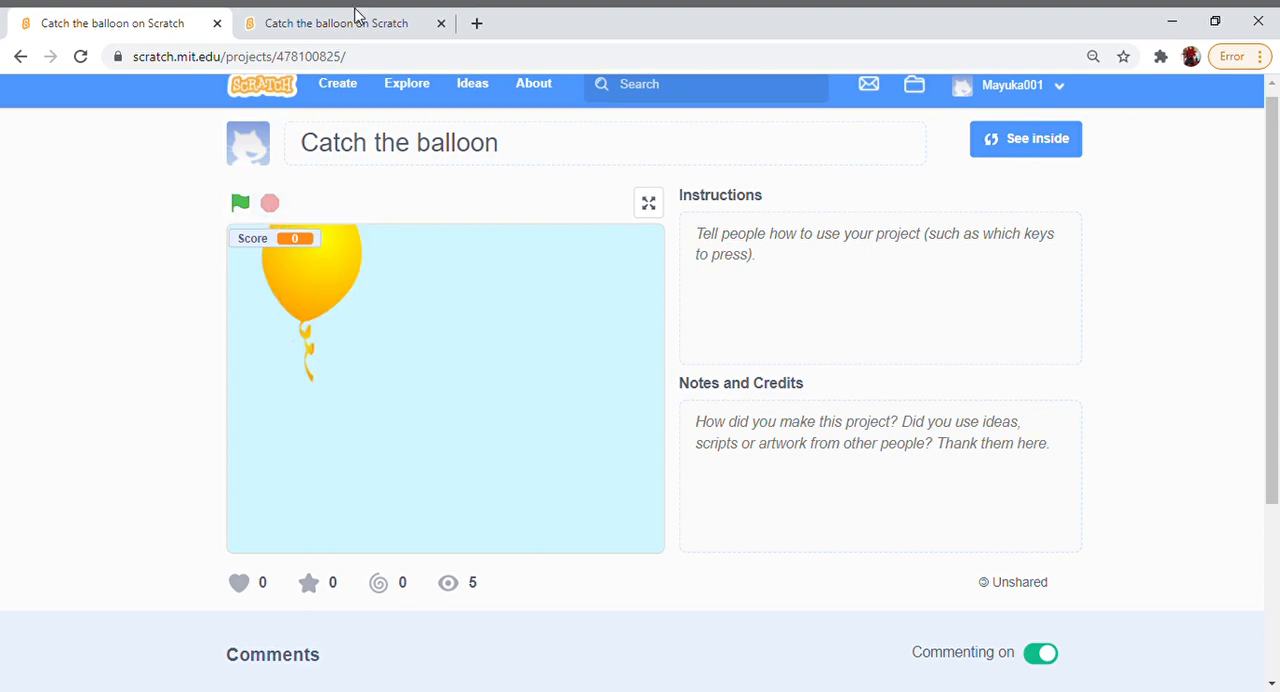
{"action": "left_click", "coordinate": [1025, 138]}
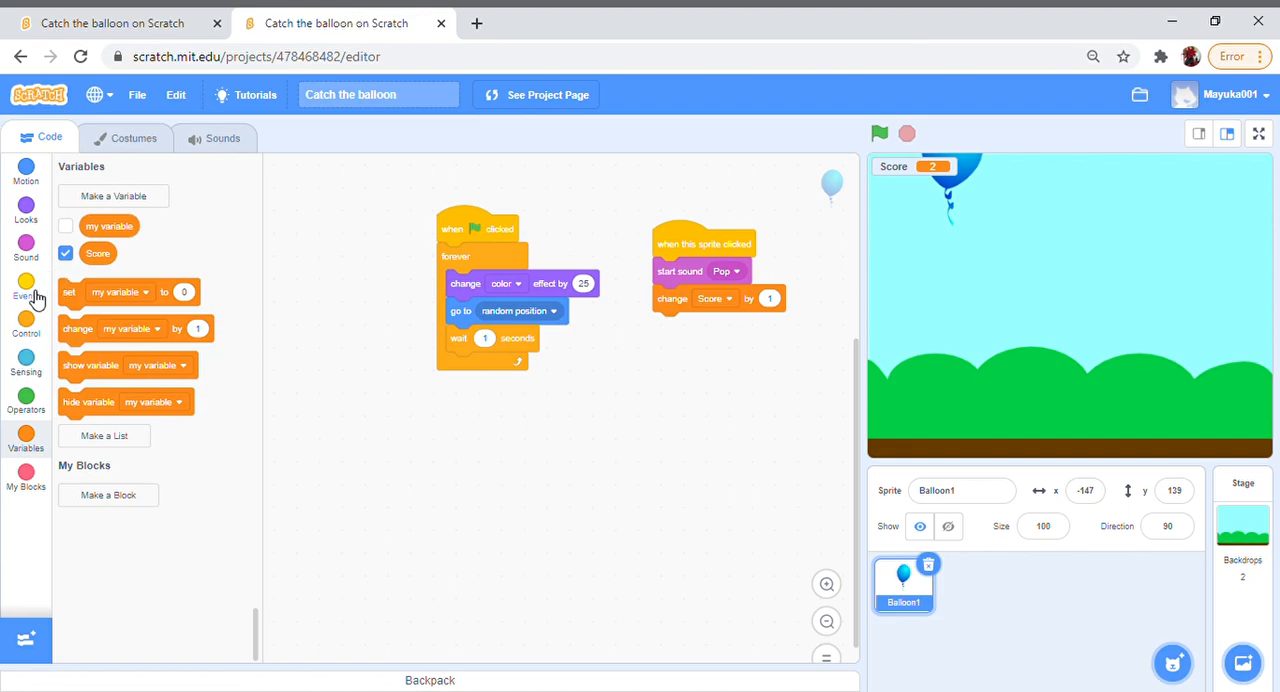
Step: Add a second 'when green flag clicked' script containing 'set Score to 0'
{"action": "left_click", "coordinate": [26, 290]}
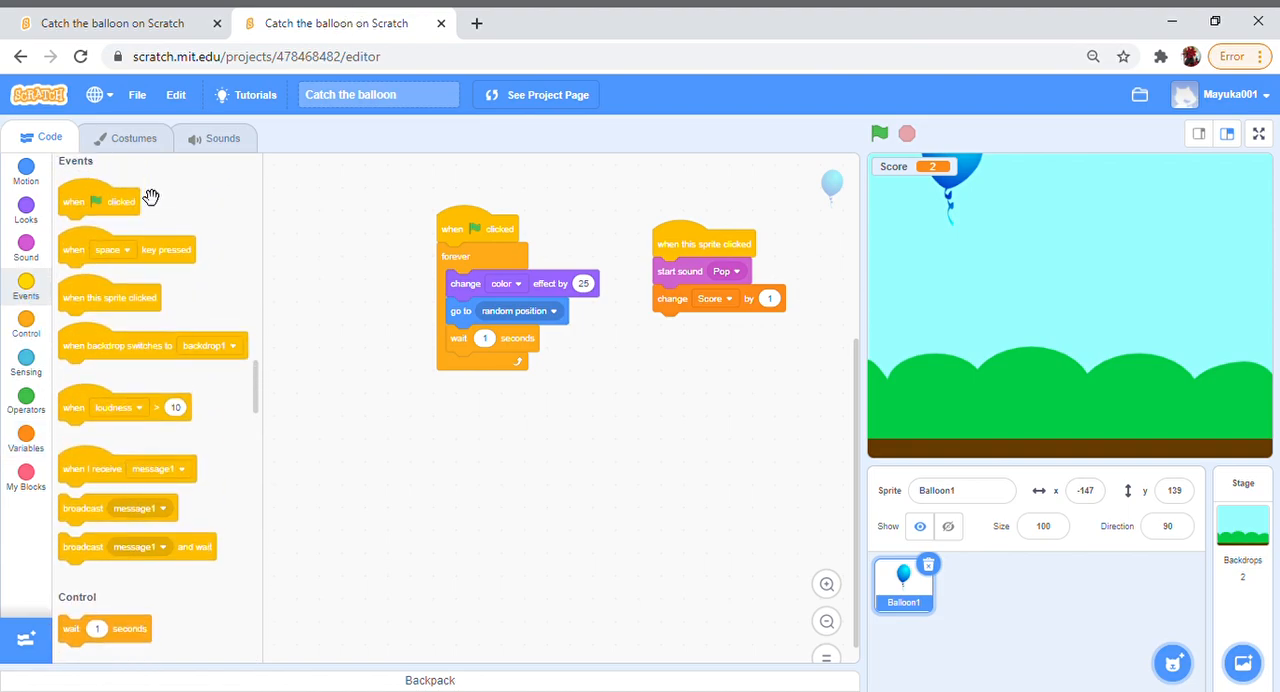
{"action": "left_click_drag", "start_coordinate": [99, 200], "coordinate": [752, 400]}
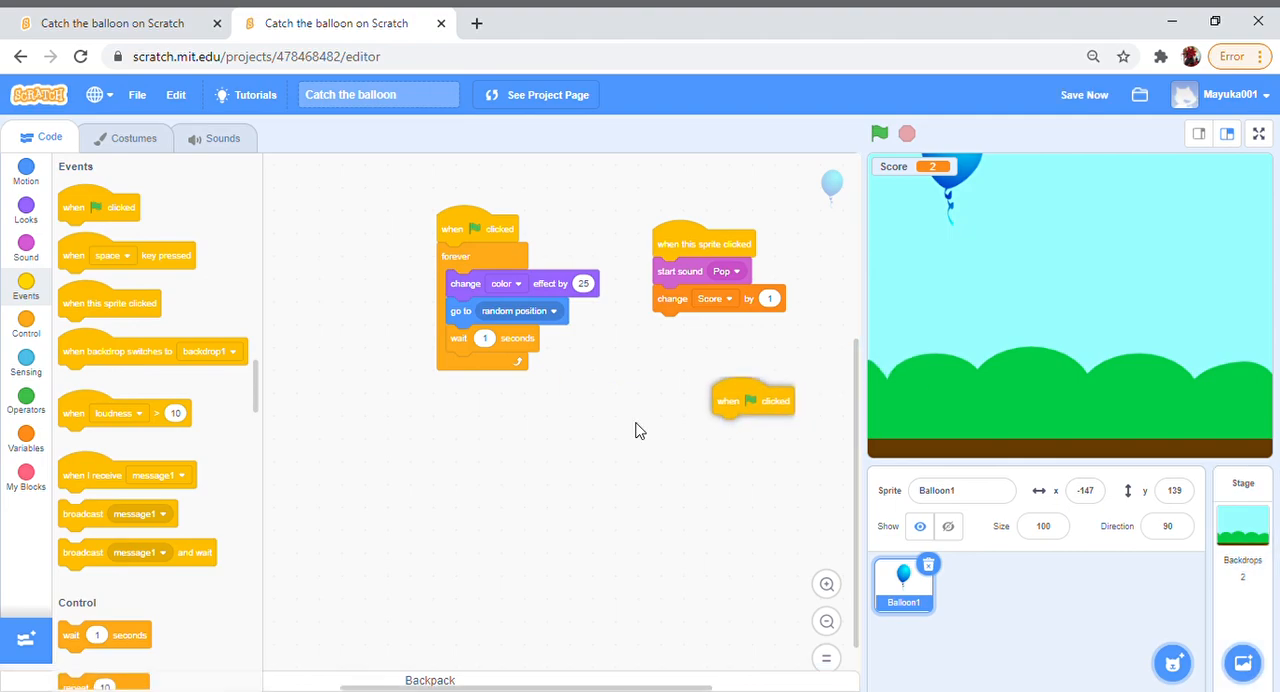
{"action": "left_click_drag", "start_coordinate": [752, 400], "coordinate": [657, 406]}
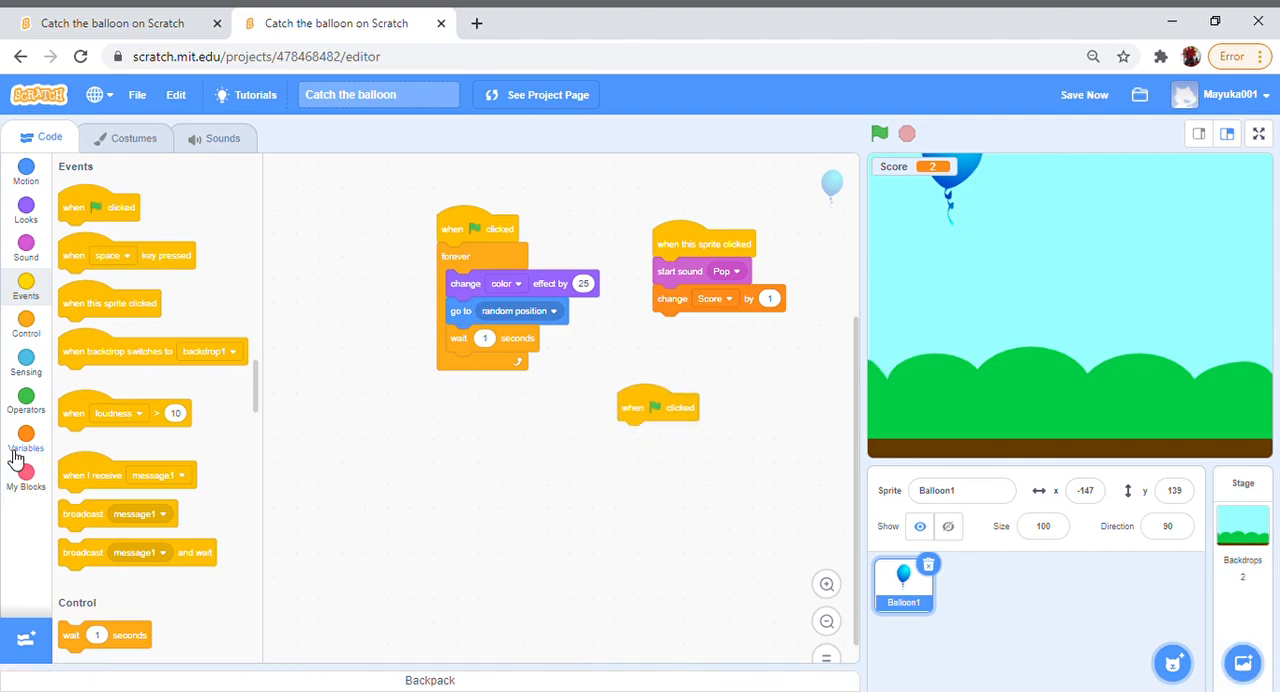
{"action": "left_click", "coordinate": [26, 438]}
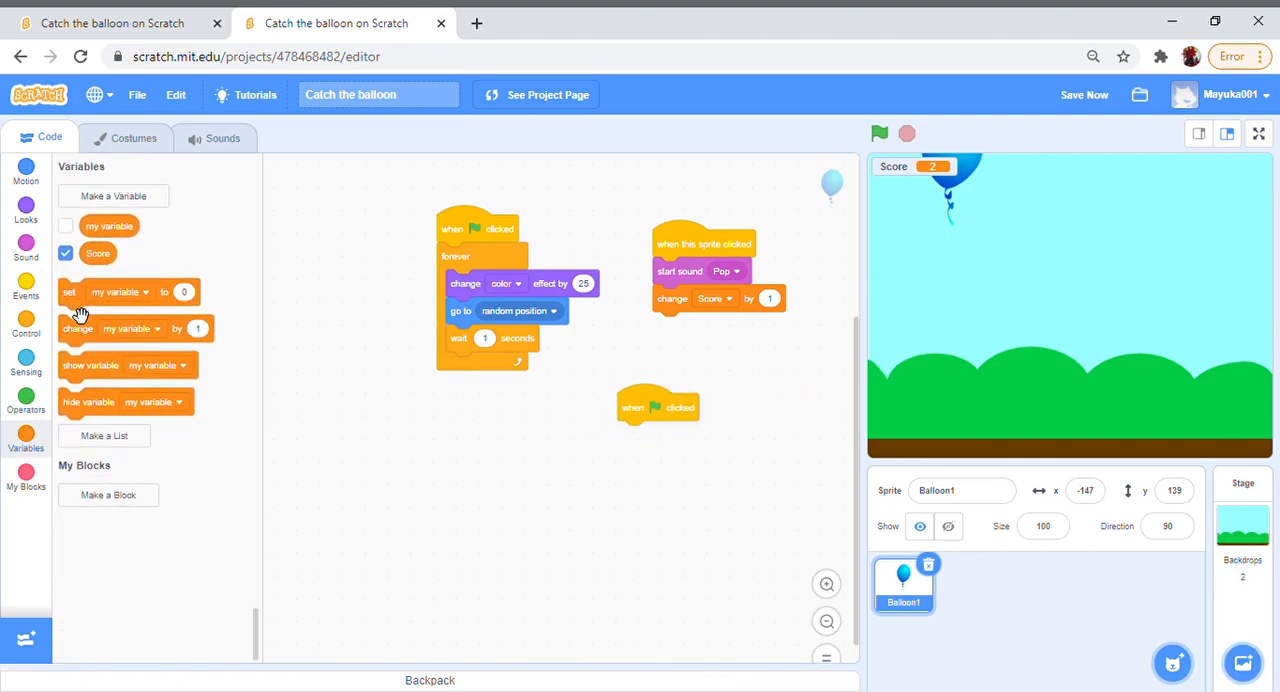
{"action": "mouse_move", "coordinate": [68, 318]}
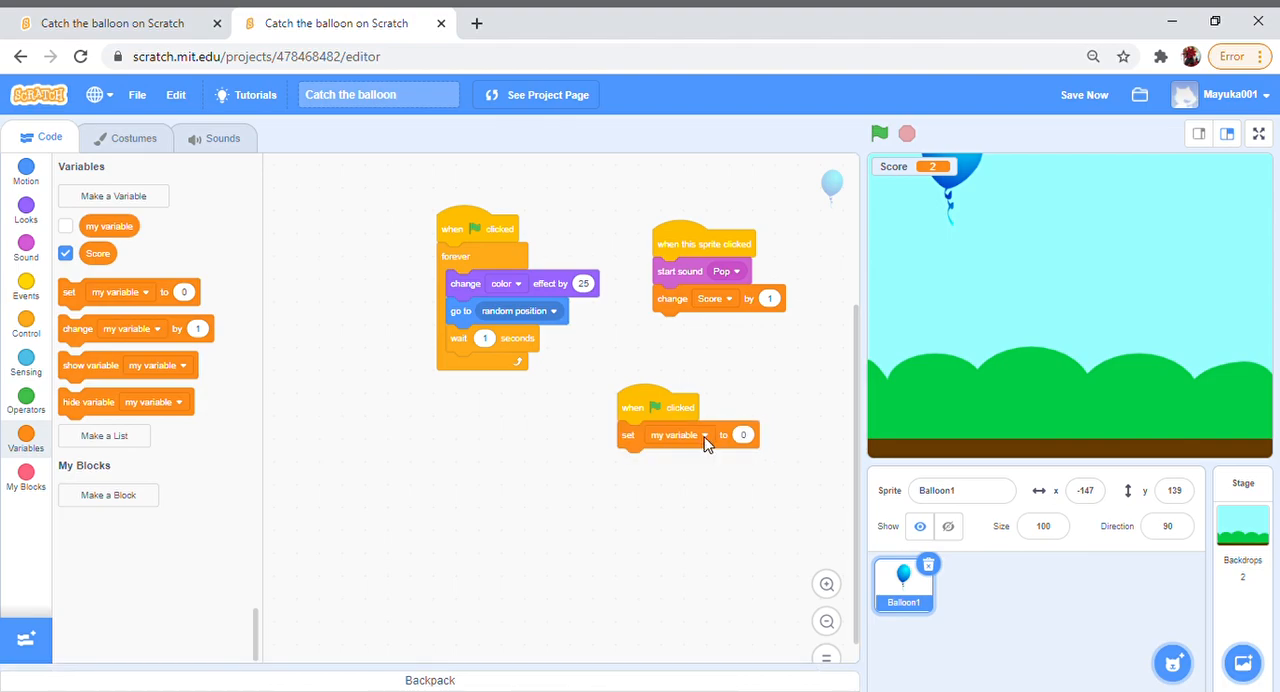
{"action": "left_click", "coordinate": [677, 434]}
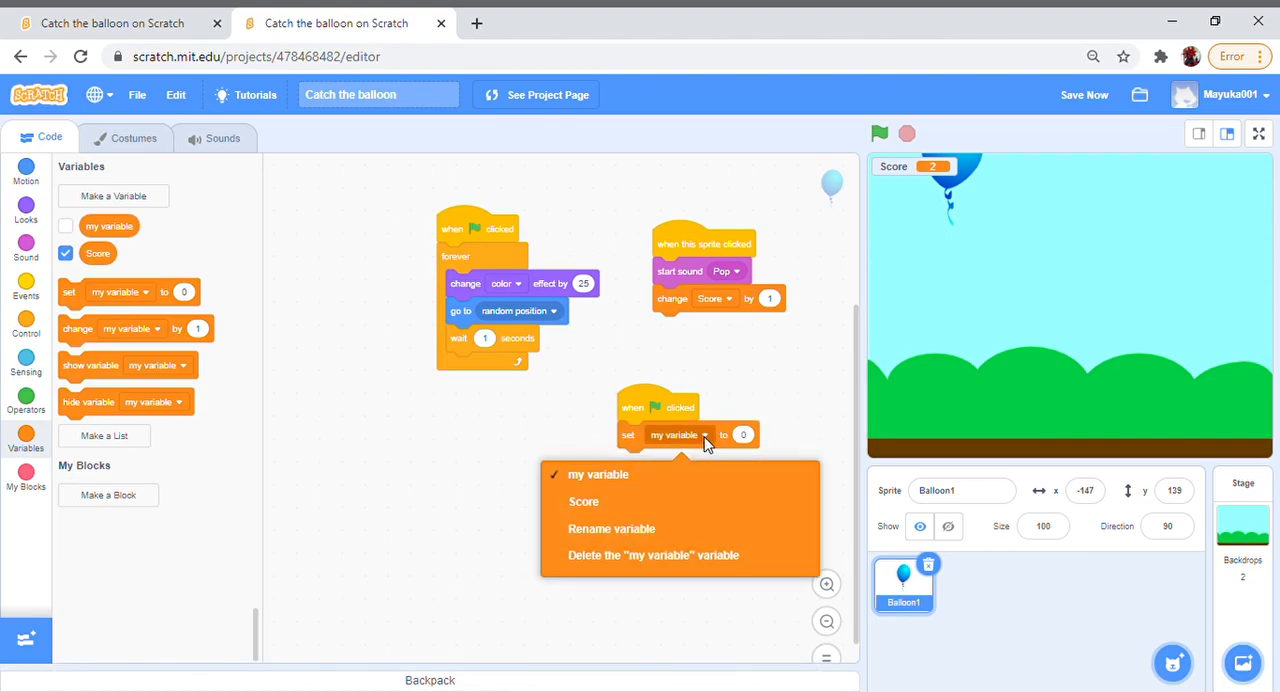
{"action": "left_click", "coordinate": [583, 501]}
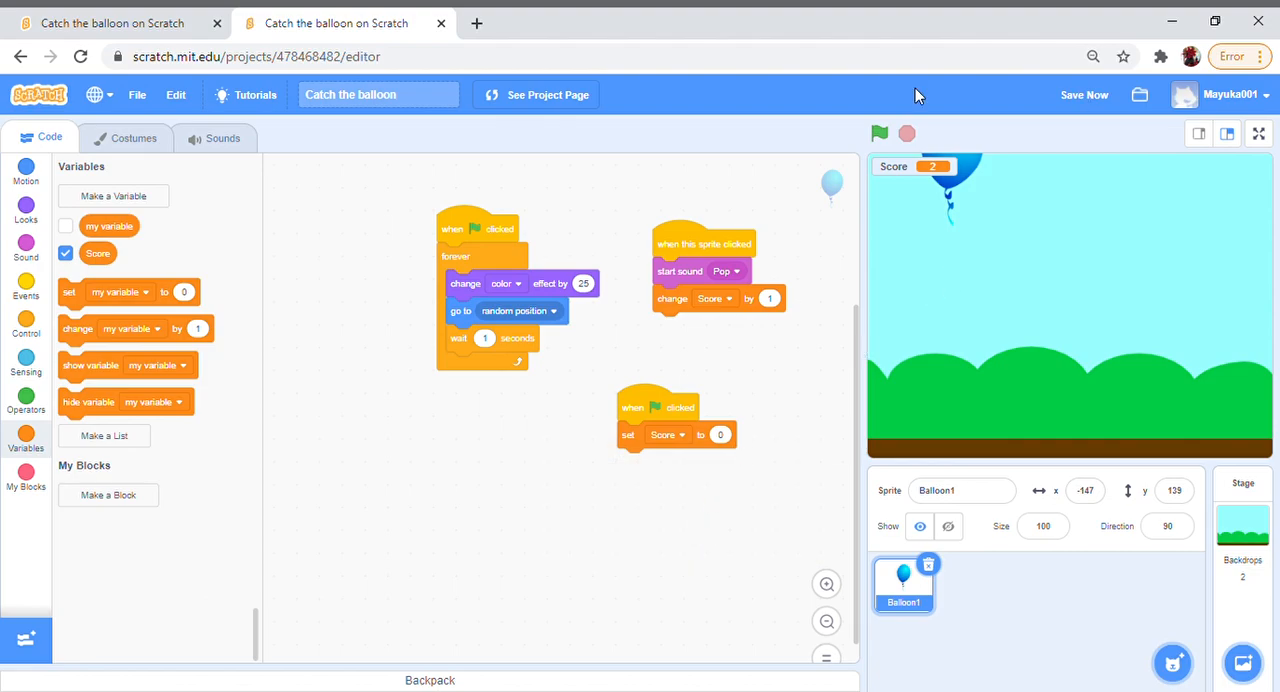
{"action": "mouse_move", "coordinate": [880, 133]}
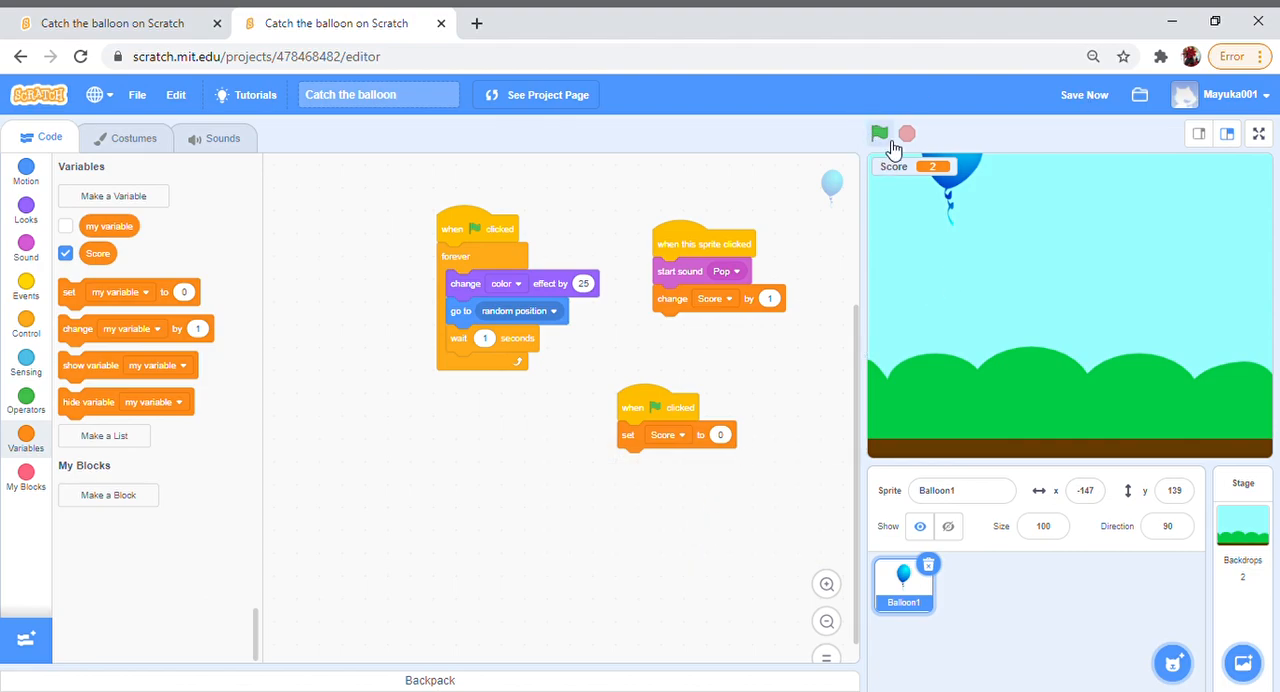
Step: Start the game with Score at 0 and pop the jumping balloon for points
{"action": "left_click", "coordinate": [879, 133]}
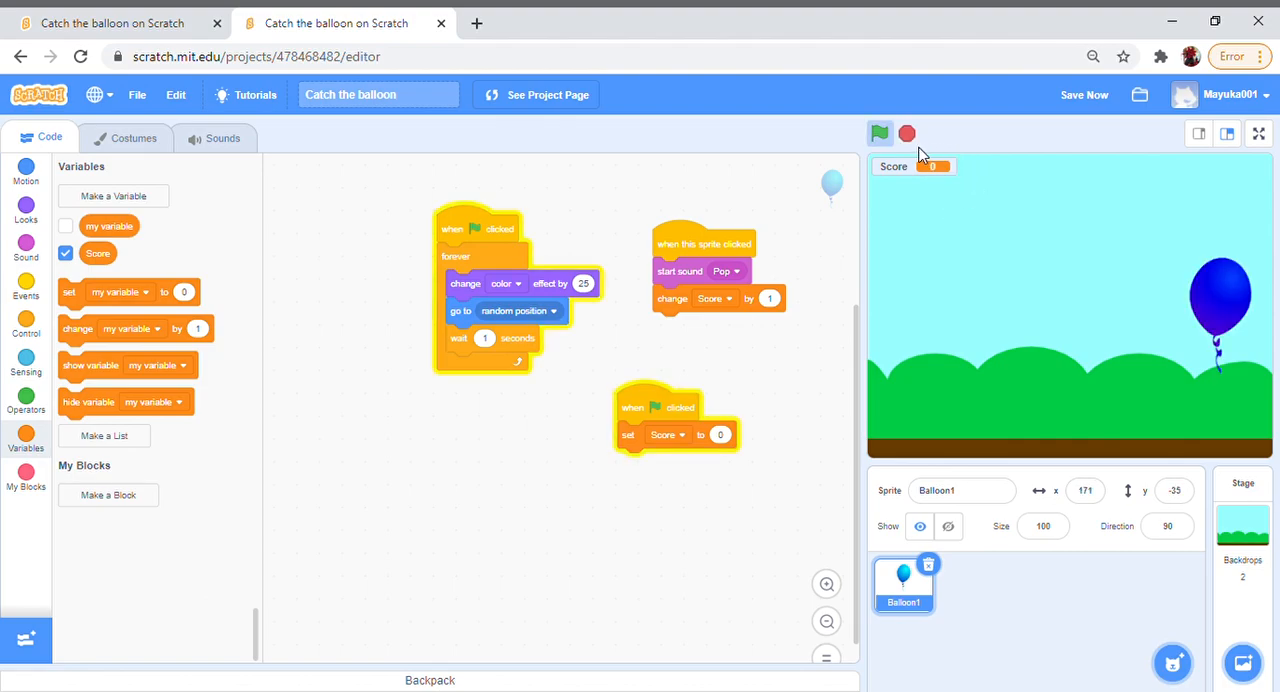
{"action": "left_click", "coordinate": [879, 133]}
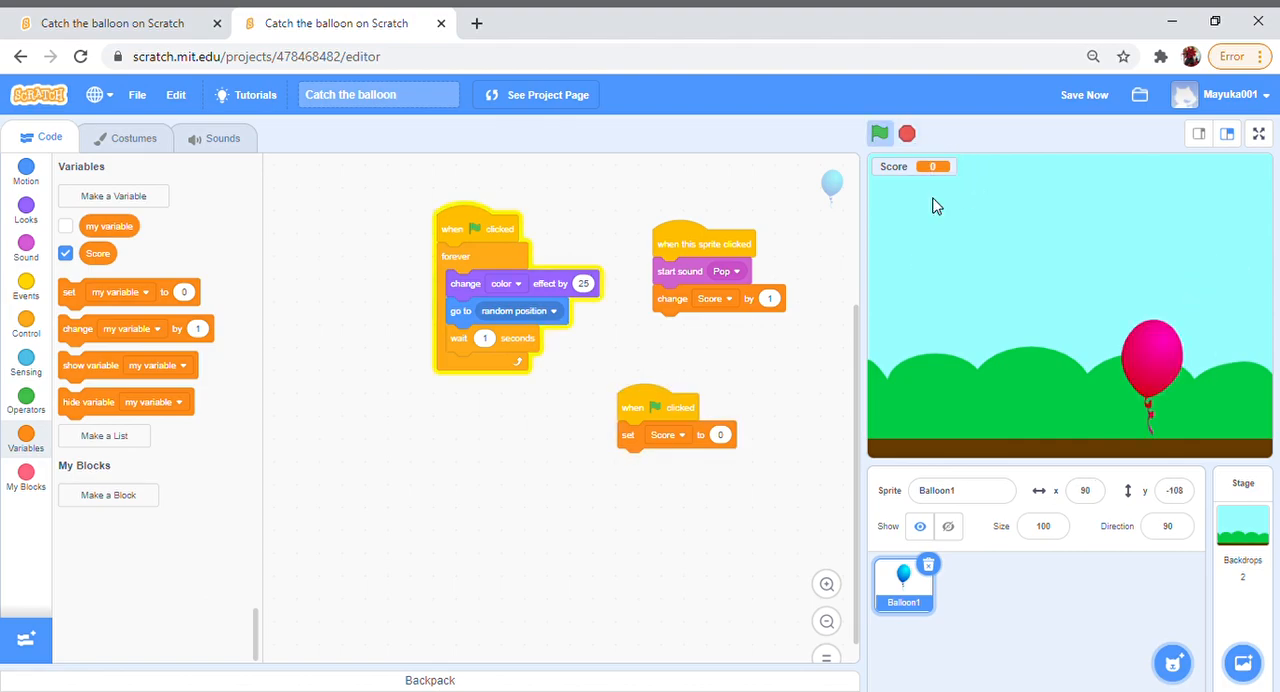
{"action": "left_click", "coordinate": [879, 133]}
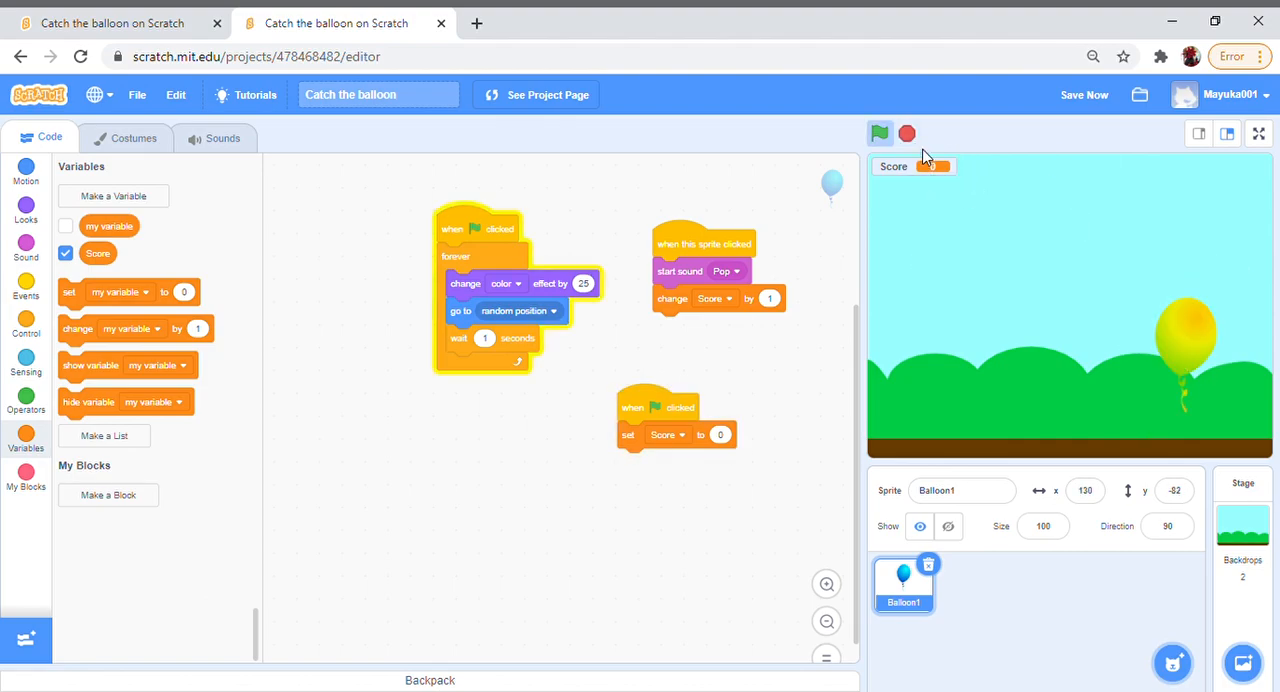
{"action": "left_click", "coordinate": [879, 133]}
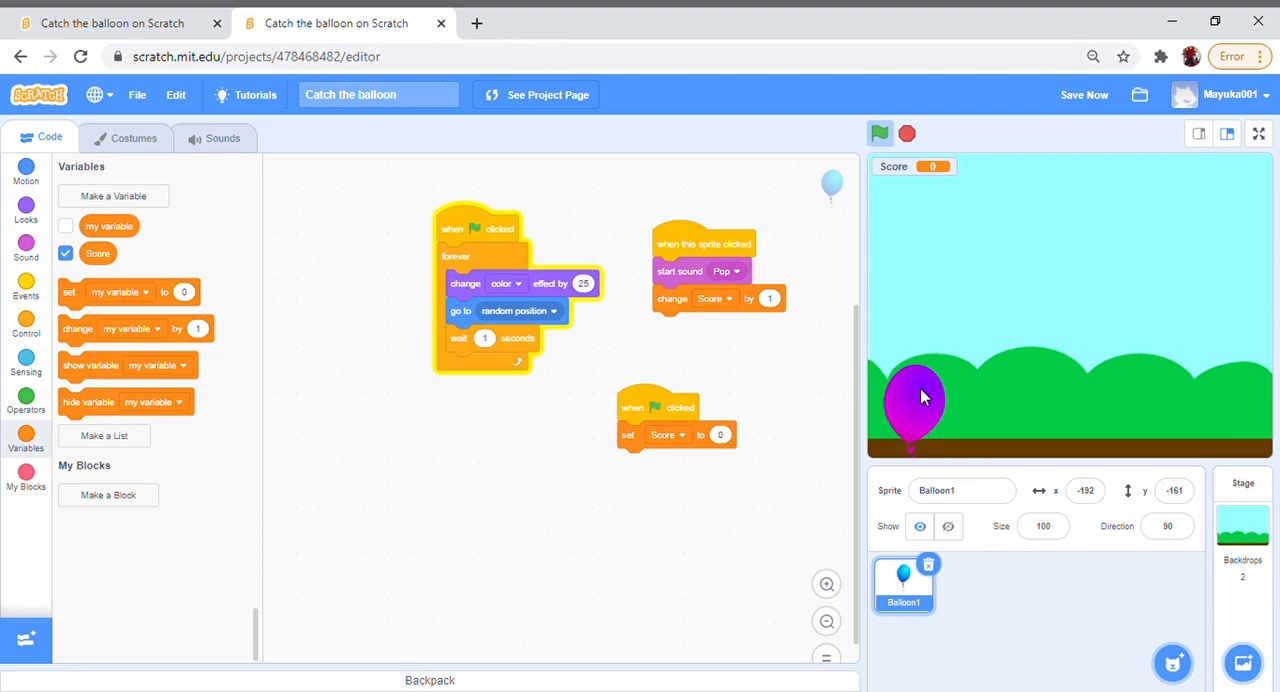
{"action": "left_click", "coordinate": [912, 400]}
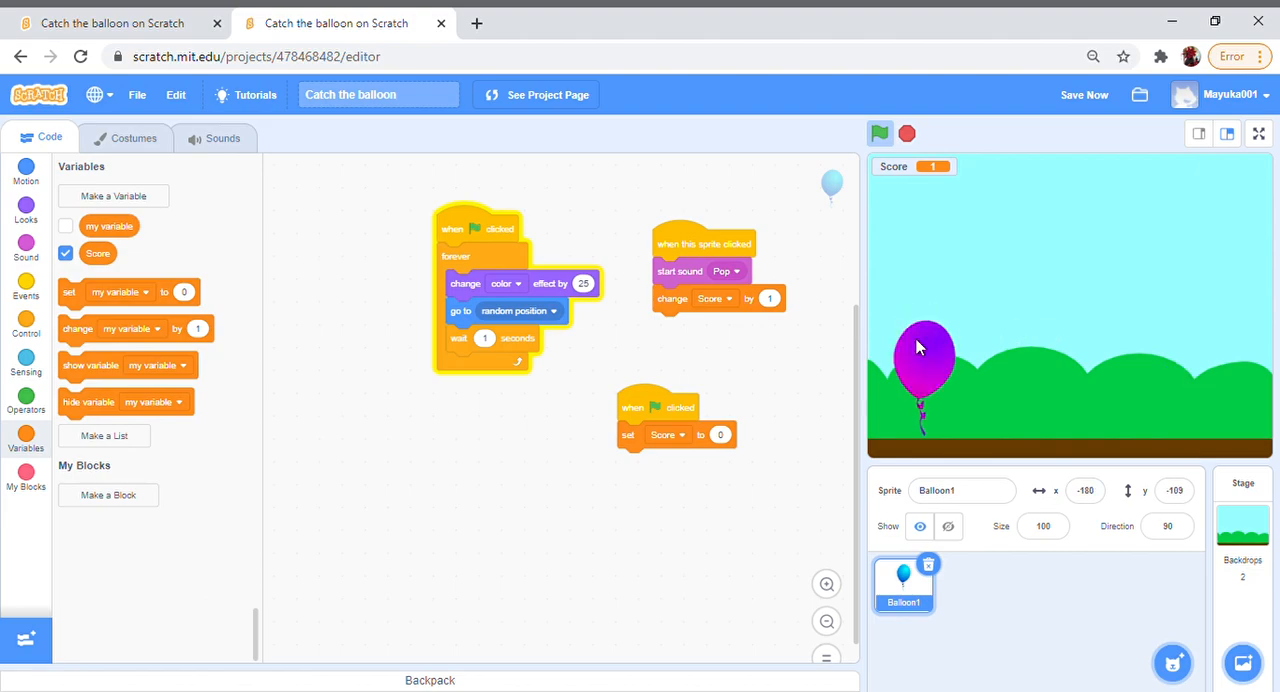
{"action": "left_click", "coordinate": [924, 345]}
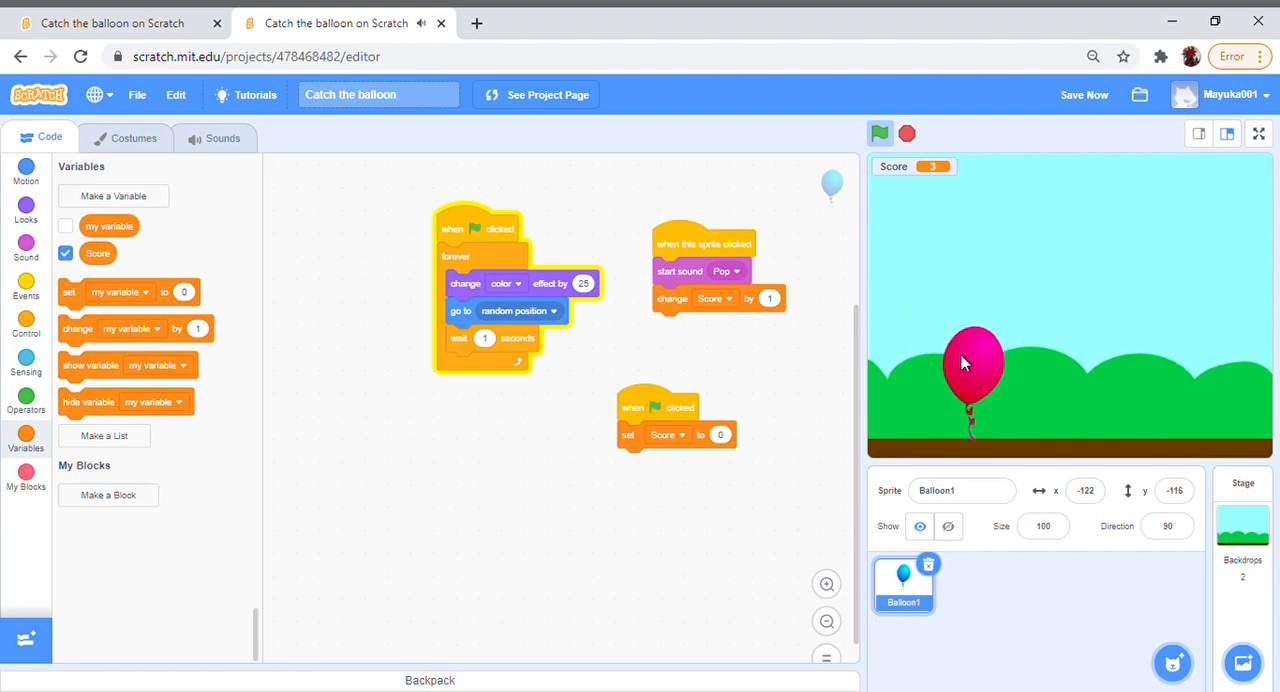
{"action": "left_click", "coordinate": [970, 360]}
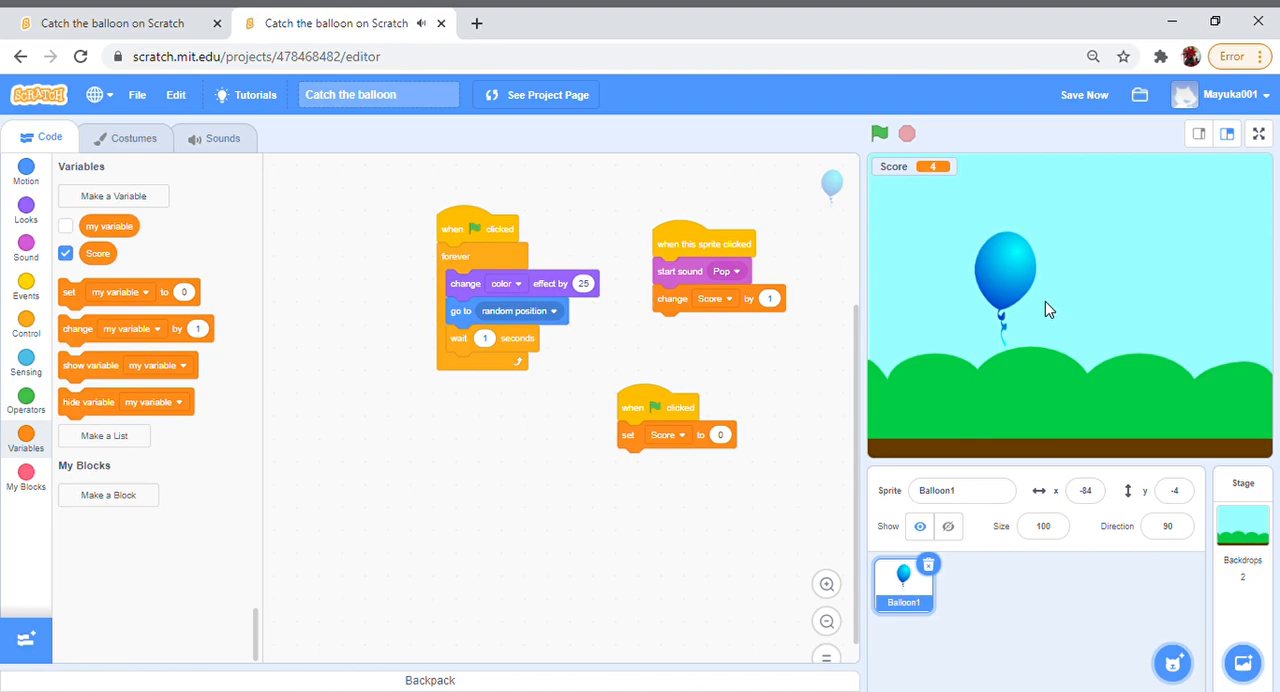